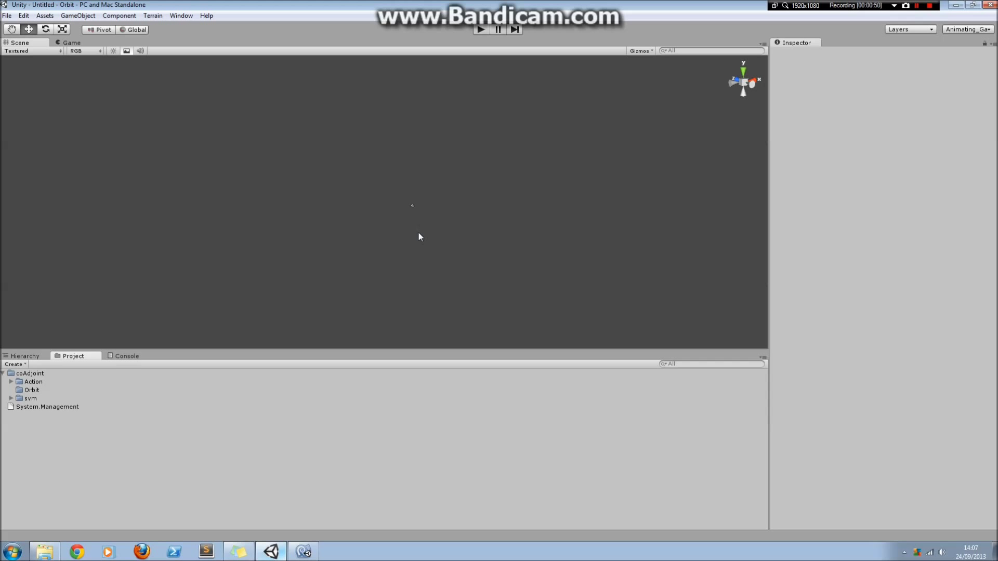
mouse_move(263, 419)
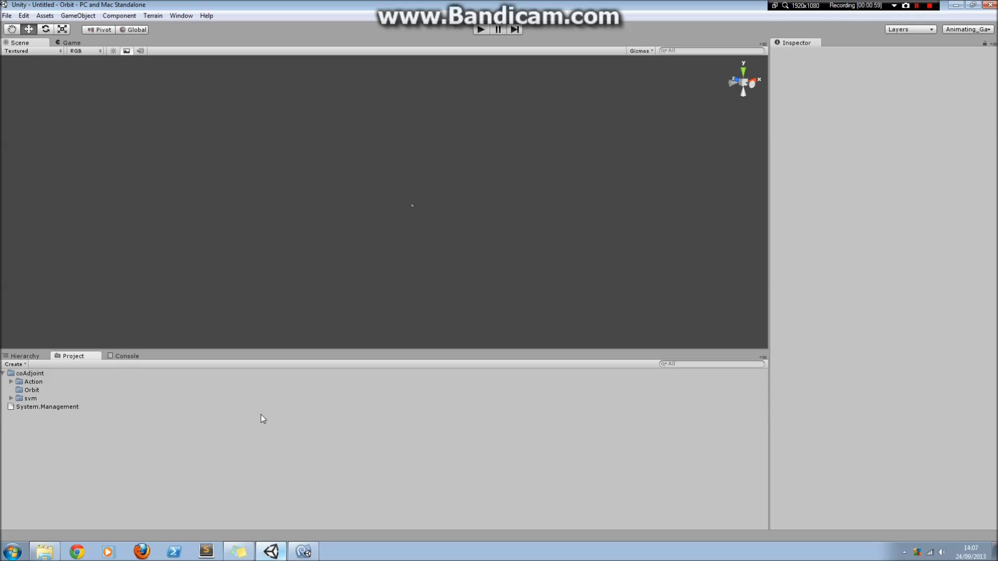
mouse_move(257, 418)
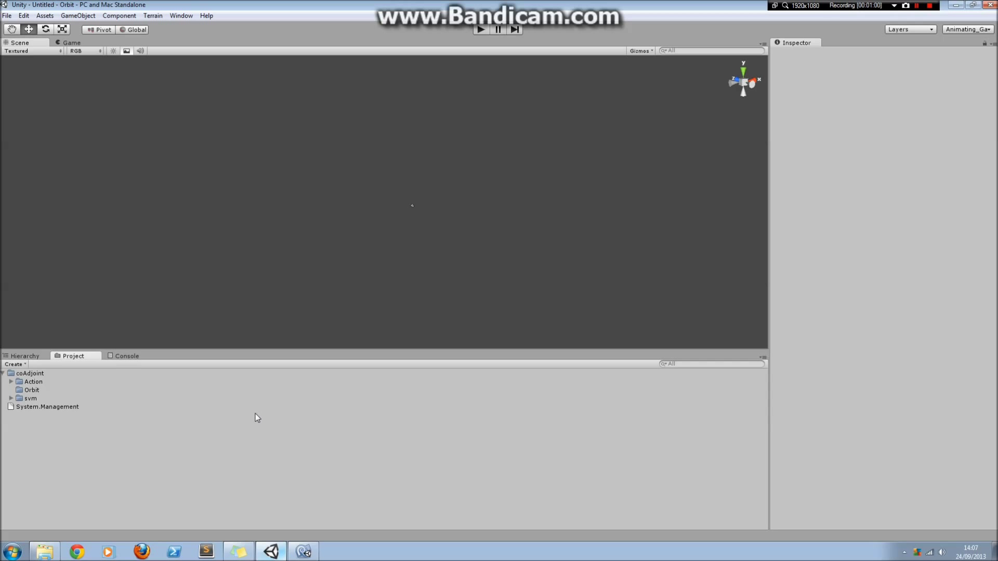
mouse_move(92, 426)
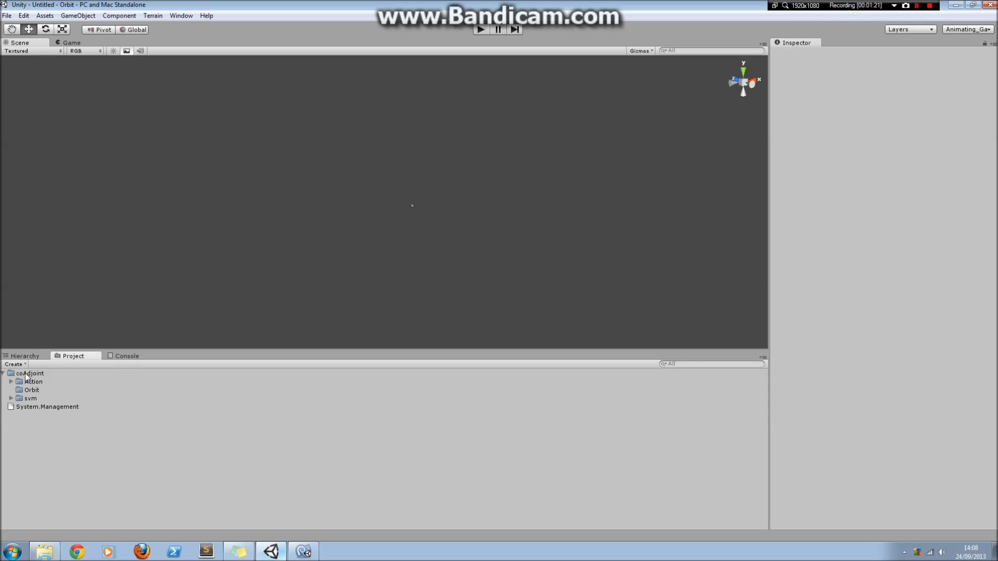
Step: Create a new Action Skill Library asset named MyNewSkillLibrary from the Project Create menu
click(14, 364)
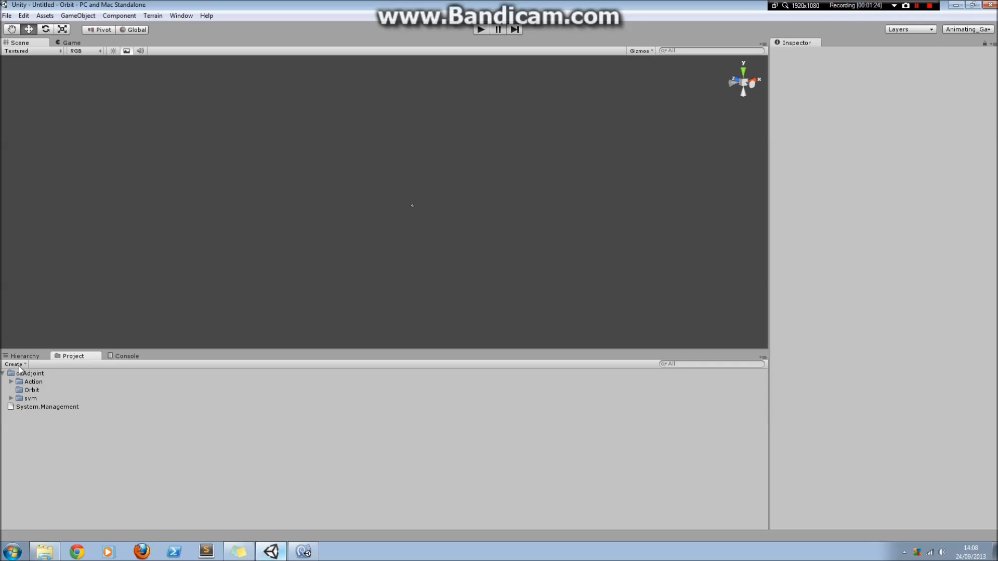
click(14, 364)
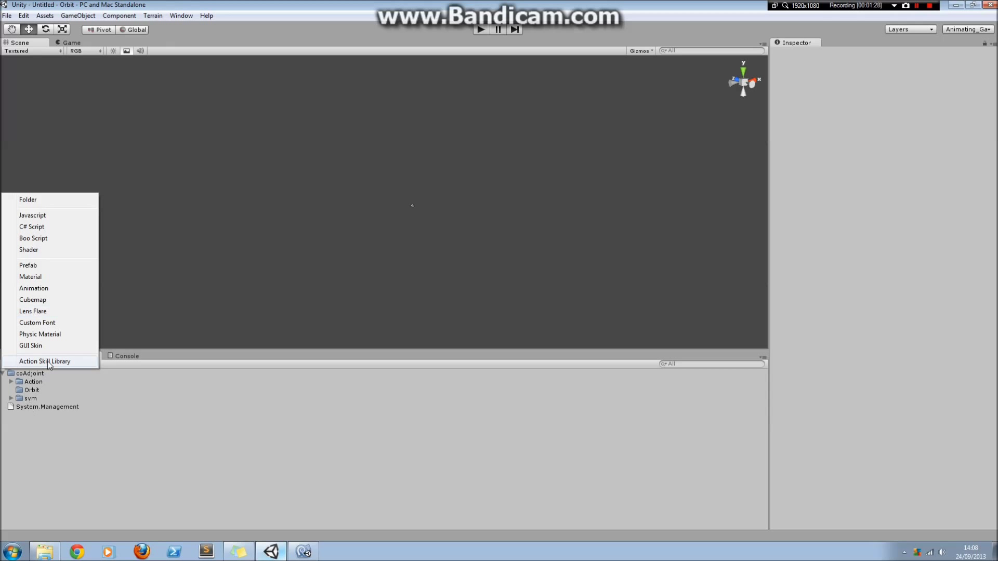
click(45, 361)
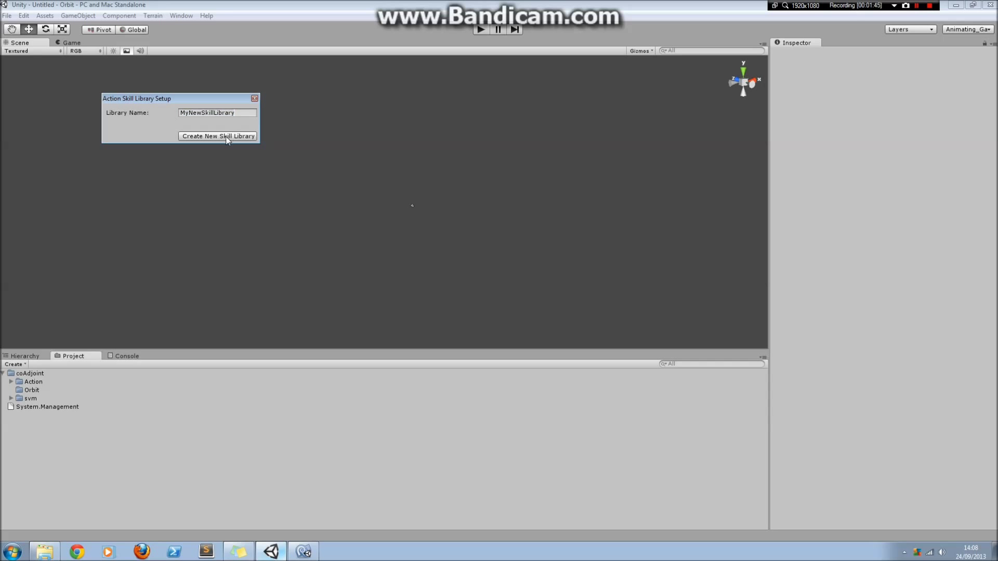
click(218, 135)
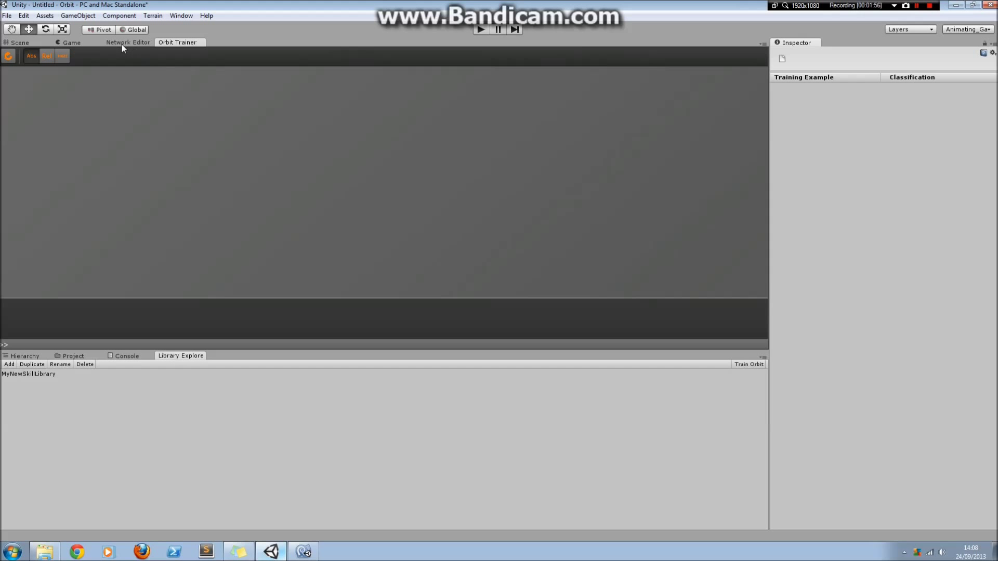
Step: Switch to the Network Editor, which reports no action network loaded yet
click(127, 41)
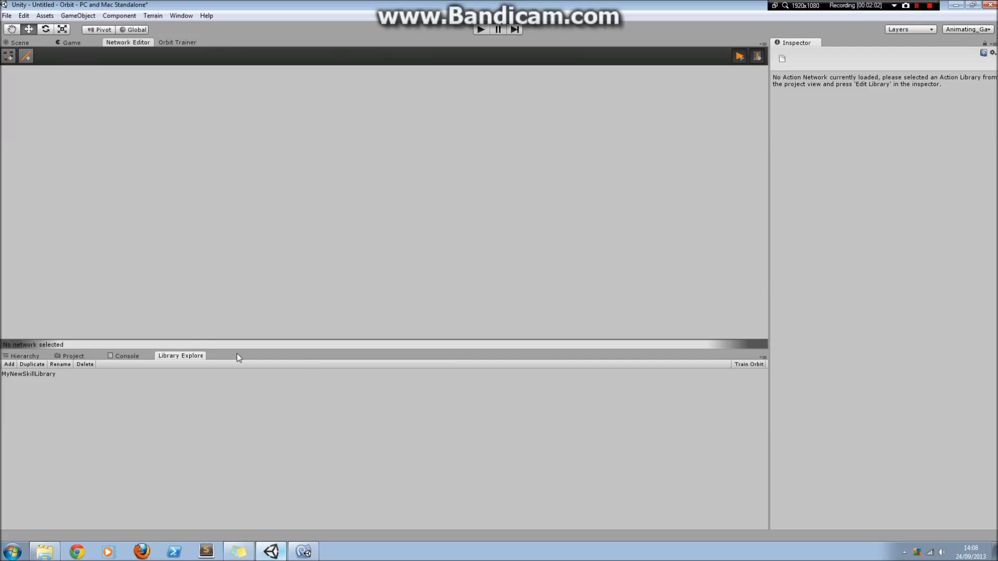
mouse_move(240, 266)
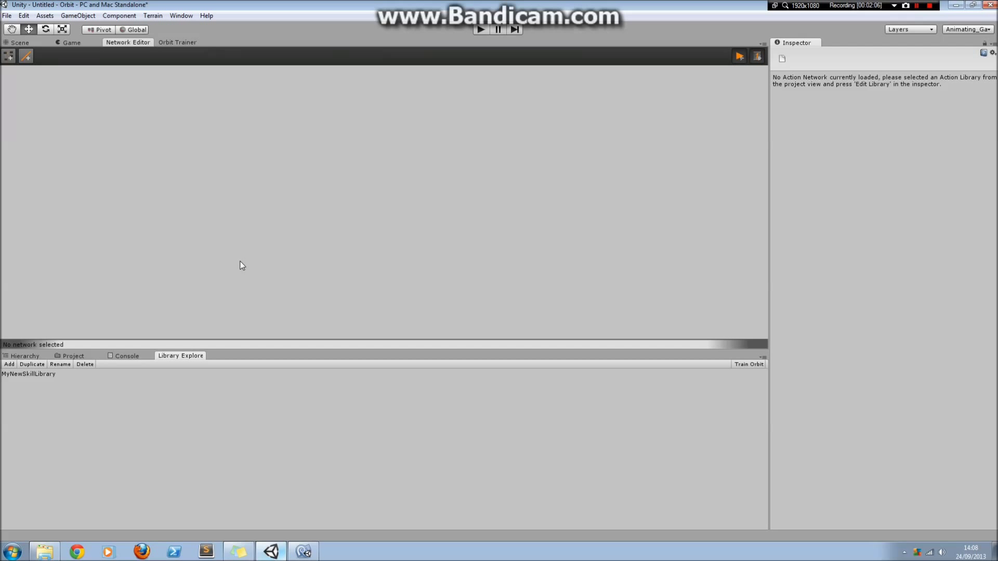
mouse_move(213, 310)
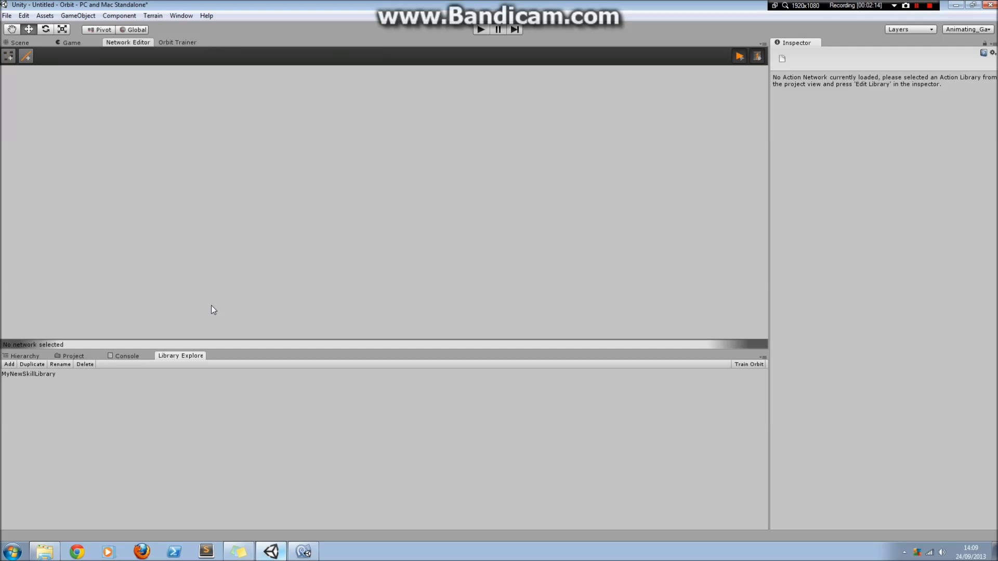
mouse_move(147, 382)
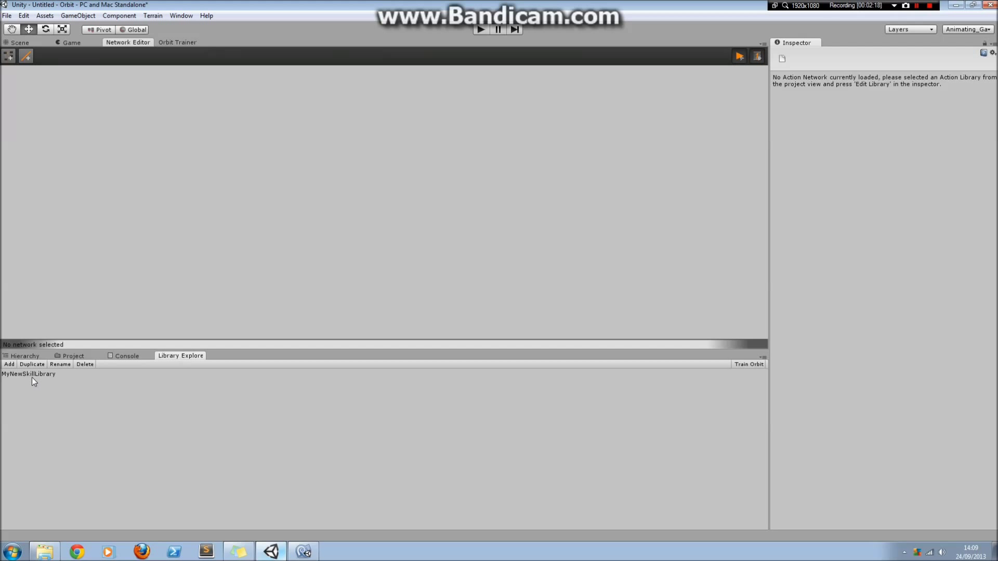
mouse_move(117, 392)
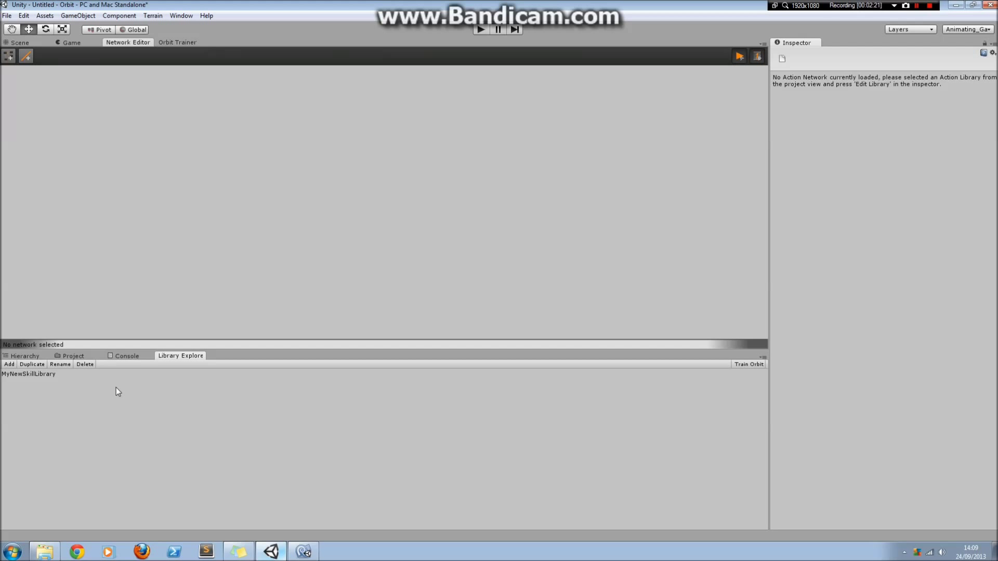
mouse_move(74, 408)
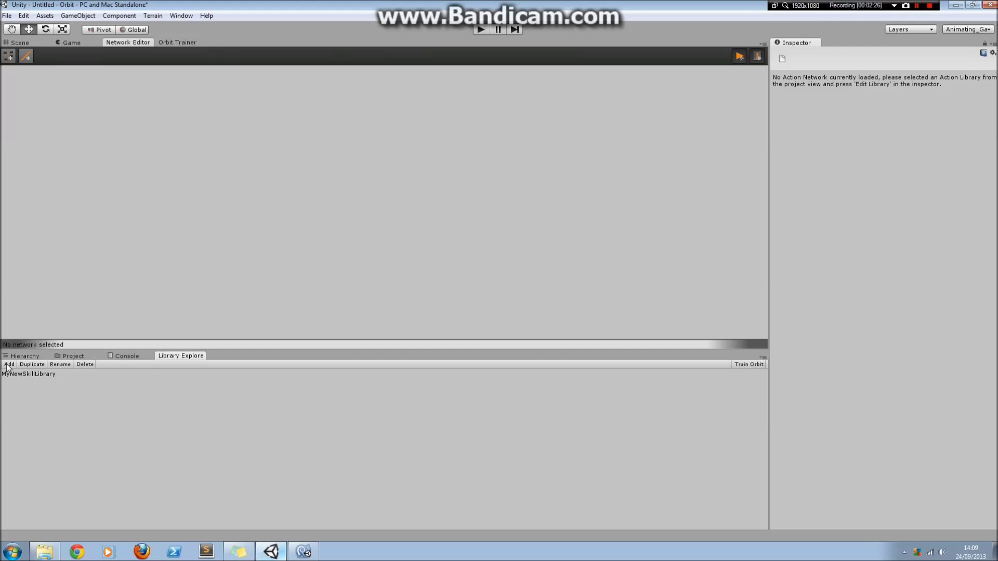
mouse_move(11, 384)
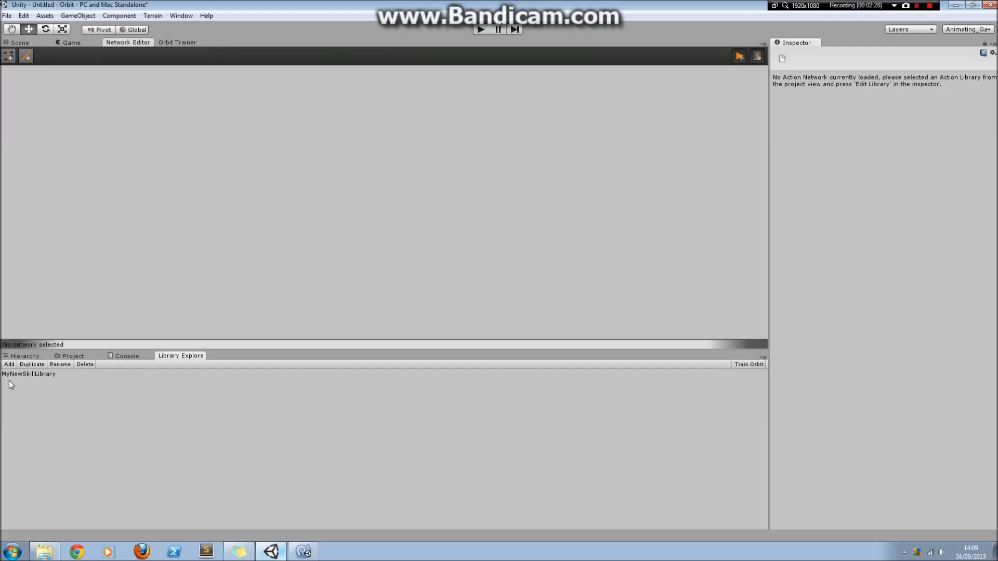
Step: Add a skill network named MyNewNetwork to the library and select it for editing
click(9, 364)
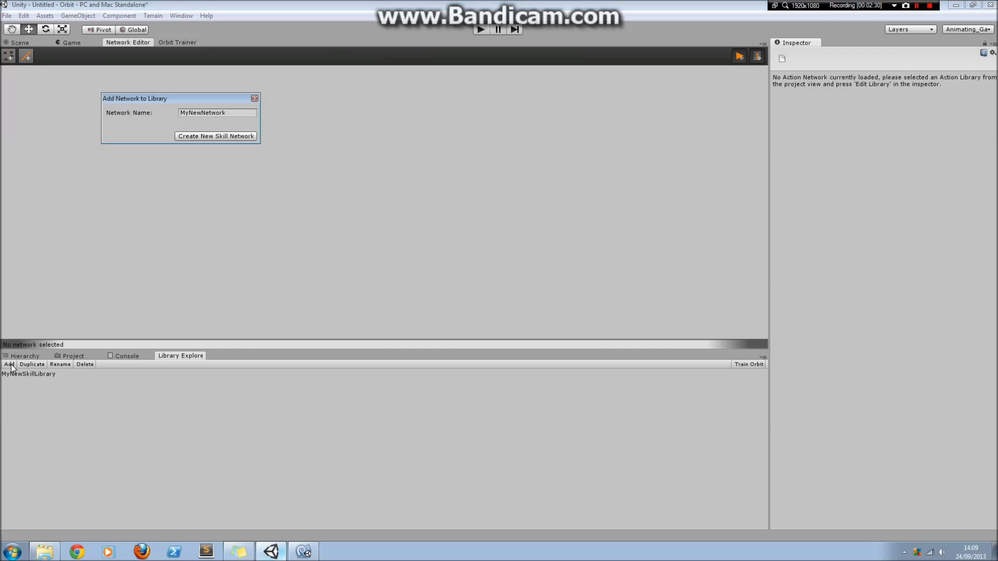
mouse_move(168, 118)
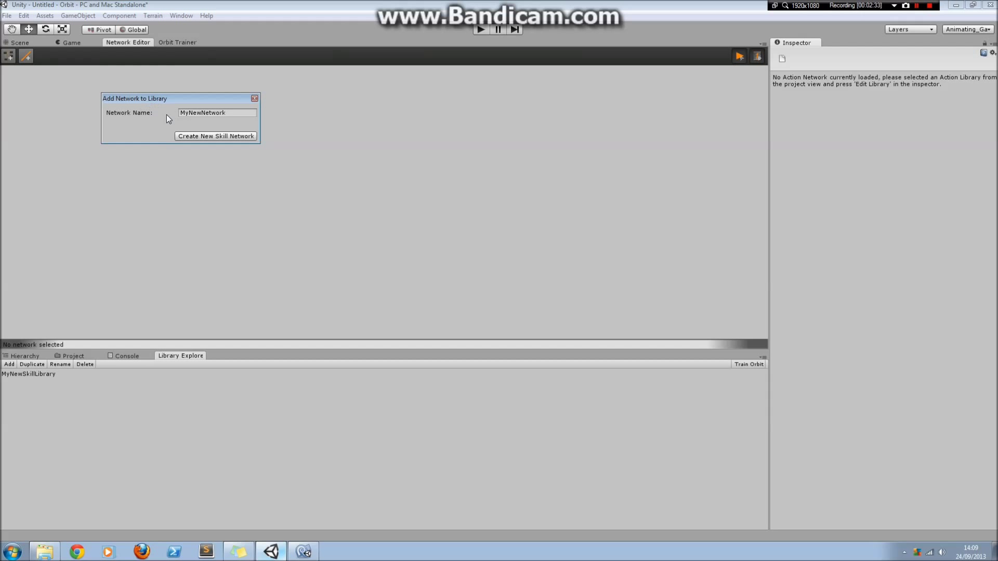
click(216, 135)
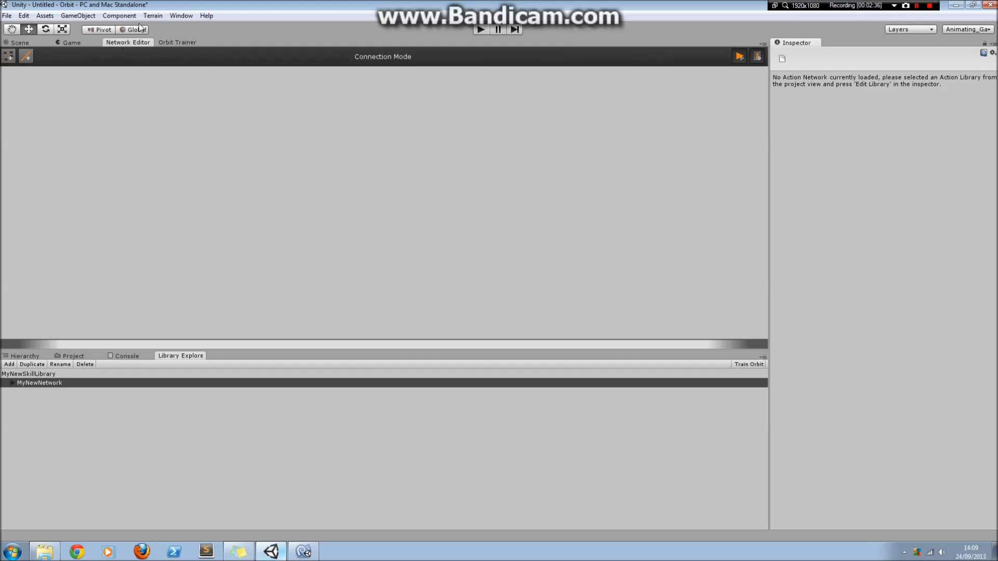
mouse_move(76, 379)
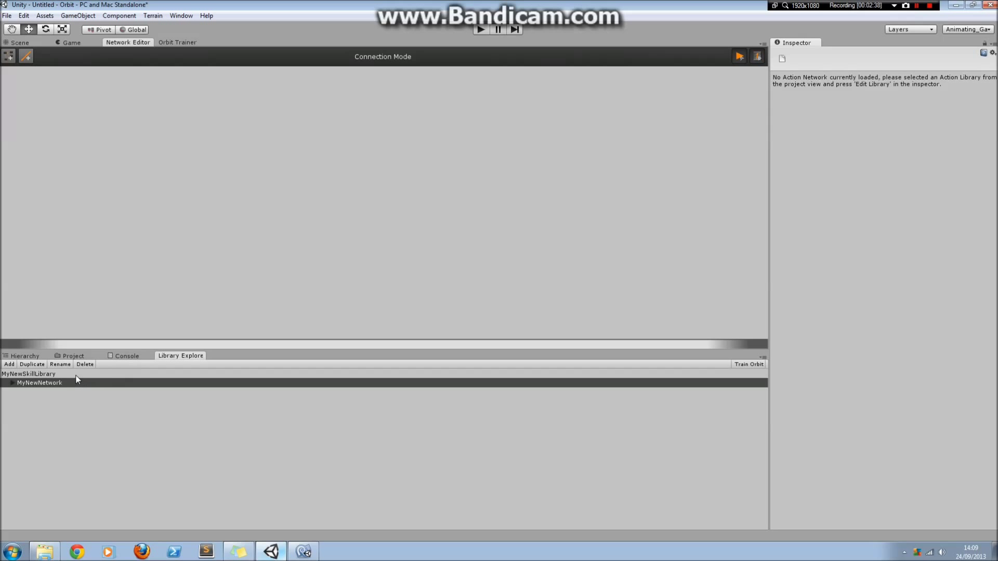
mouse_move(379, 127)
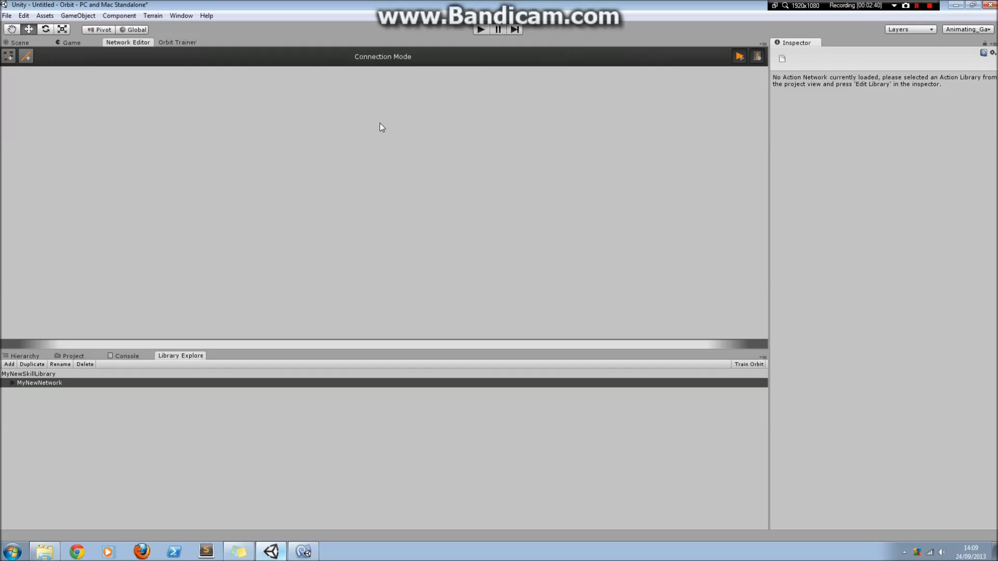
mouse_move(220, 223)
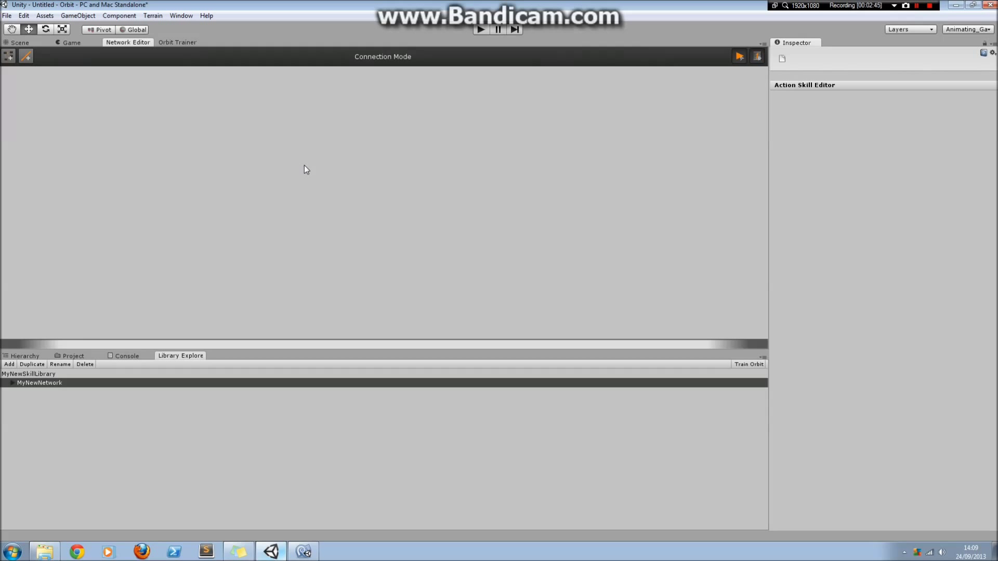
click(39, 383)
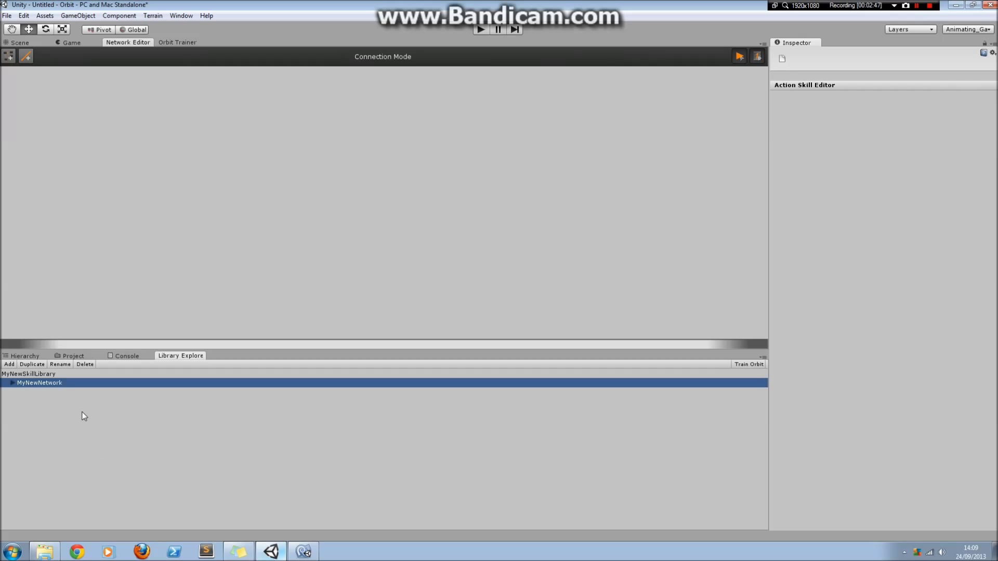
mouse_move(376, 168)
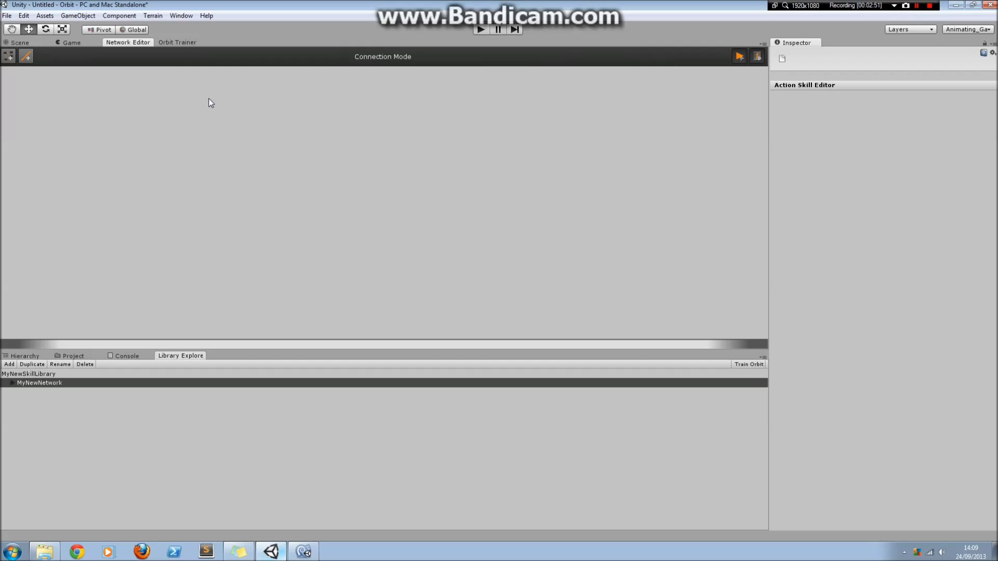
mouse_move(241, 137)
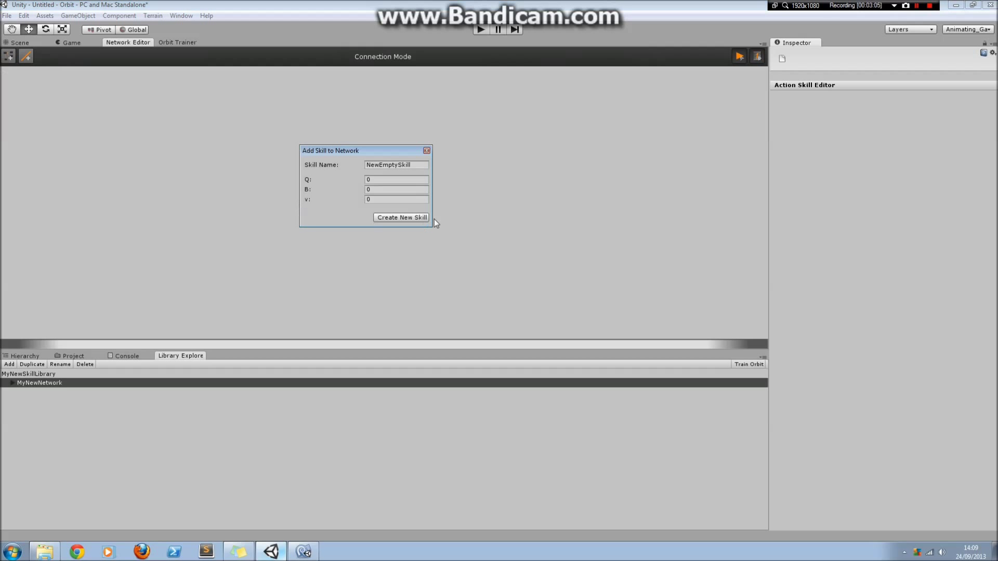
Step: Add a Strength skill with Q 2000 and B 10 to the network
text(Strength)
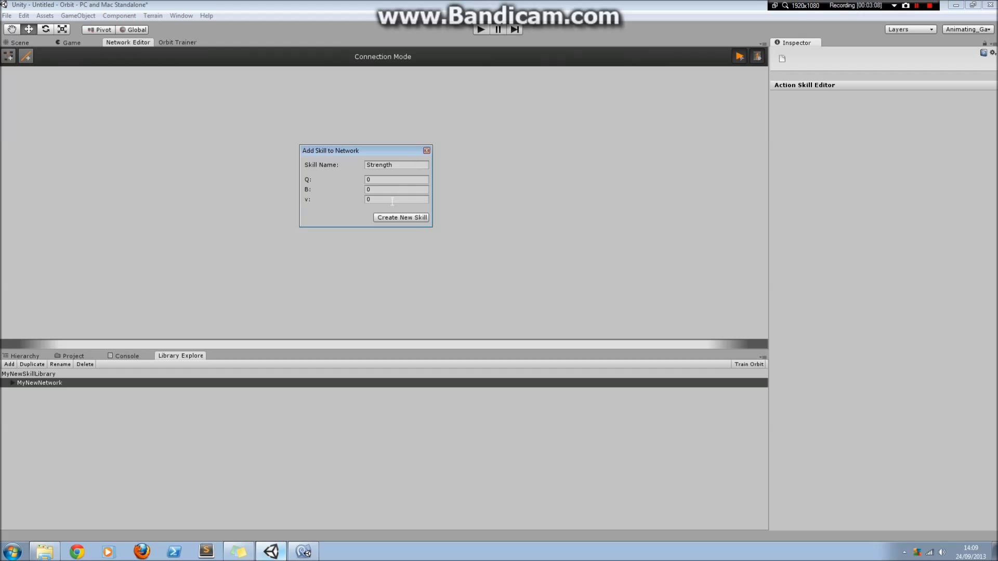
click(396, 180)
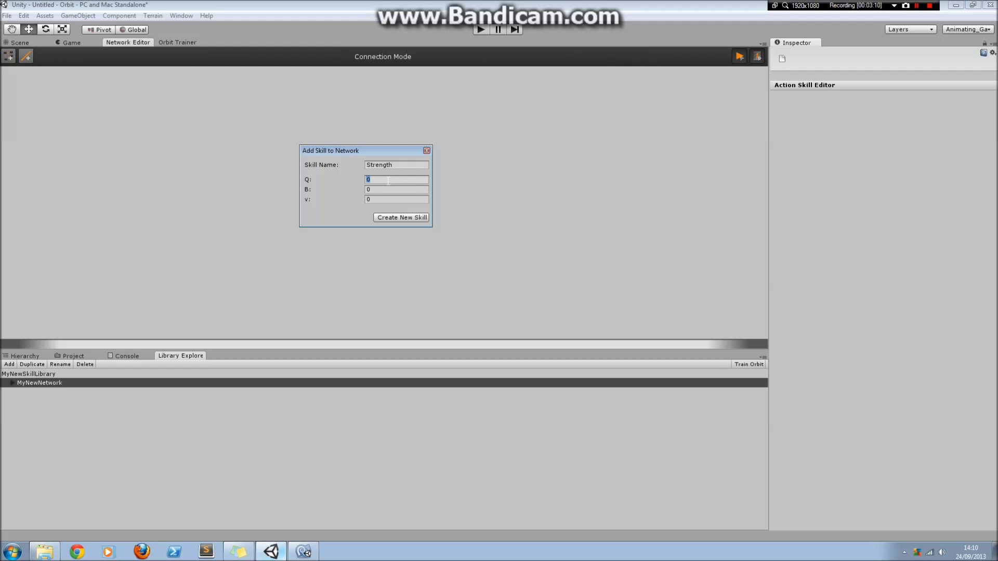
text(2000)
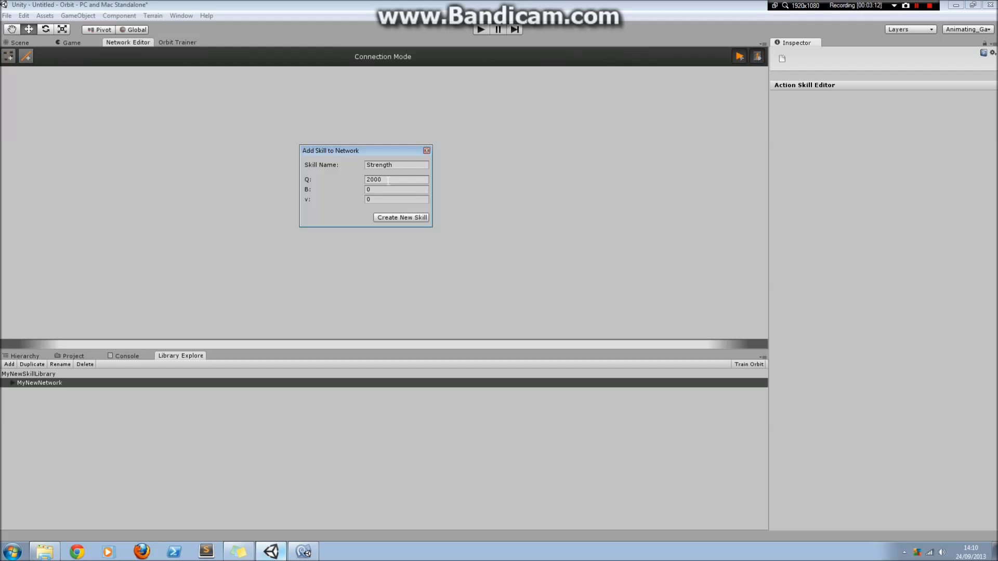
text(10)
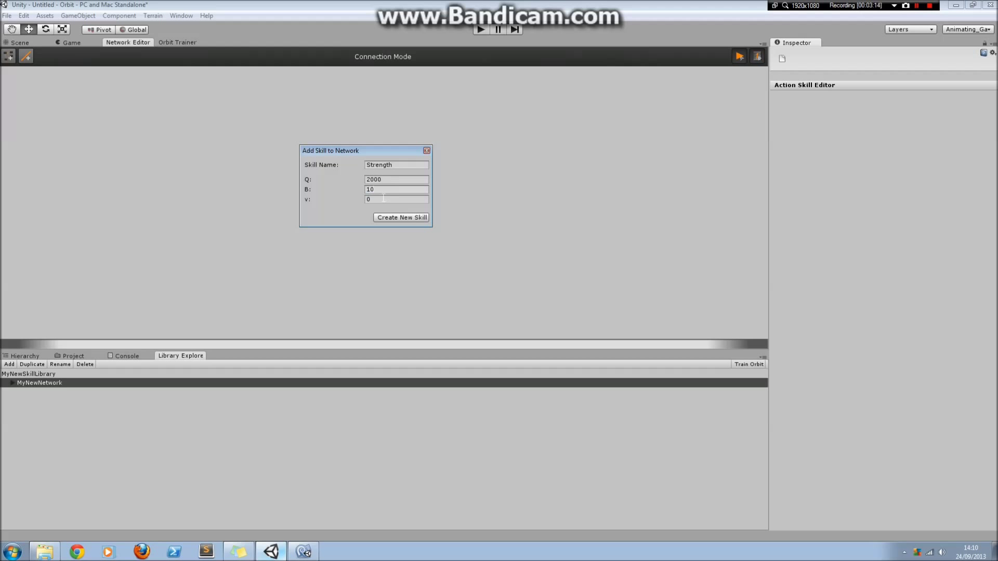
click(402, 217)
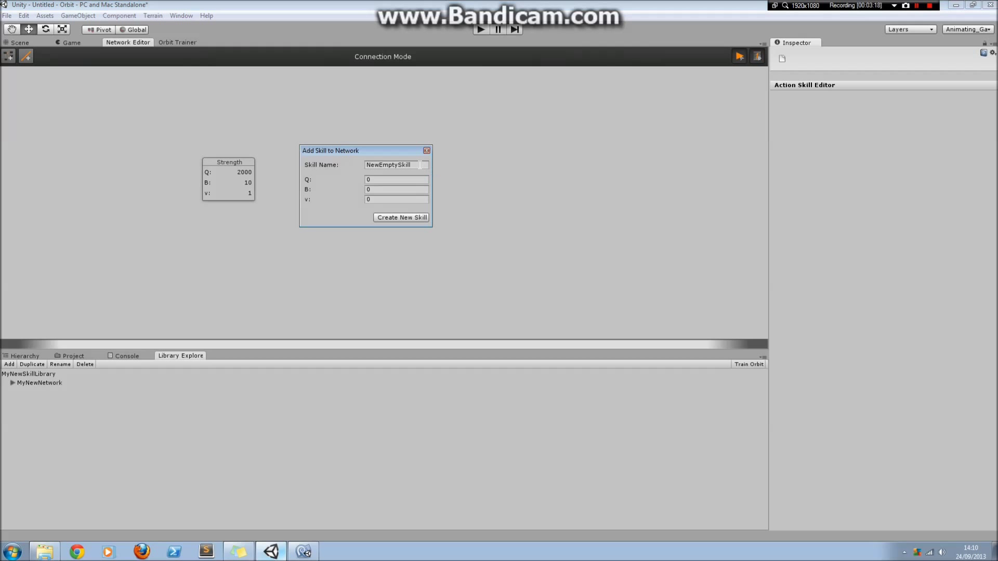
Step: Add a Speed skill (Q 200, B 10) and a Dexterity skill (Q 1000, B 20)
text(Speed)
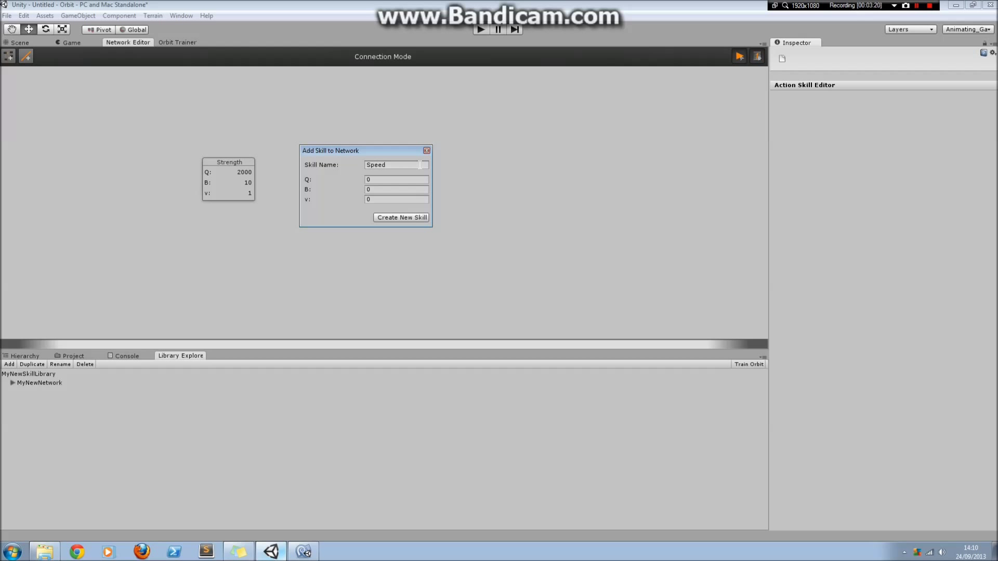
text(200)
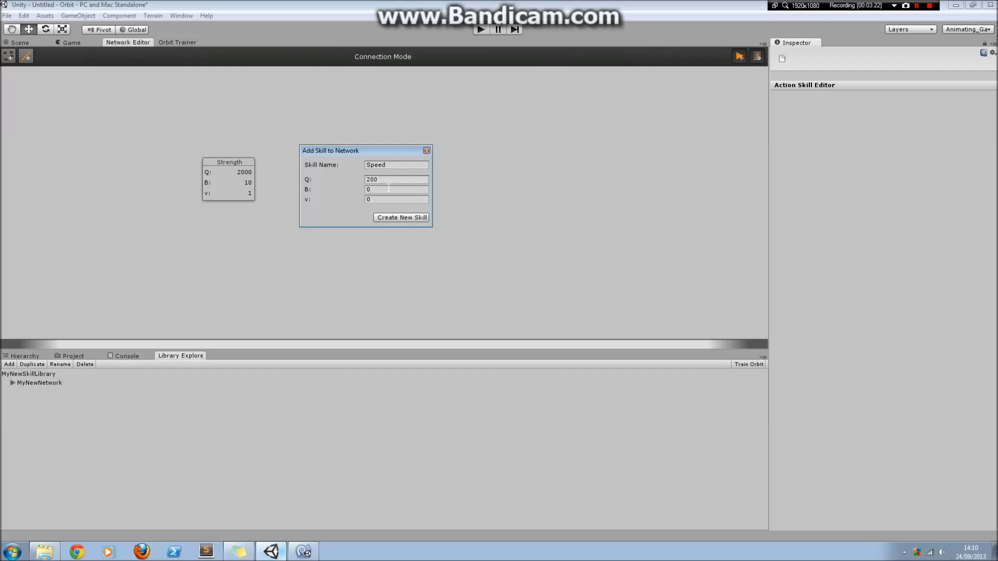
text(10)
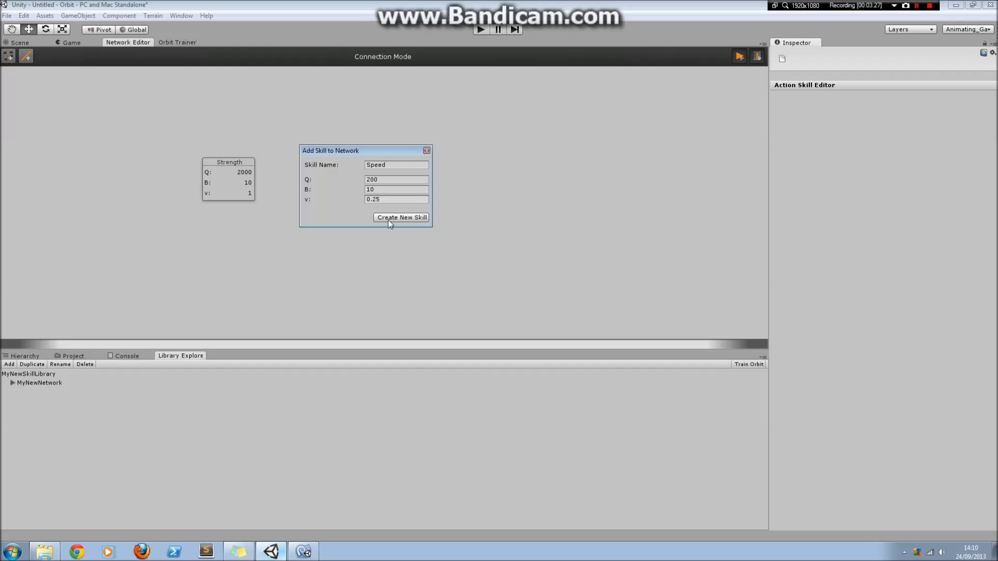
click(401, 217)
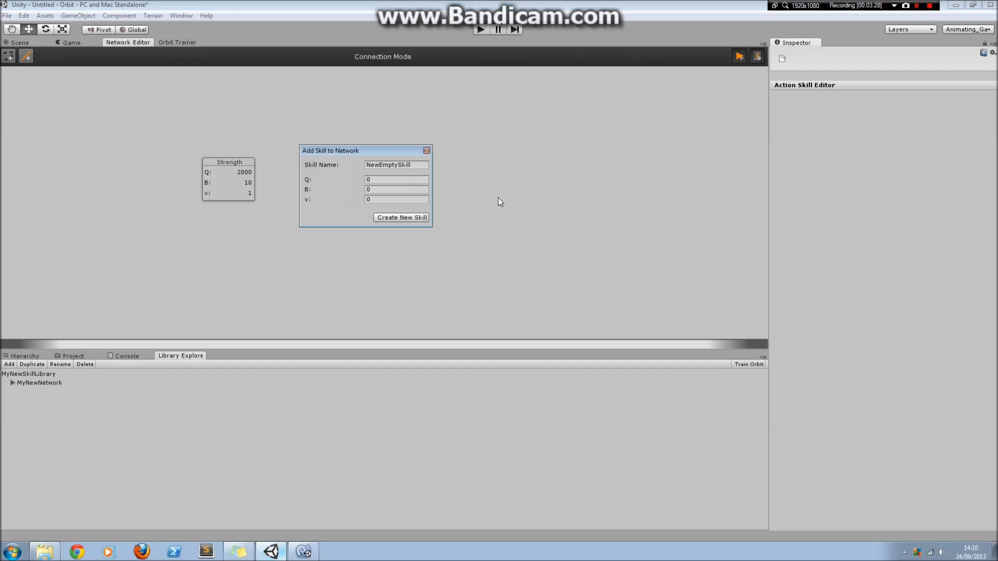
text(Dexterity)
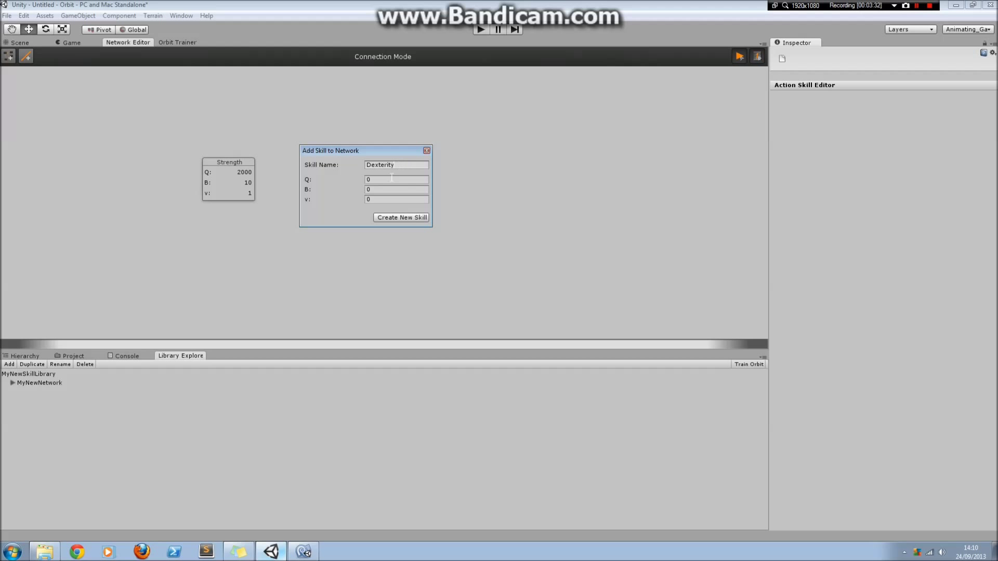
text(1000)
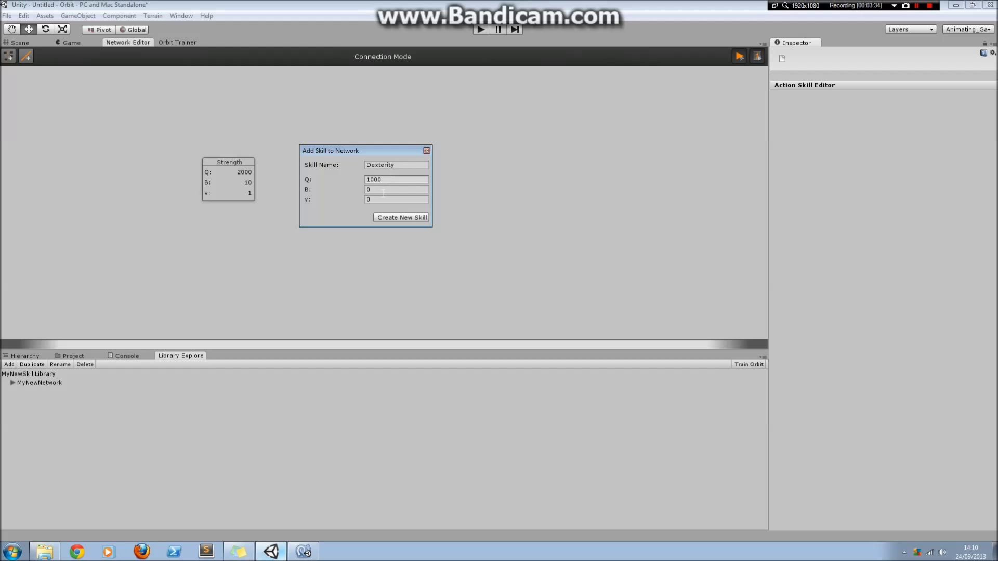
text(20)
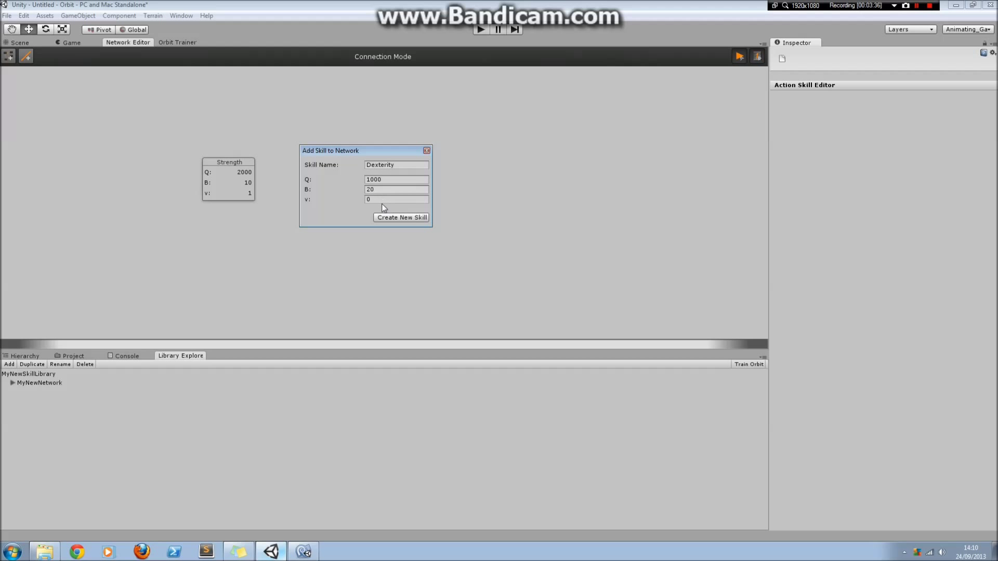
click(401, 217)
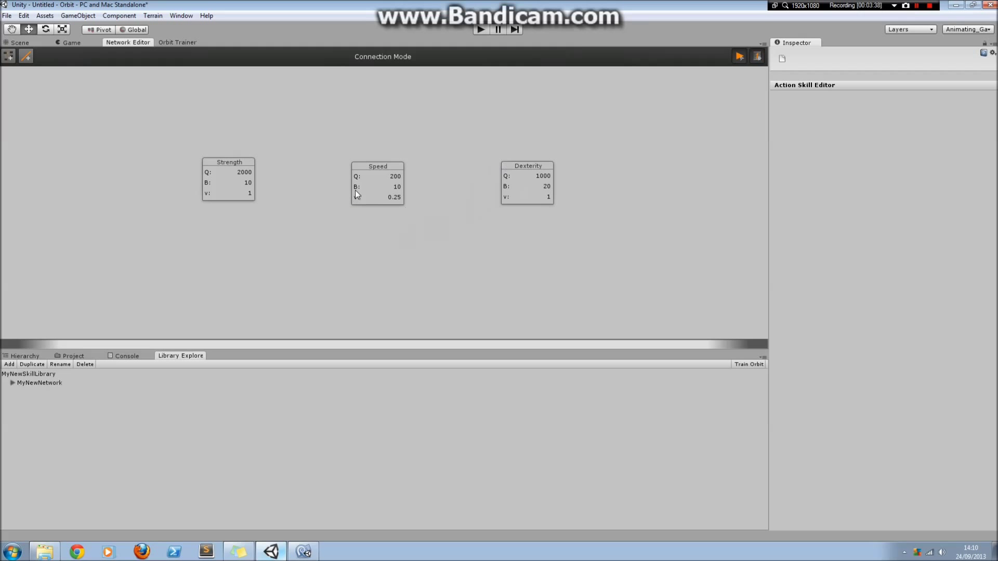
Step: Move the Speed node higher on the canvas and restore its name to Speed after a rename
drag(378, 180, 371, 146)
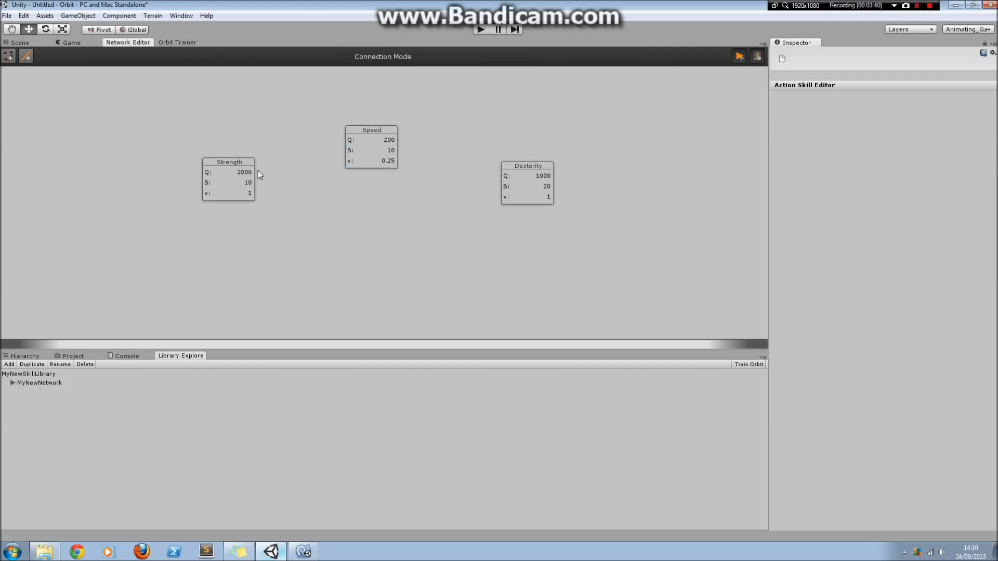
click(371, 147)
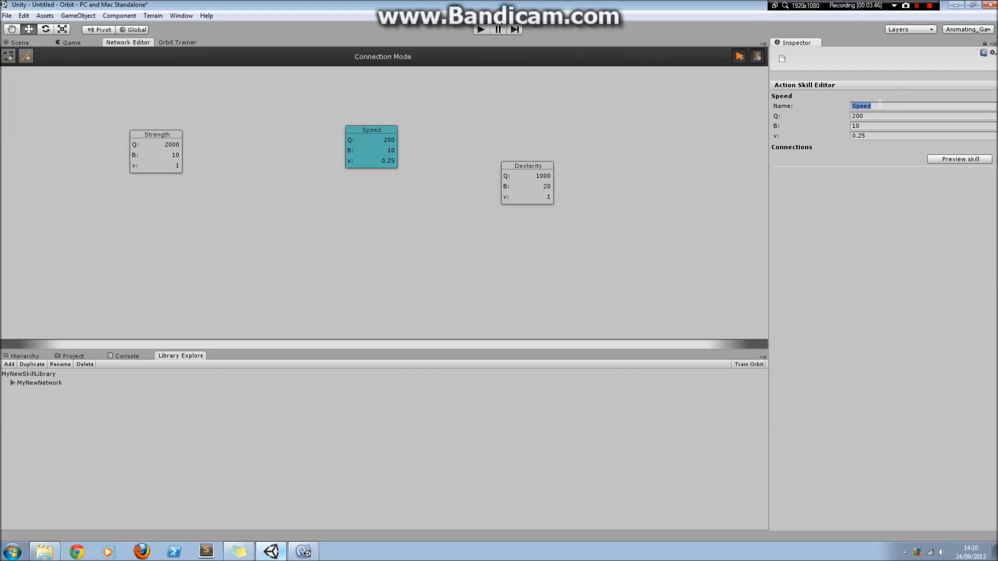
text(Stealth)
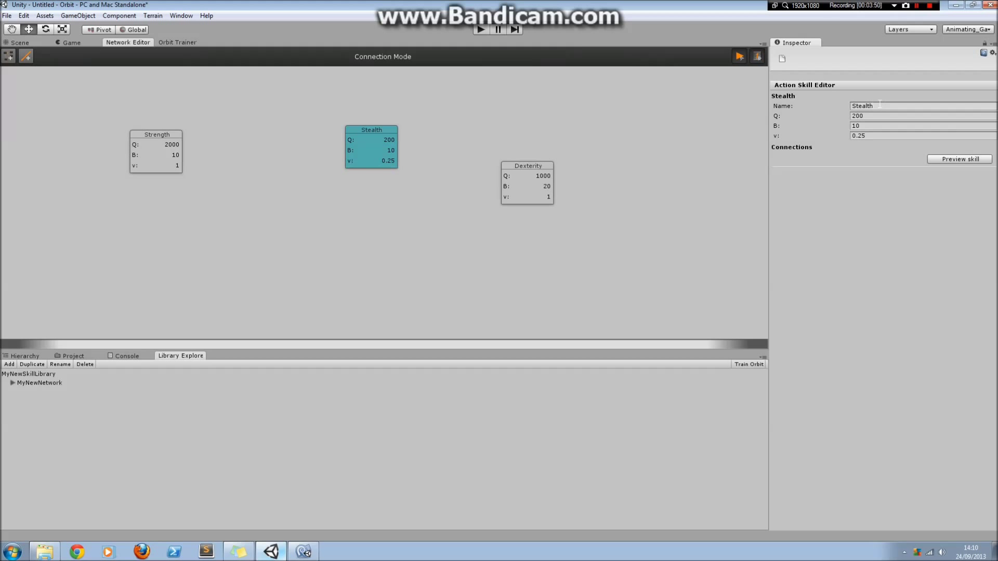
text(Spee)
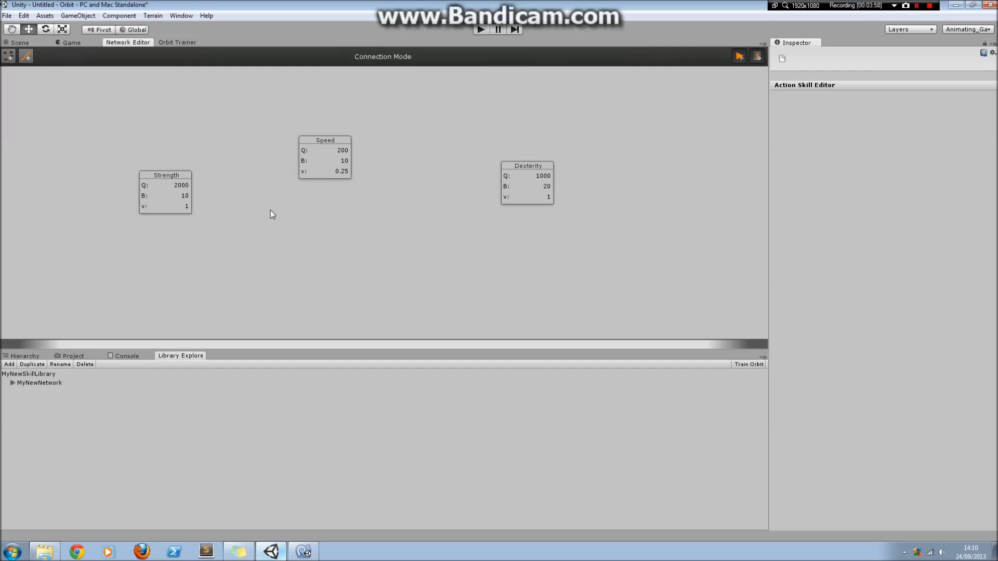
mouse_move(177, 215)
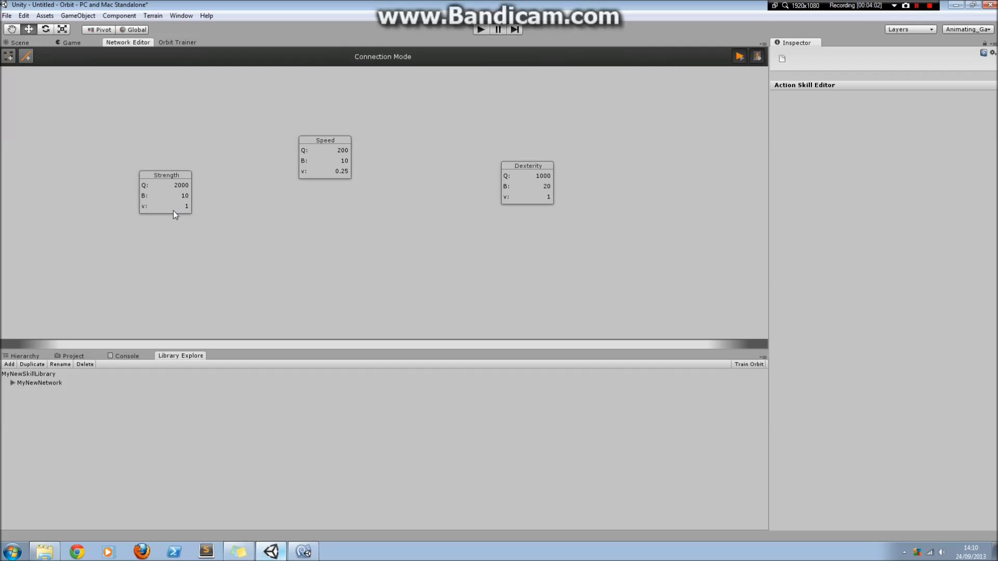
mouse_move(248, 221)
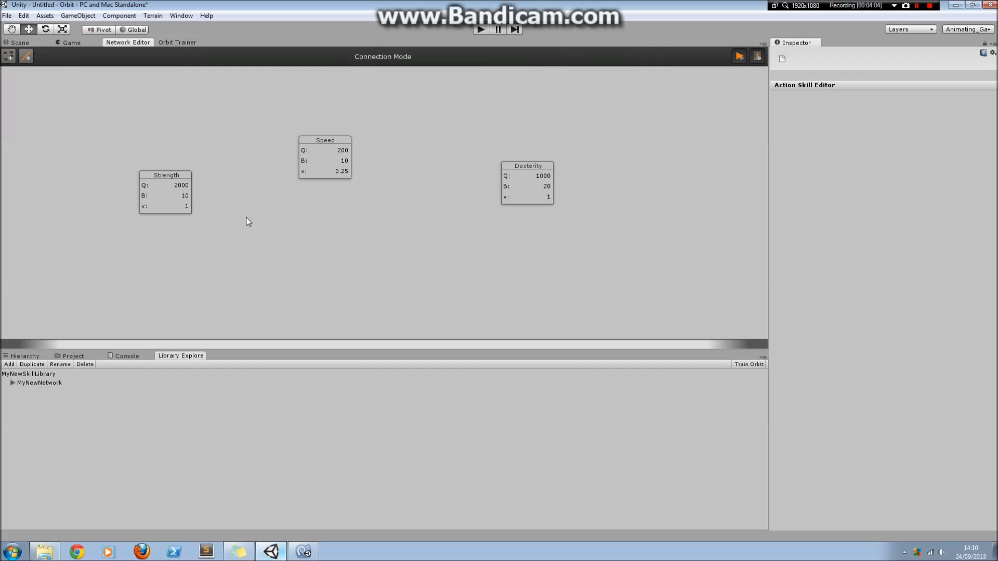
mouse_move(236, 229)
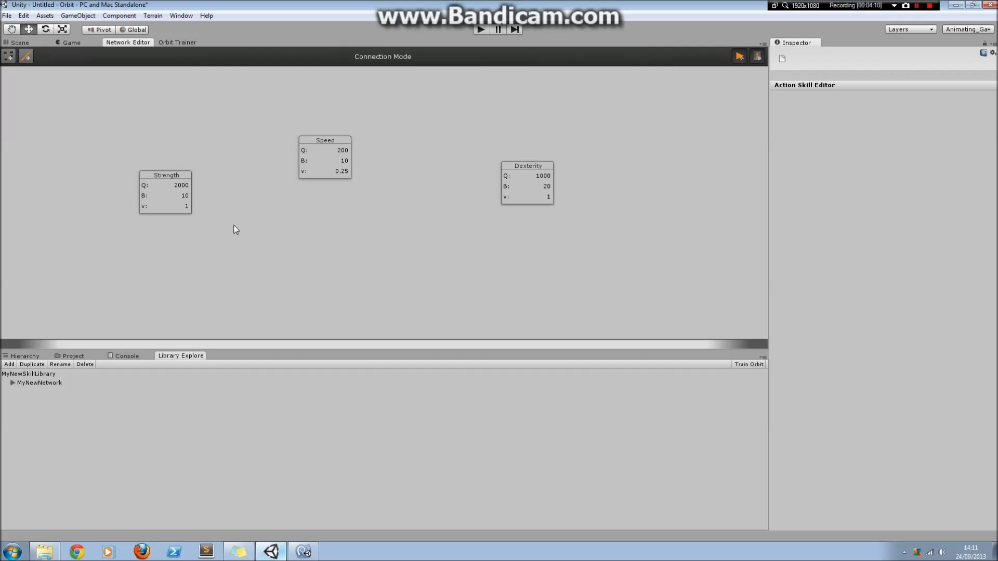
mouse_move(240, 220)
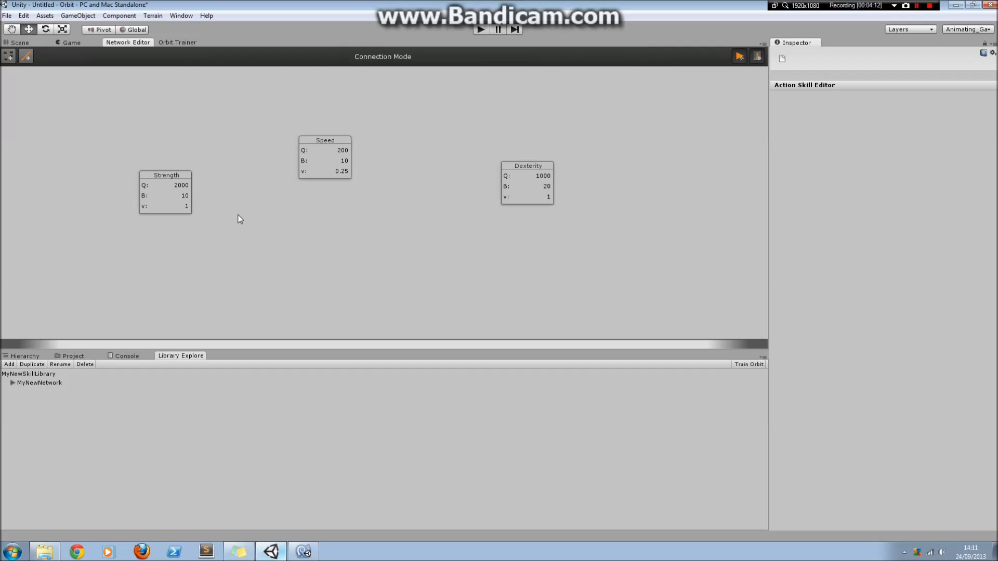
mouse_move(237, 210)
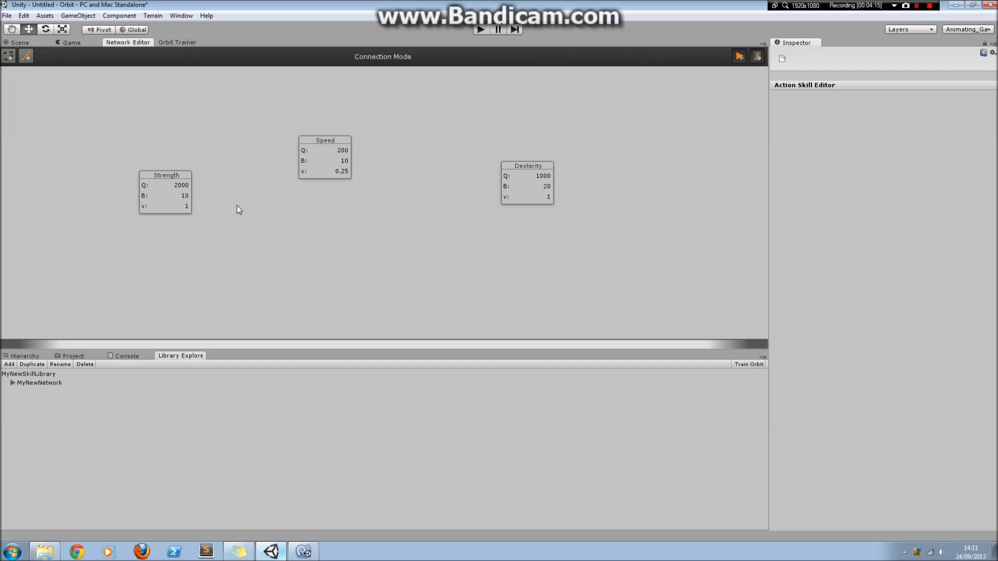
mouse_move(188, 196)
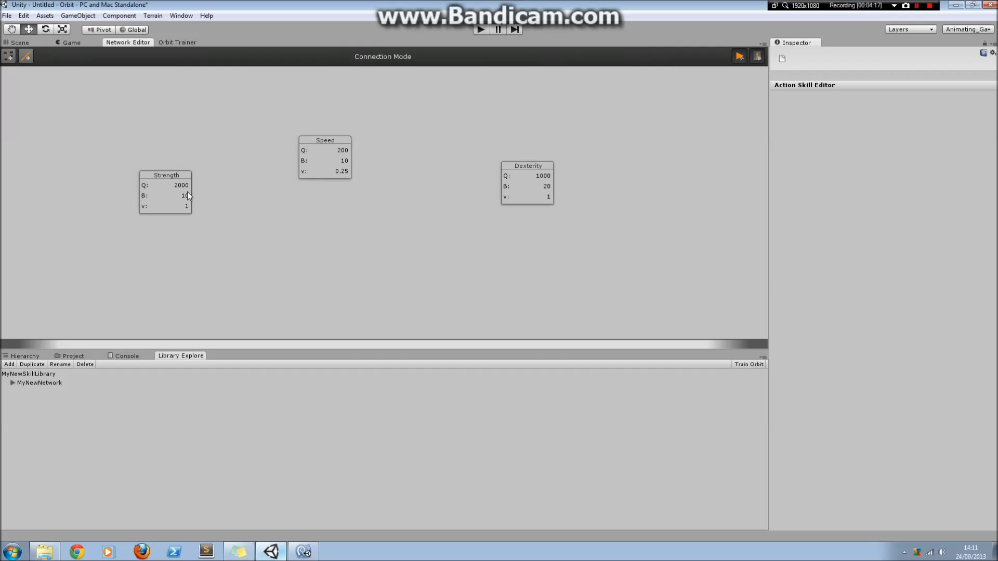
Step: Connect Strength and Speed with a connection of strength 1 in each direction
click(186, 191)
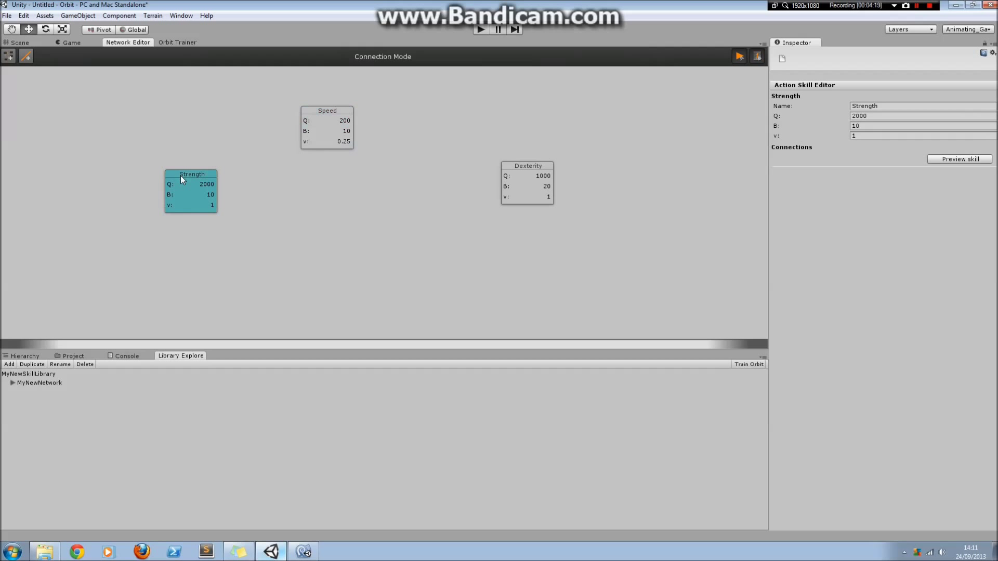
click(326, 111)
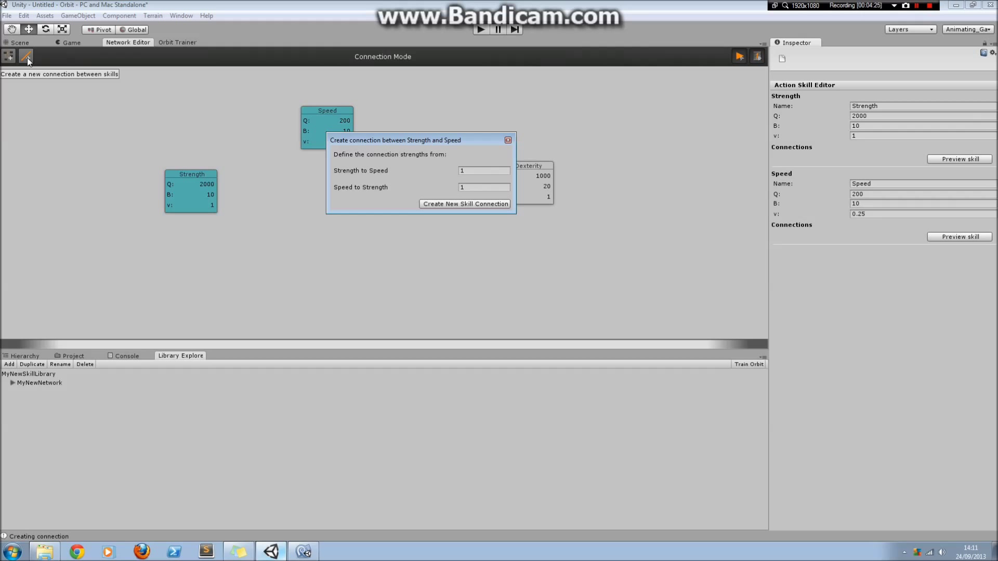
click(484, 169)
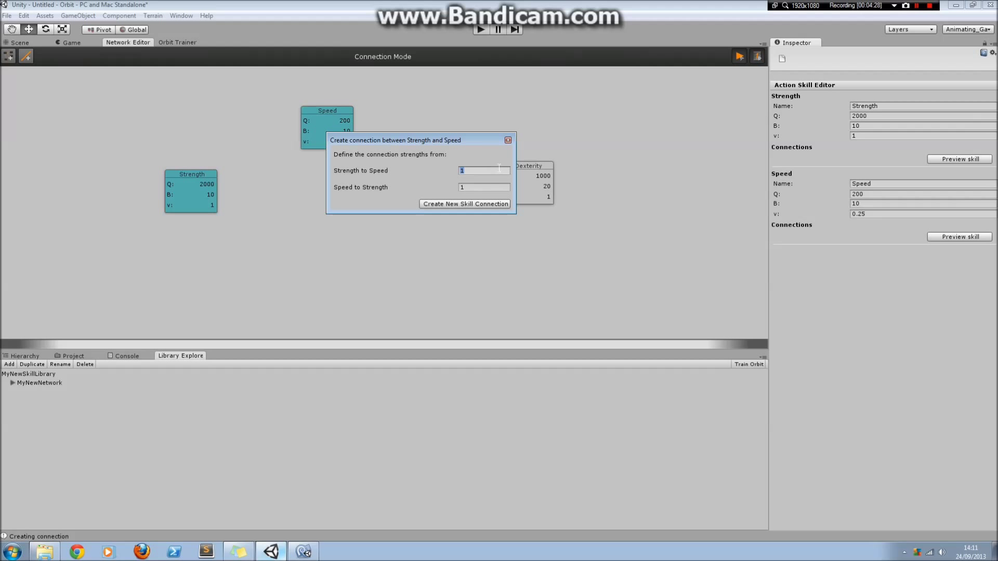
mouse_move(498, 181)
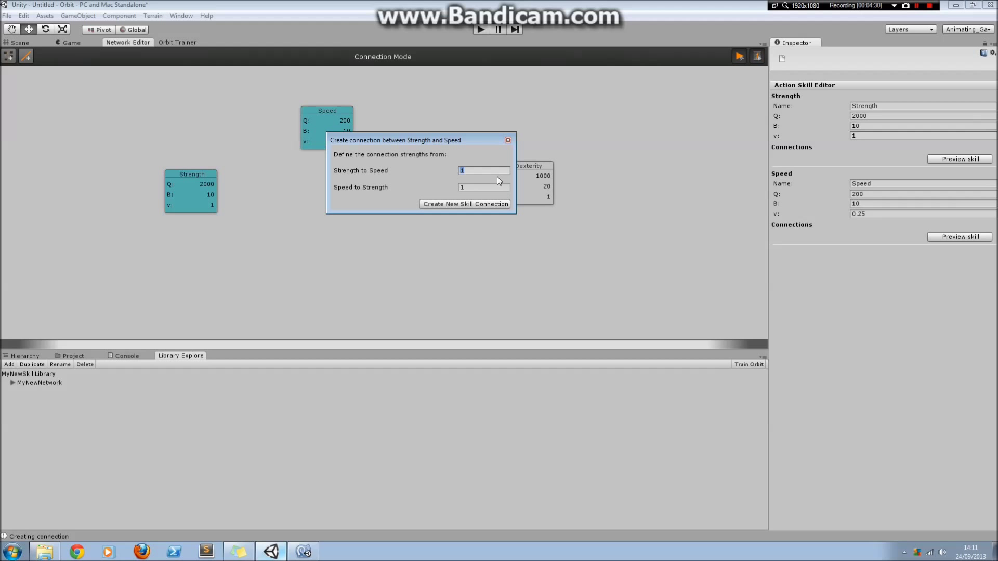
mouse_move(482, 209)
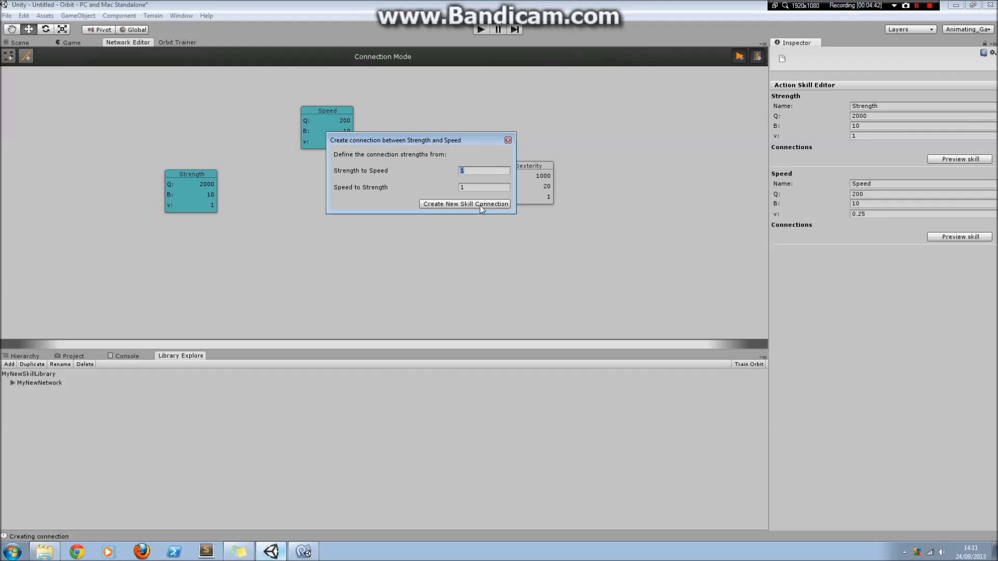
click(465, 204)
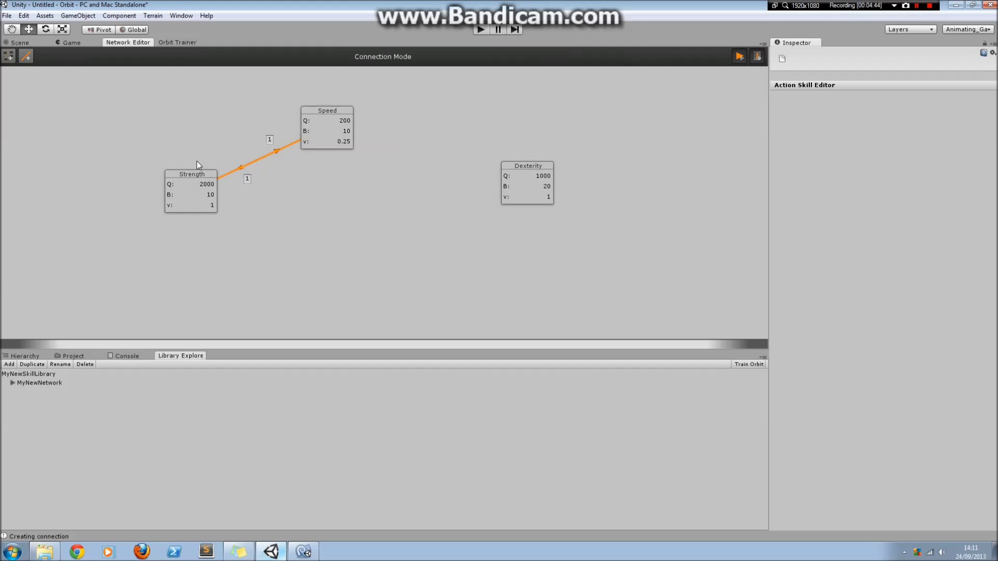
mouse_move(318, 121)
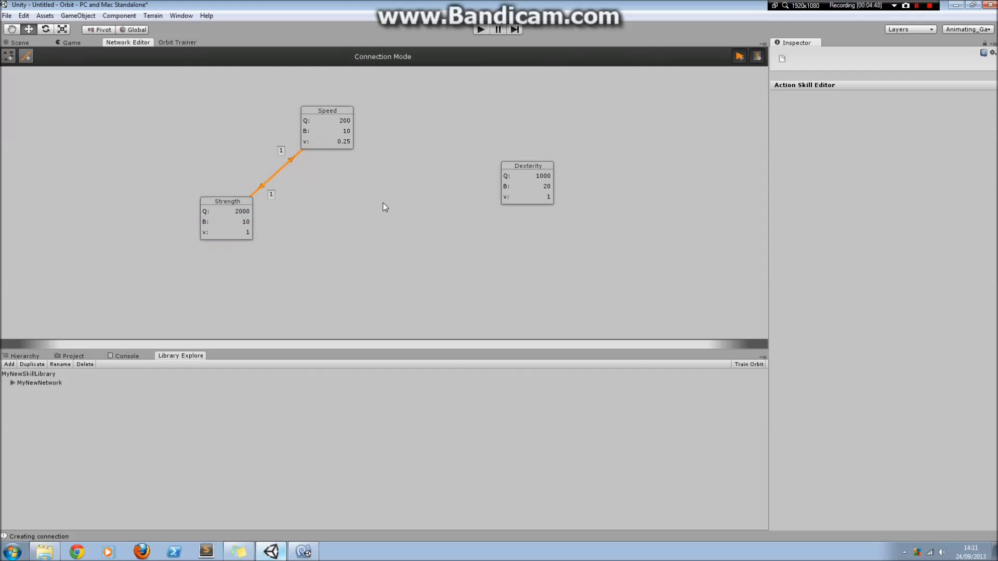
Step: Connect Speed to Dexterity with strength 1 each way, chaining Strength–Speed–Dexterity
click(526, 175)
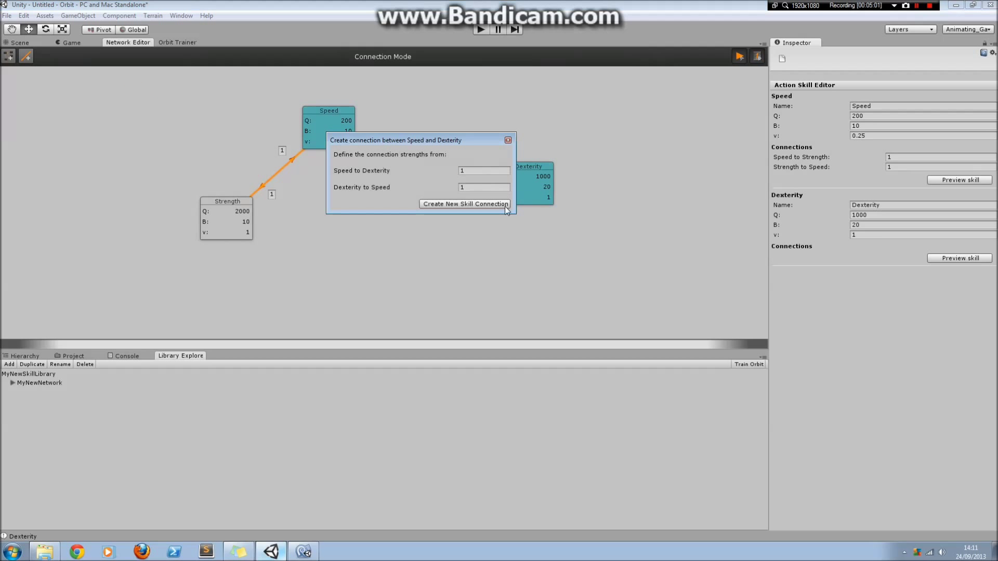
click(465, 204)
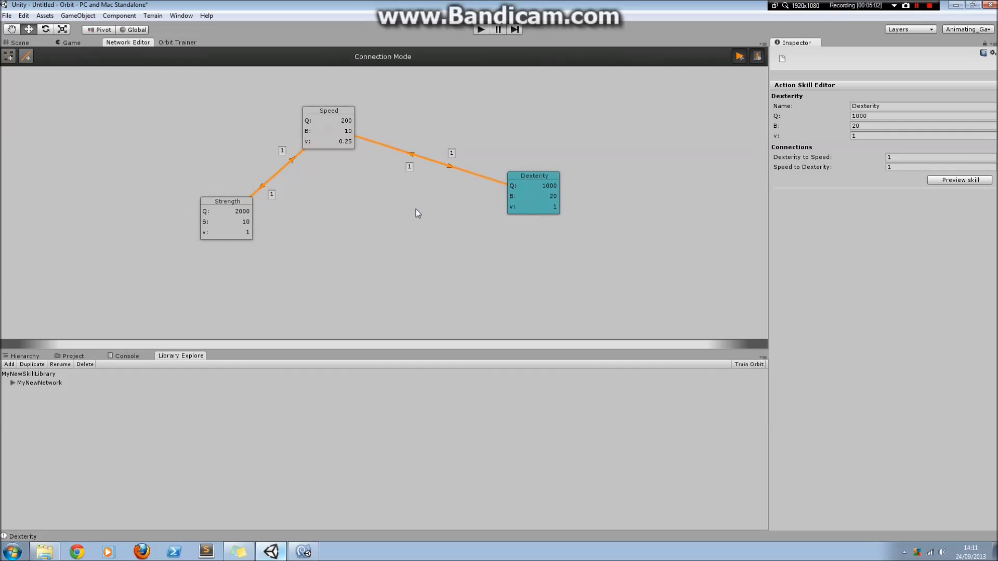
click(328, 127)
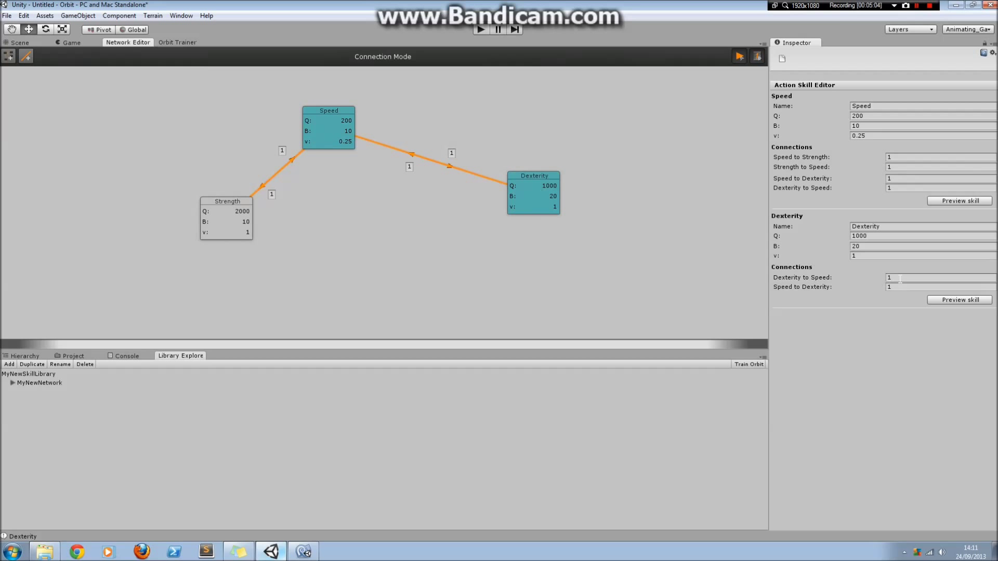
click(490, 180)
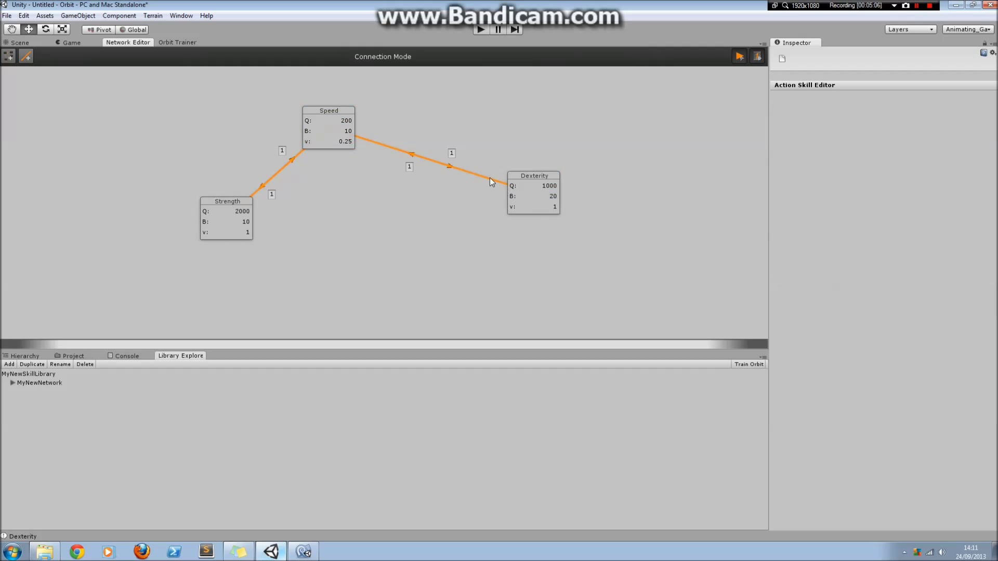
Step: Inspect the connection settings of the Dexterity and Speed nodes in the Inspector
click(533, 191)
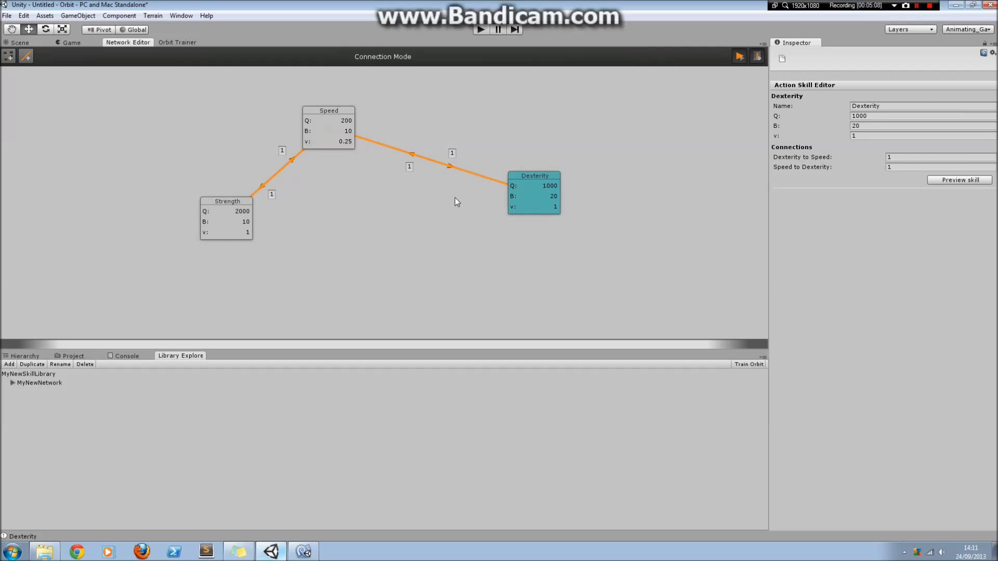
click(329, 110)
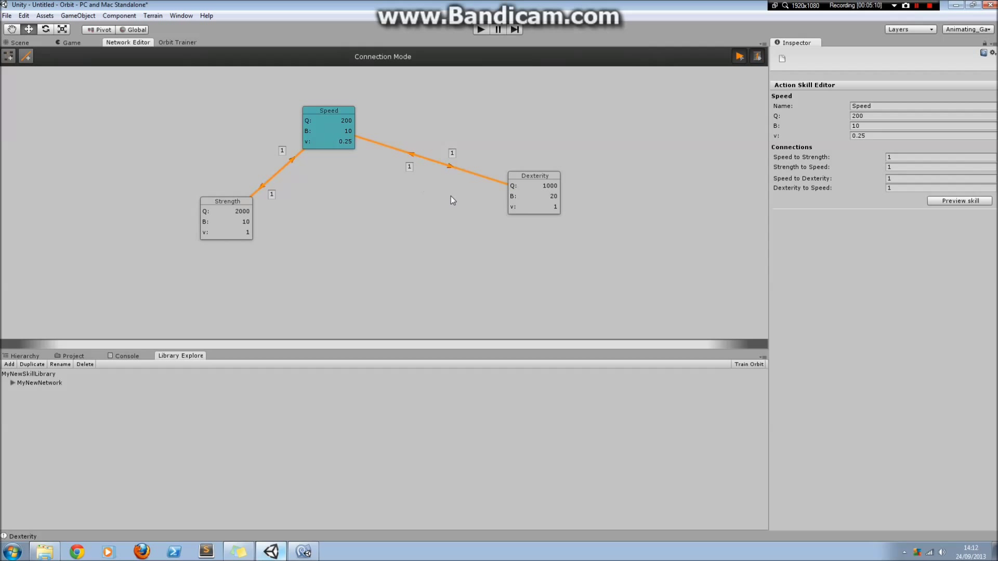
click(533, 194)
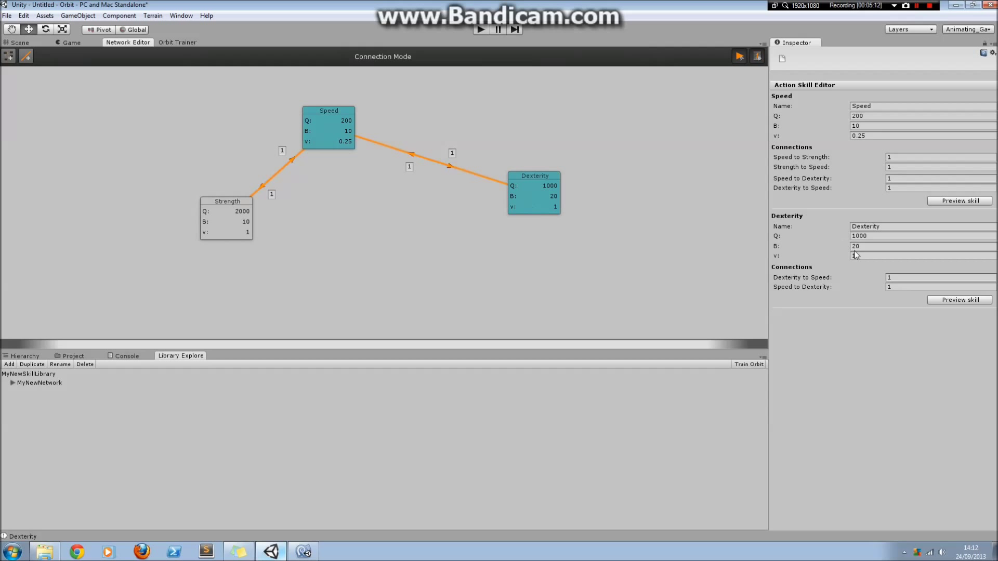
Step: Delete the Speed–Dexterity link, set Speed-to-Strength to 0, and reposition the Speed node
click(924, 276)
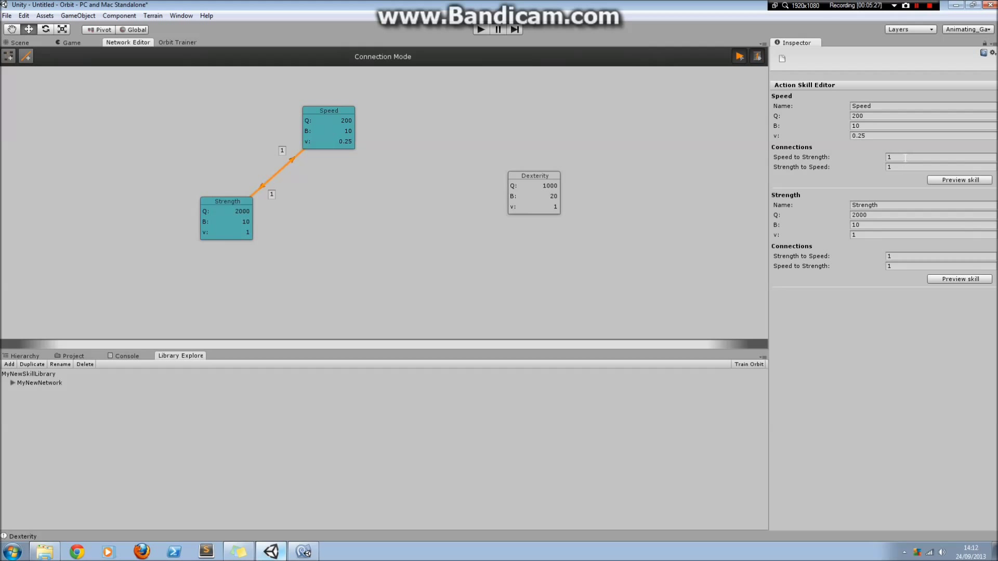
click(924, 157)
text(0)
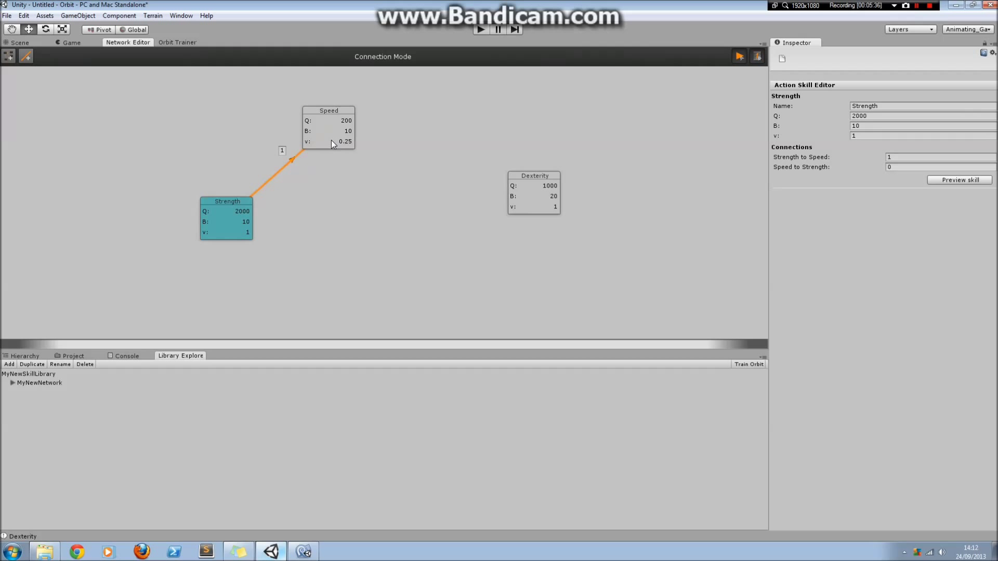
mouse_move(290, 153)
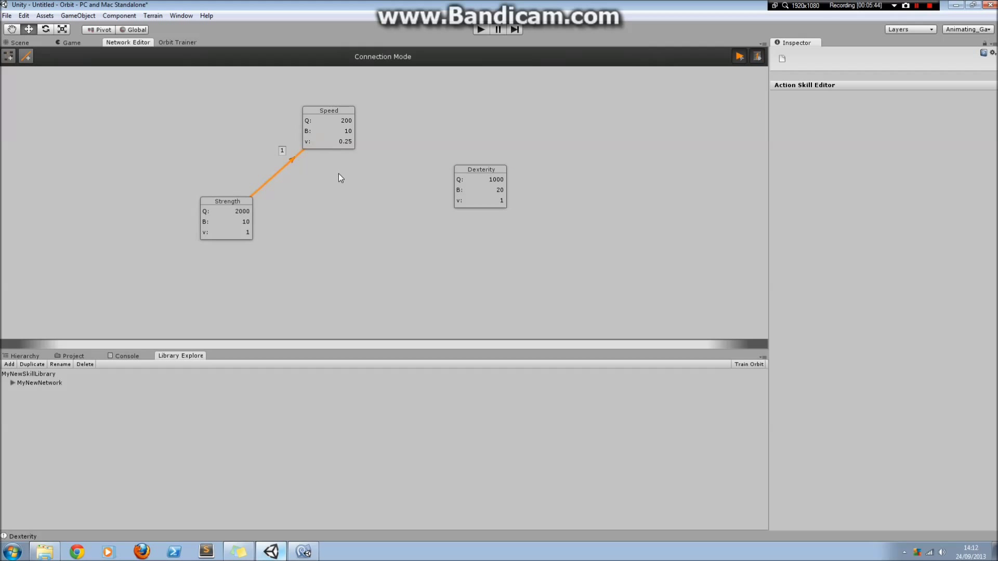
mouse_move(317, 245)
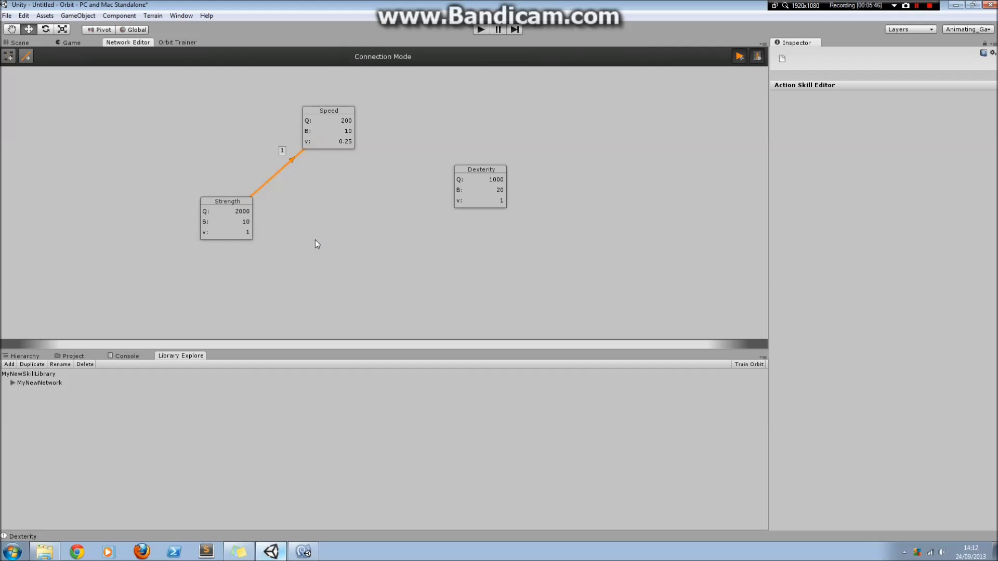
drag(329, 110, 342, 165)
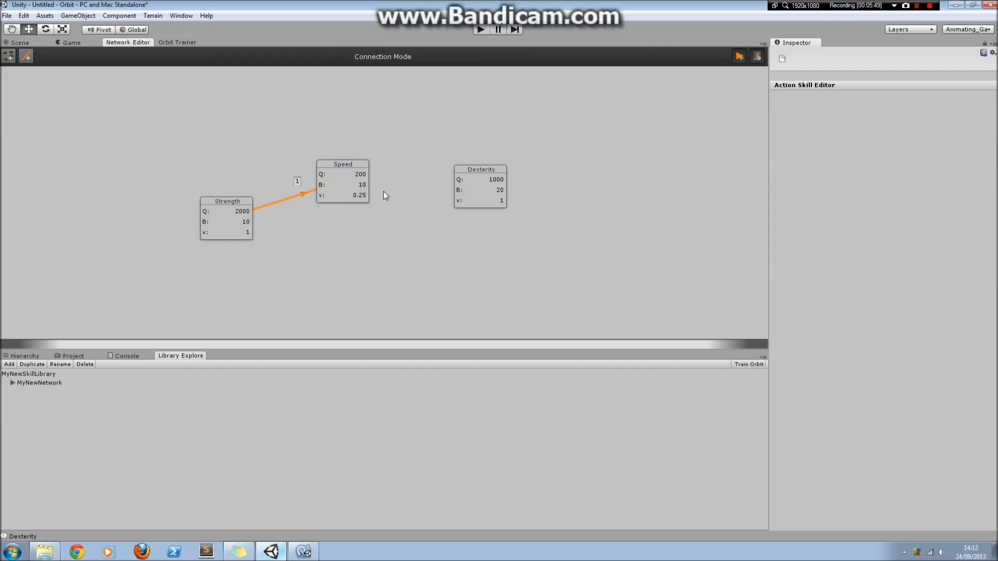
click(480, 185)
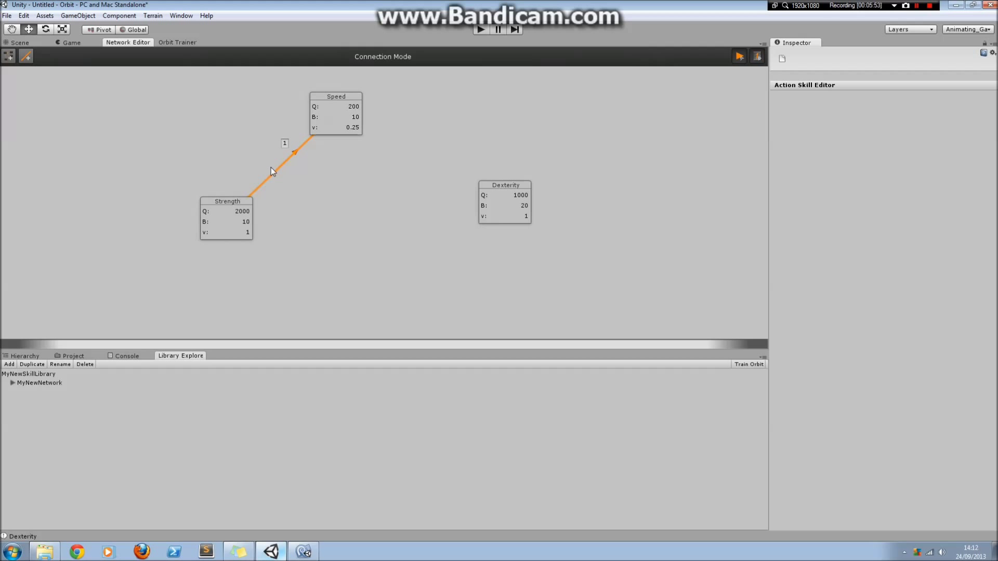
mouse_move(322, 155)
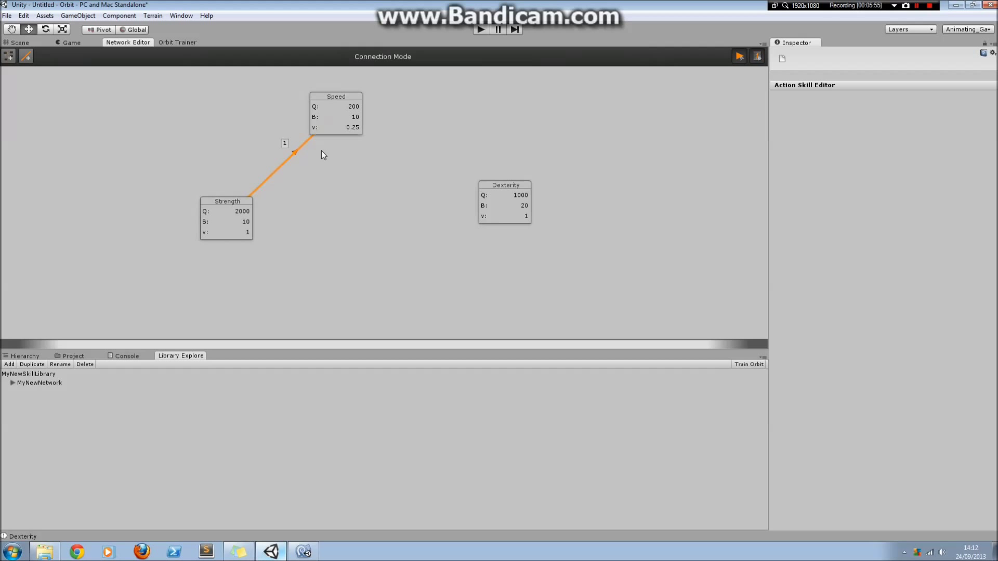
mouse_move(357, 174)
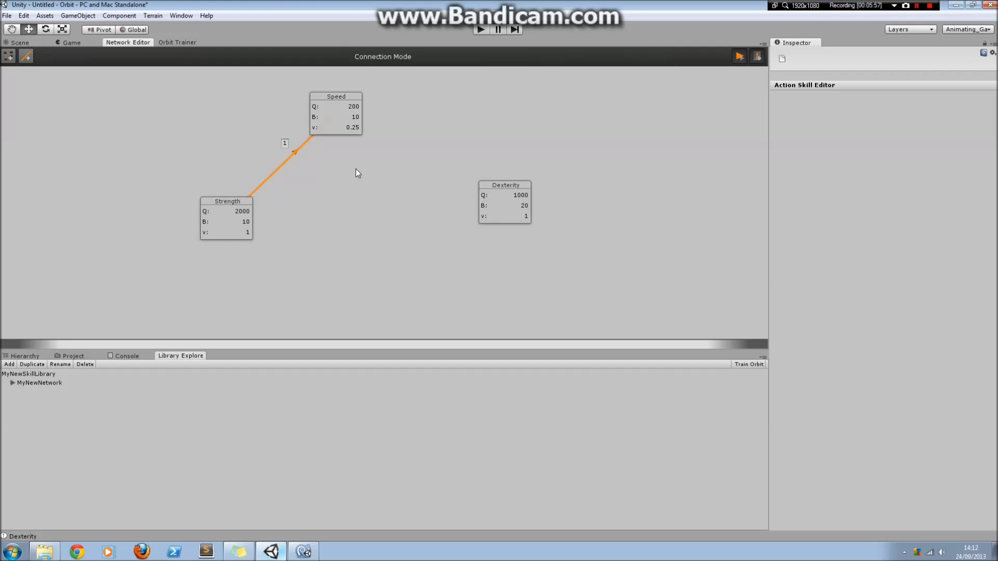
mouse_move(205, 336)
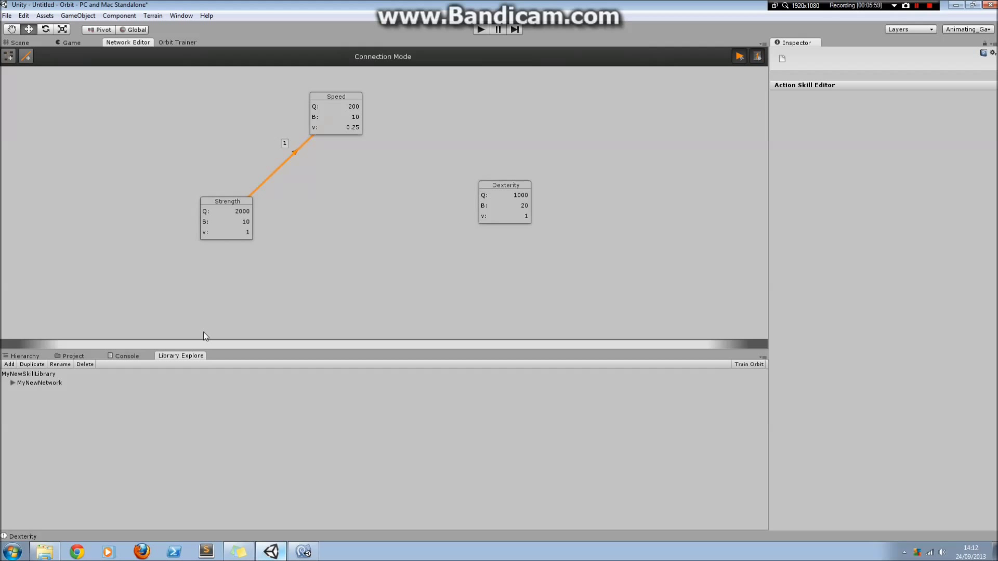
Step: Show the MyNewSkillLibrary asset from the Libraries folder in the Inspector
click(72, 356)
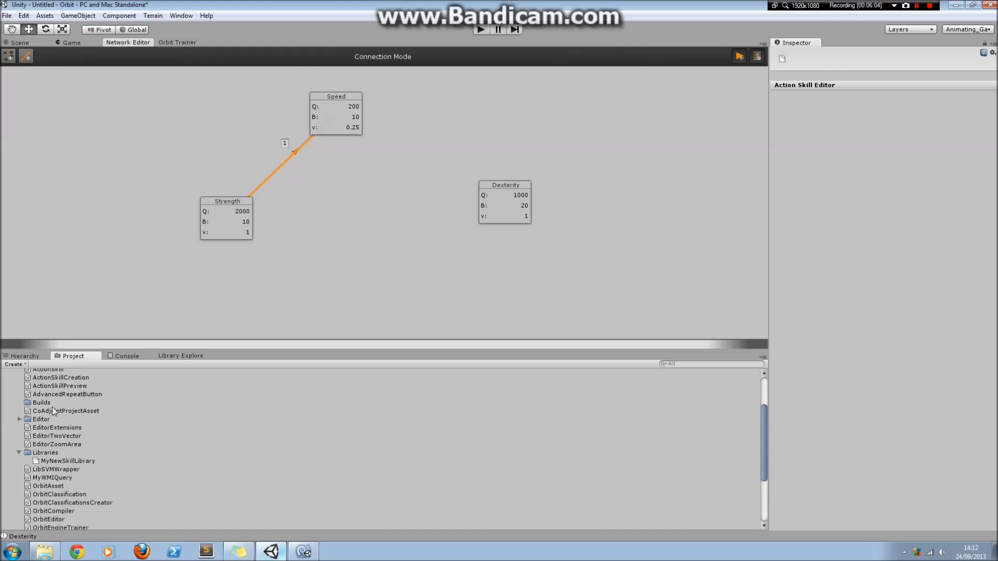
scroll(down, 3)
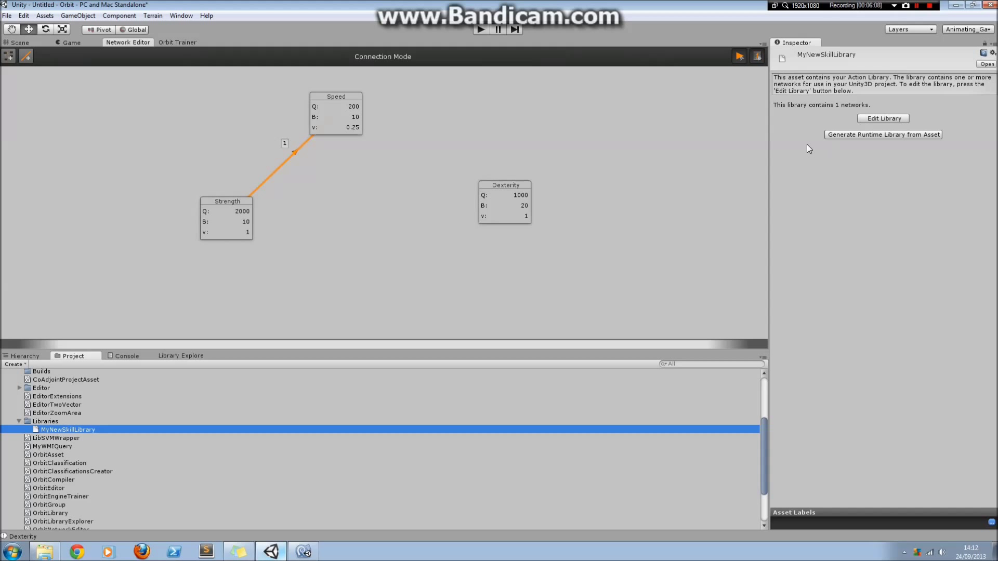
mouse_move(949, 158)
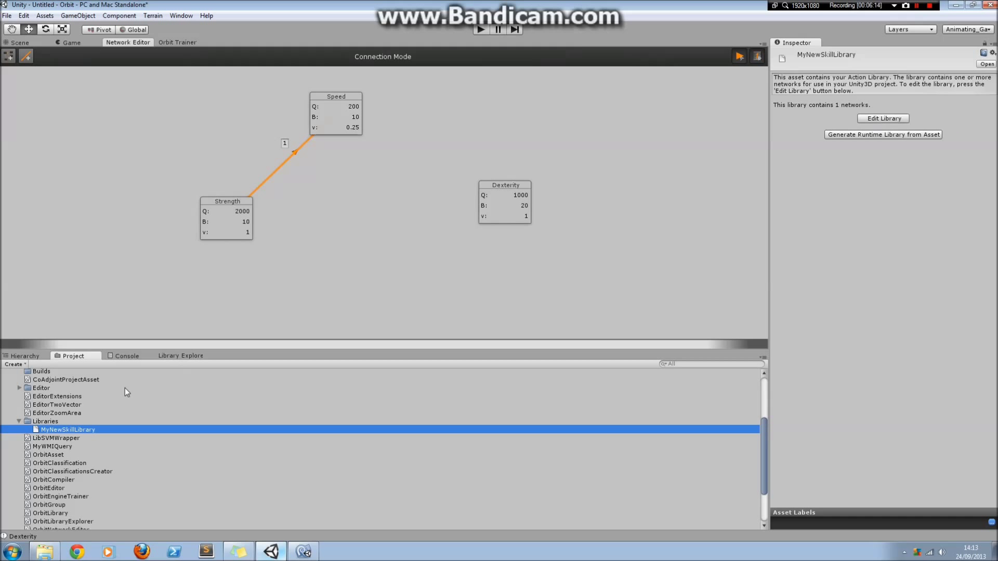
mouse_move(586, 243)
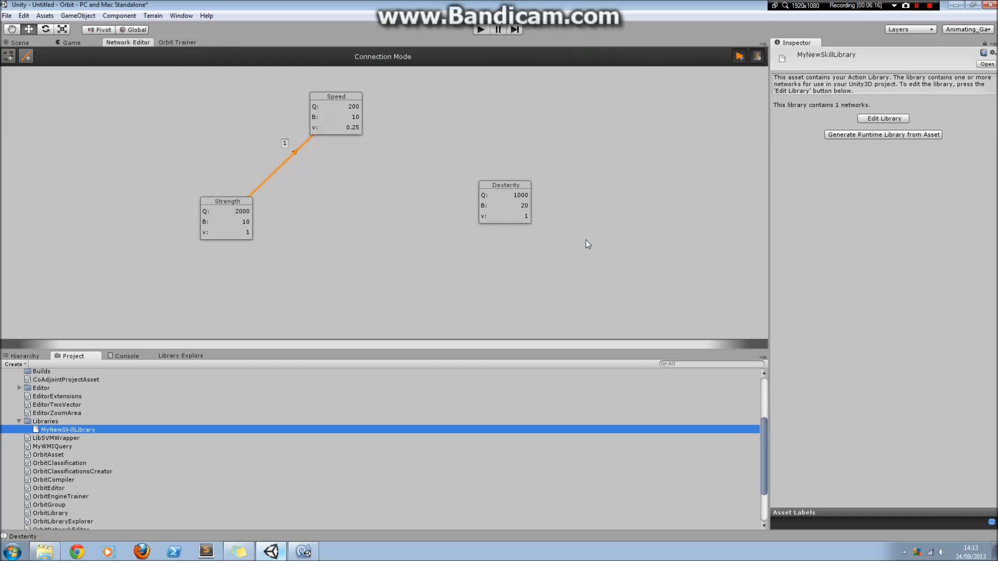
mouse_move(382, 246)
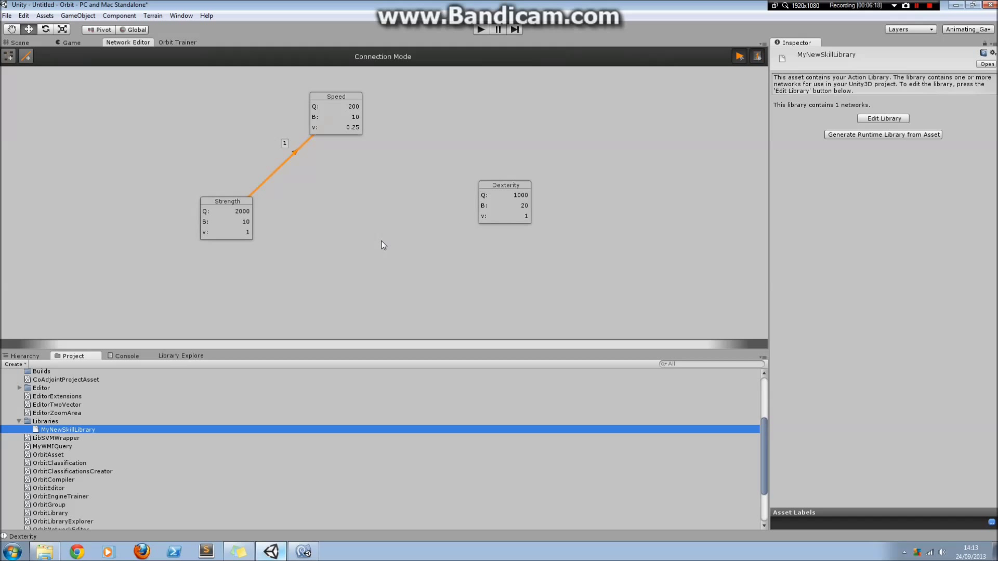
mouse_move(352, 261)
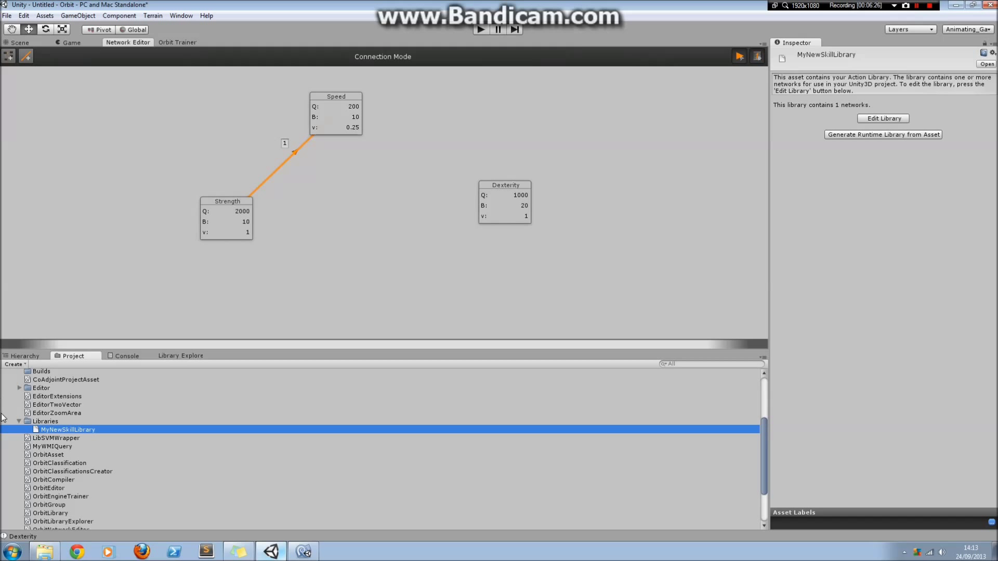
Step: Collapse the Libraries folder in the Project panel
click(19, 421)
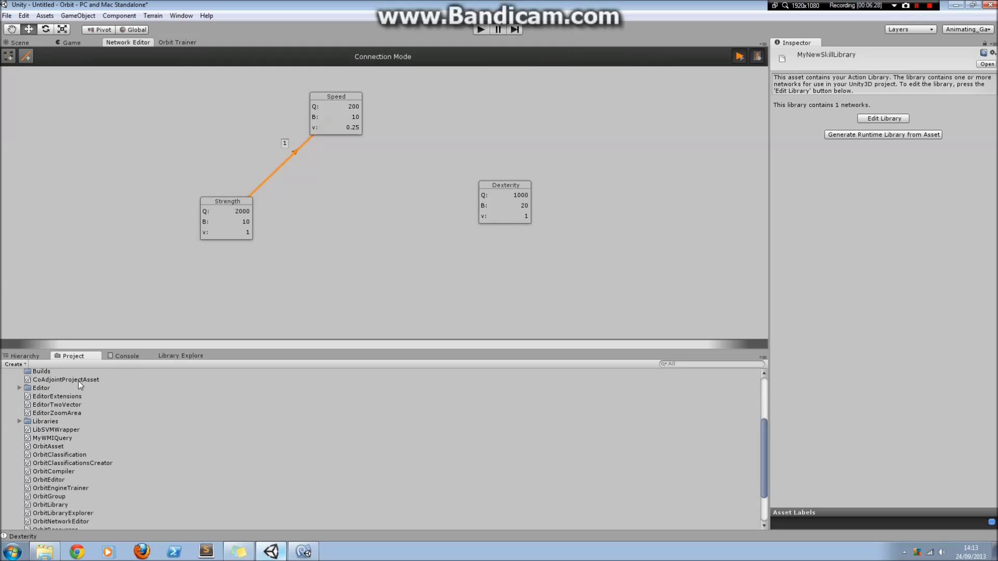
mouse_move(180, 355)
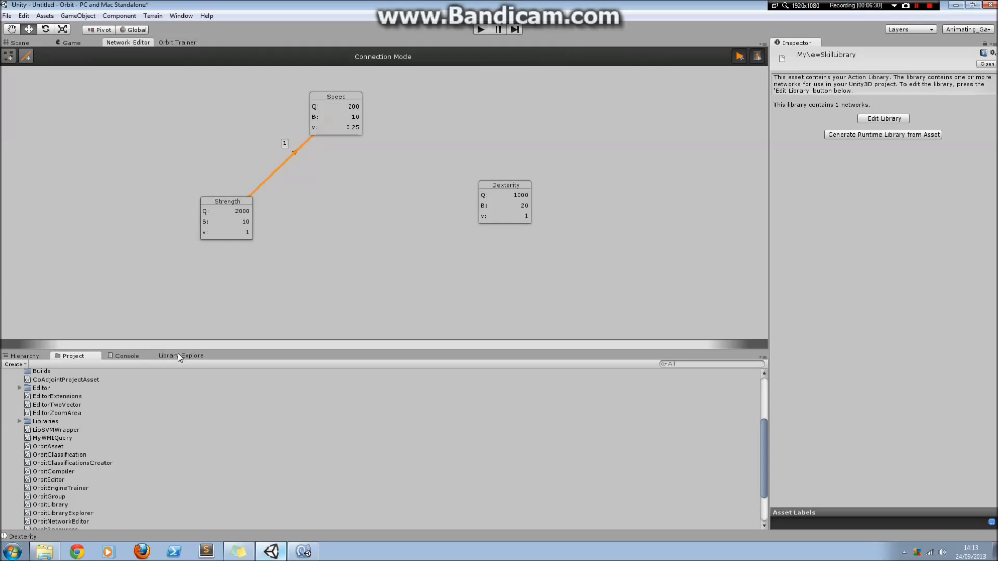
Step: Show the Library Explorer with MyNewNetwork, selecting then deselecting the Dexterity skill
click(180, 355)
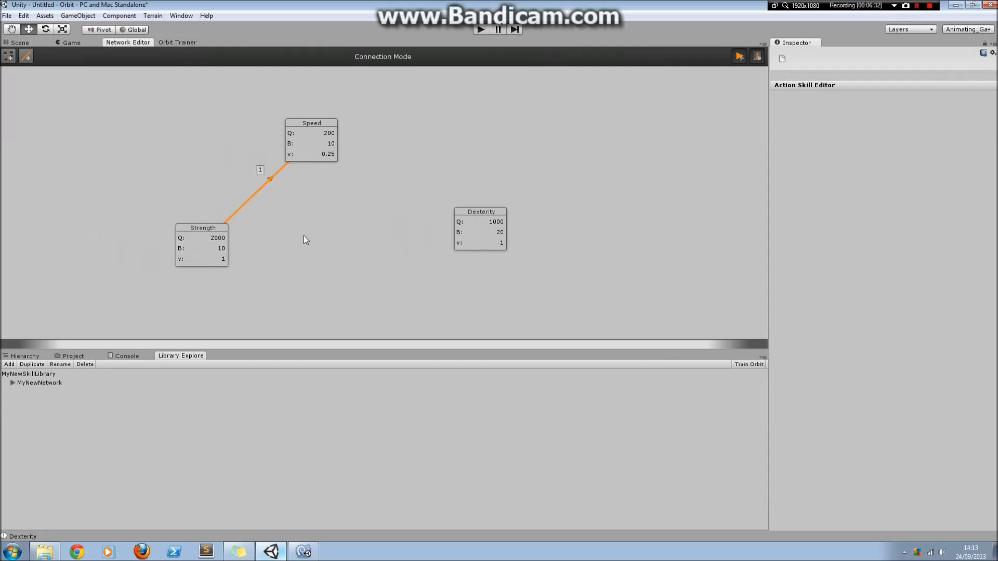
mouse_move(299, 257)
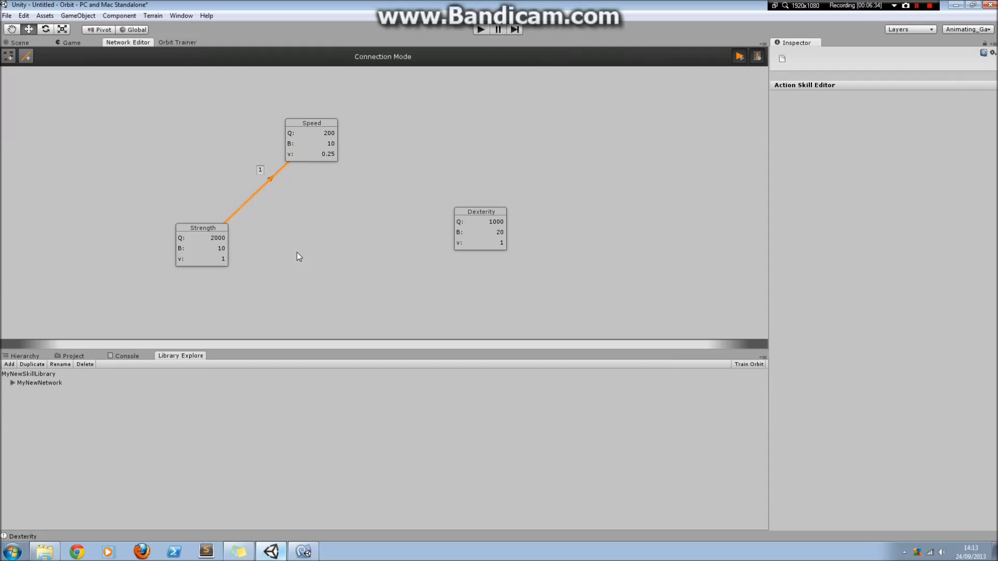
click(475, 223)
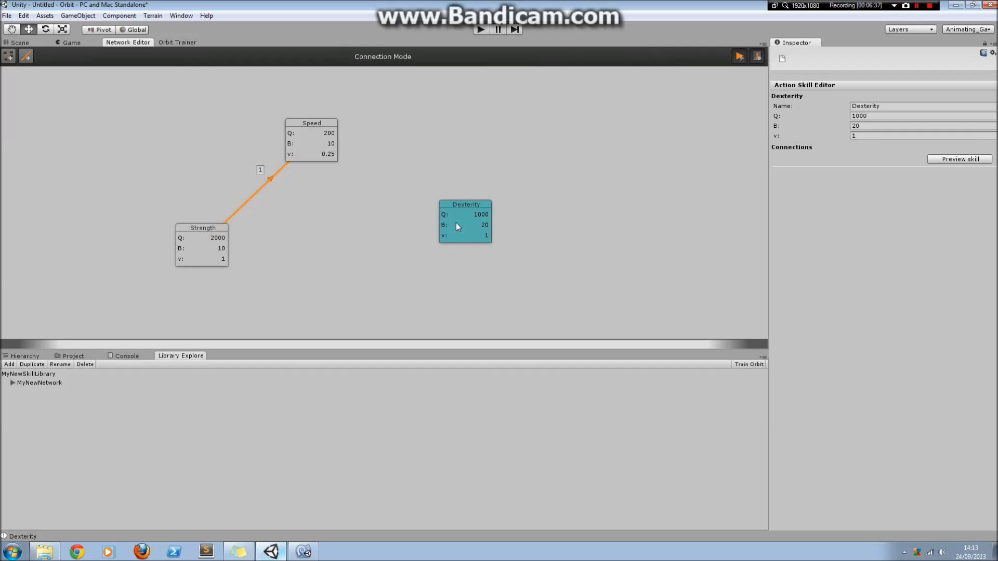
click(207, 146)
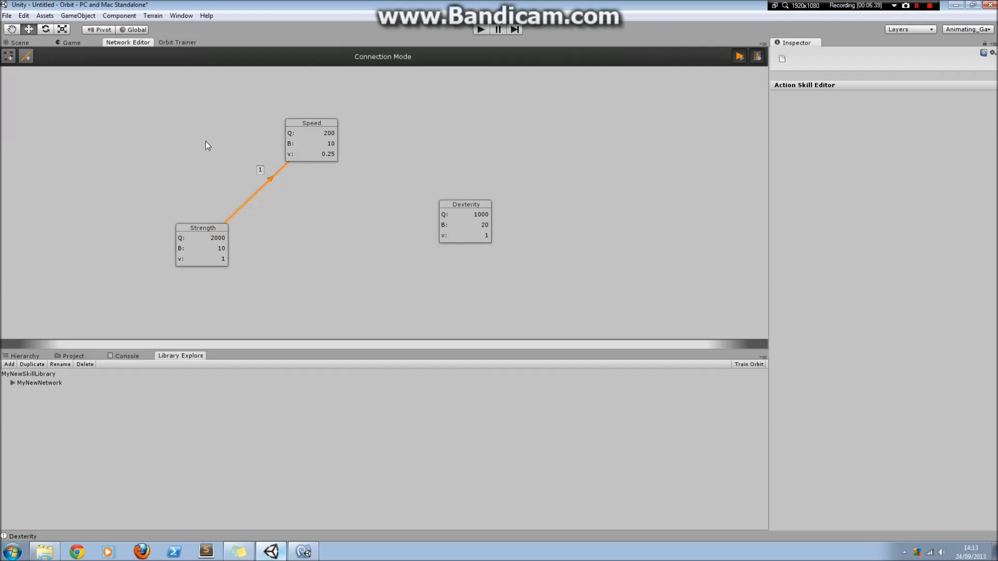
mouse_move(184, 45)
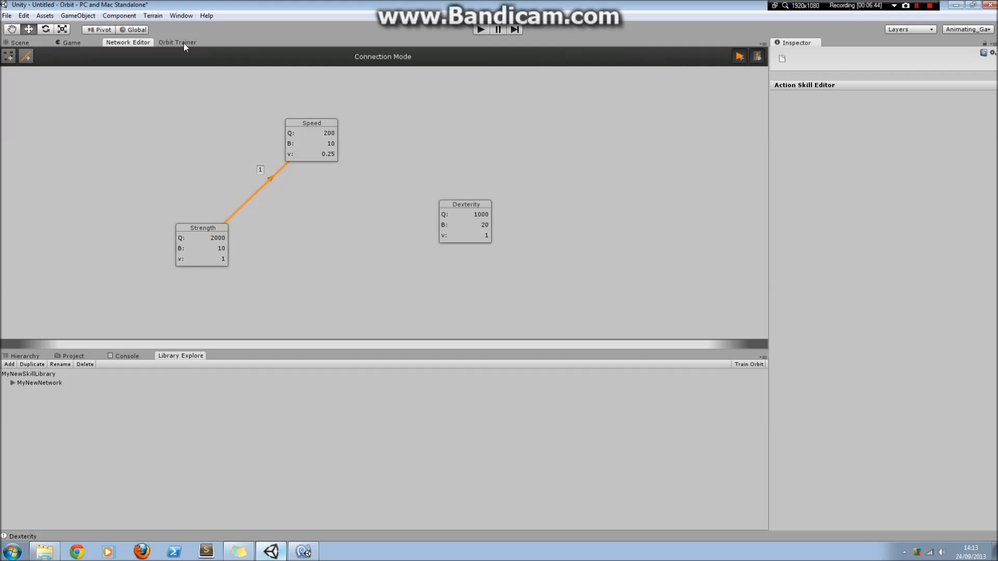
Step: Start training MyNewNetwork from the Orbit Trainer, bringing up Classification Setup
click(178, 41)
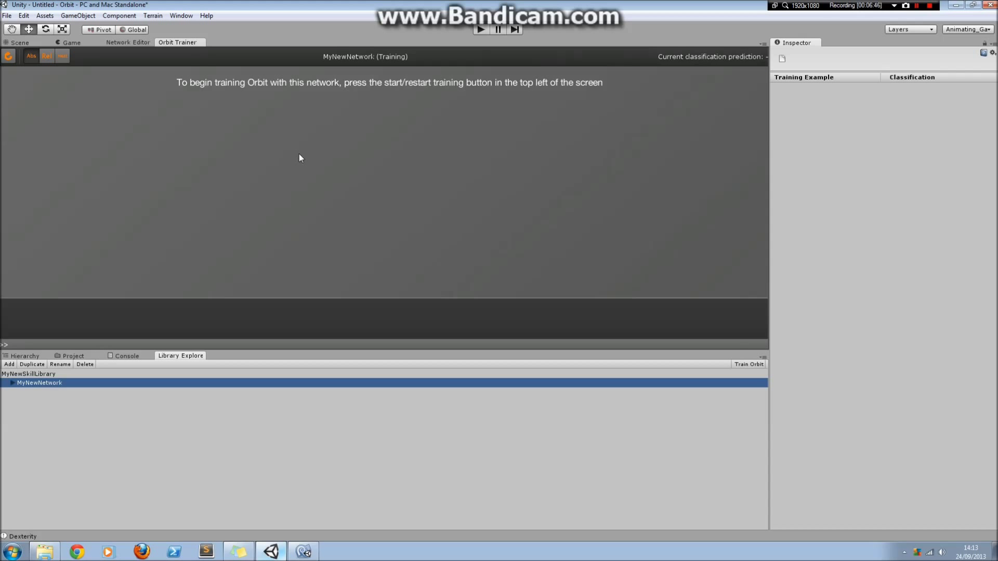
mouse_move(332, 145)
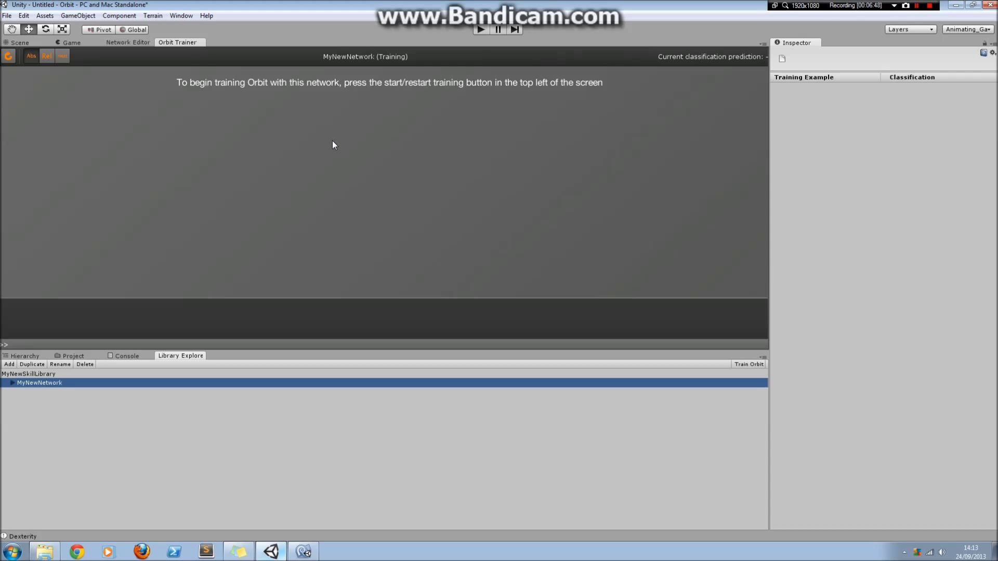
mouse_move(220, 51)
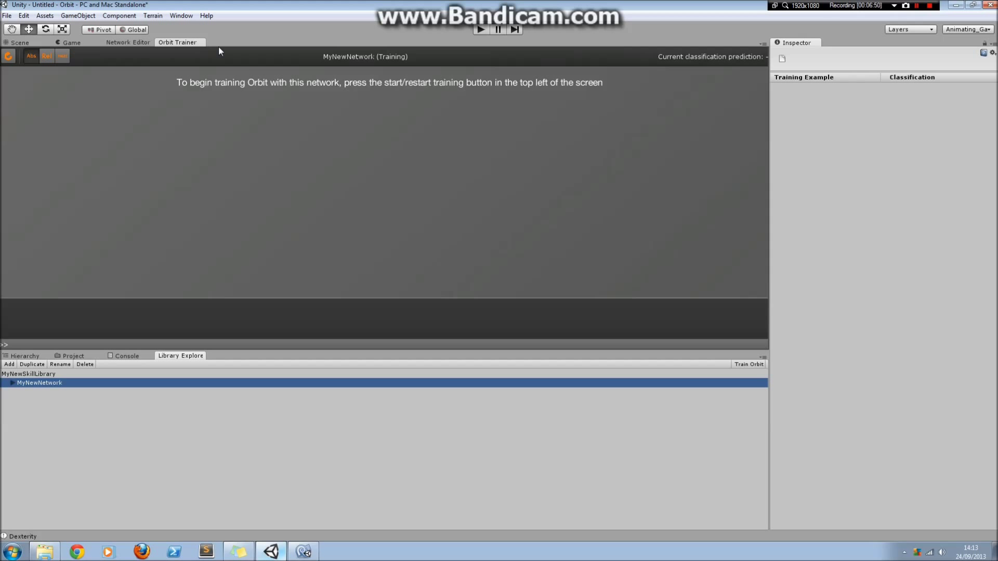
mouse_move(586, 131)
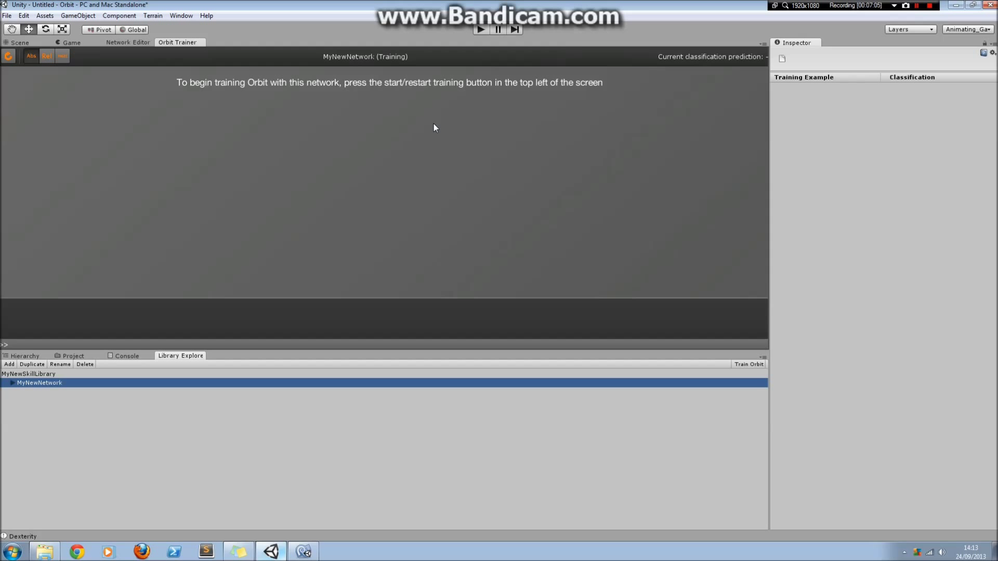
mouse_move(24, 92)
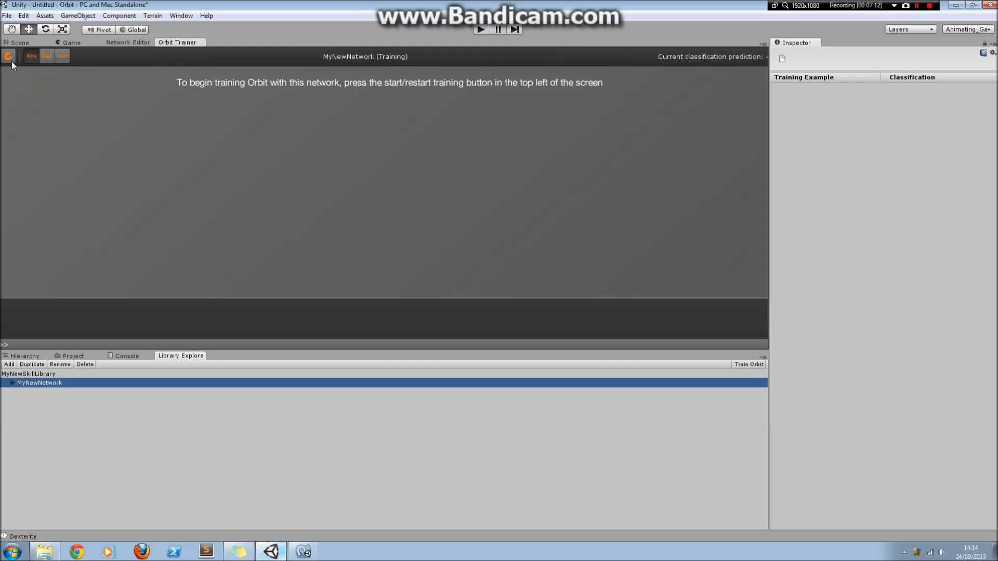
mouse_move(9, 58)
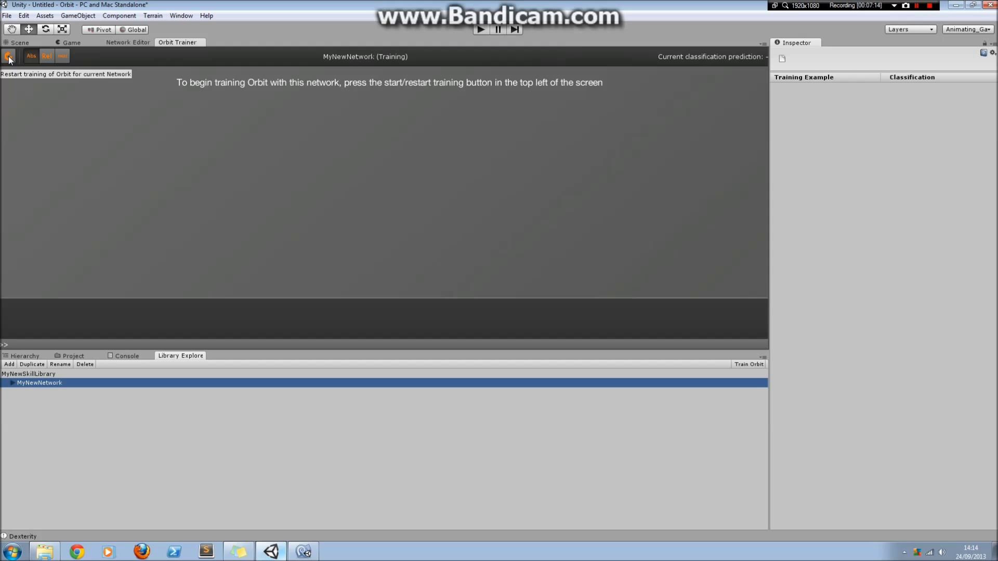
click(8, 56)
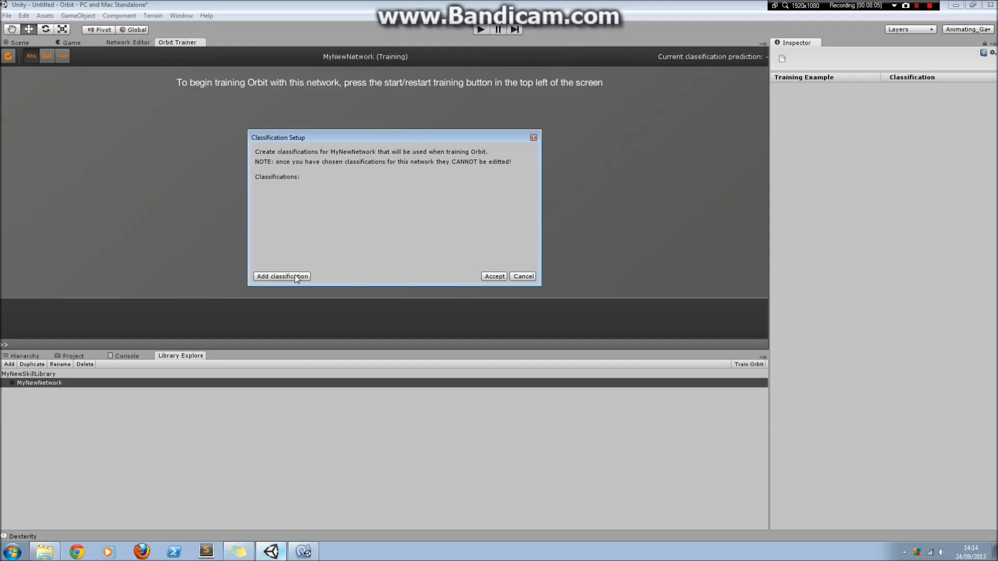
Step: Name the first classification Terminator and add a second named Assassin
click(282, 276)
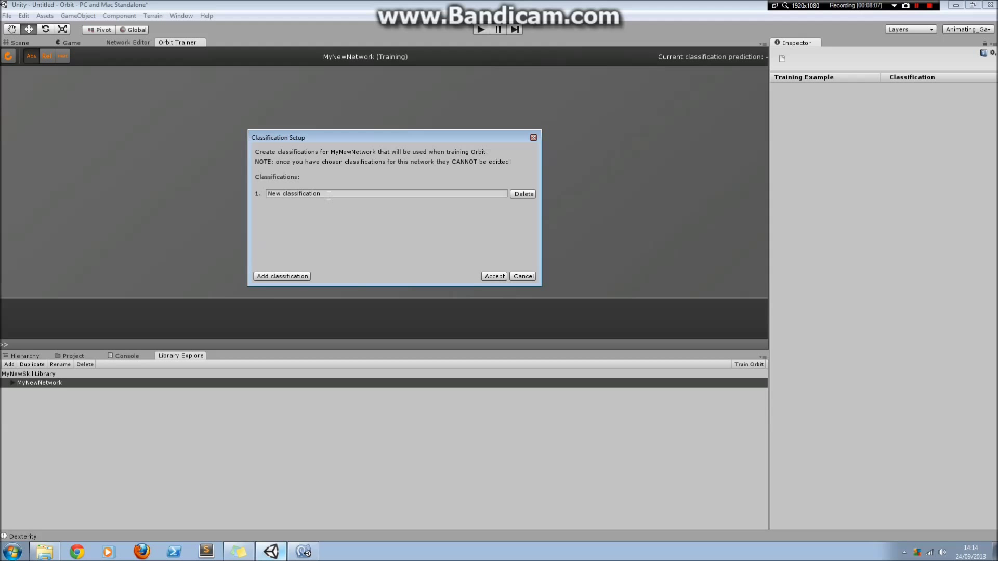
double_click(293, 194)
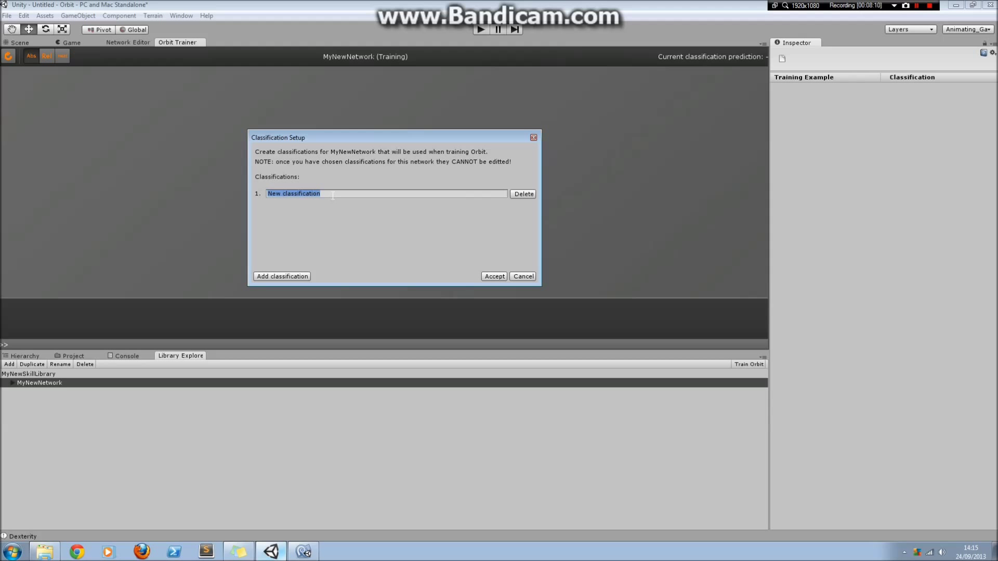
text(te)
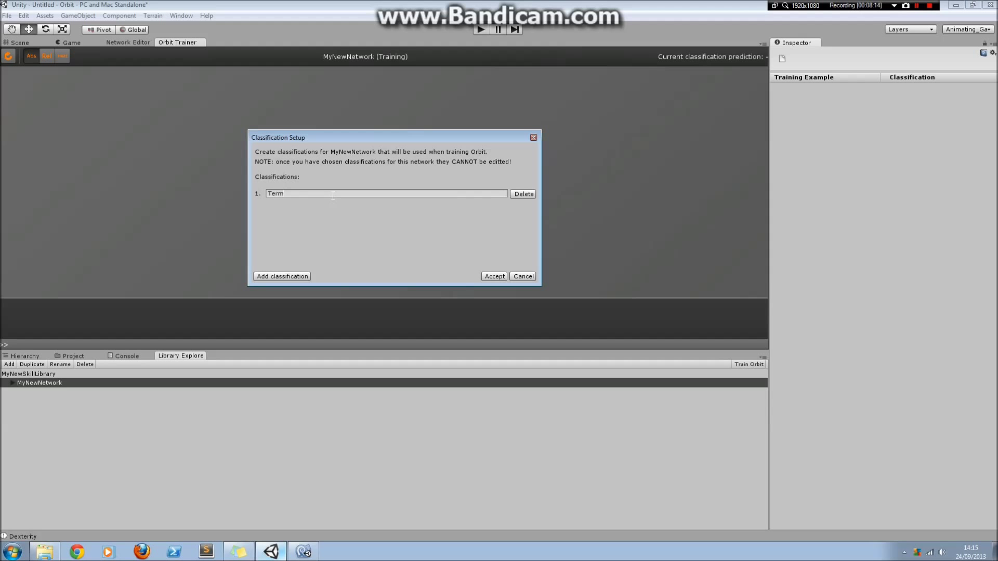
text(inator)
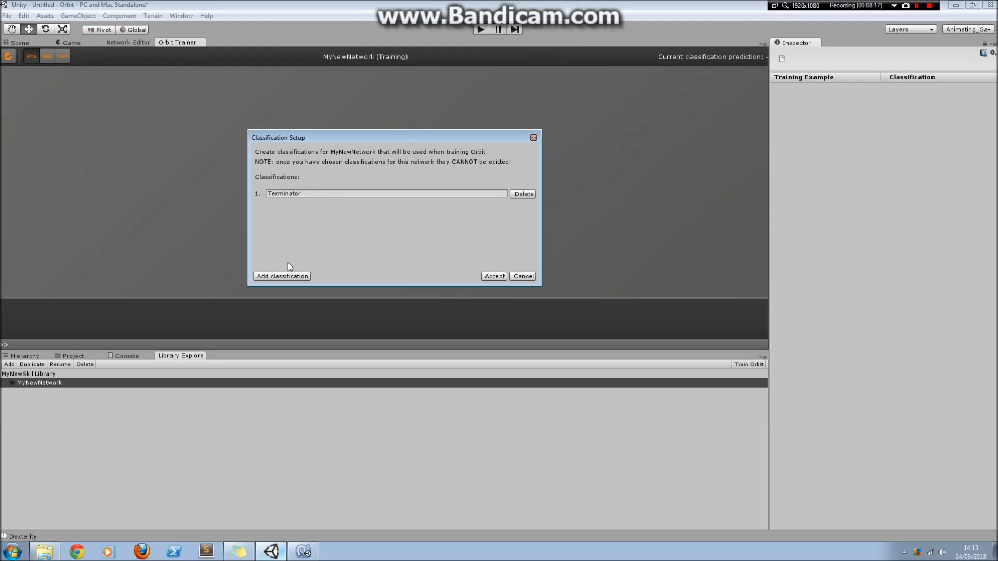
click(282, 276)
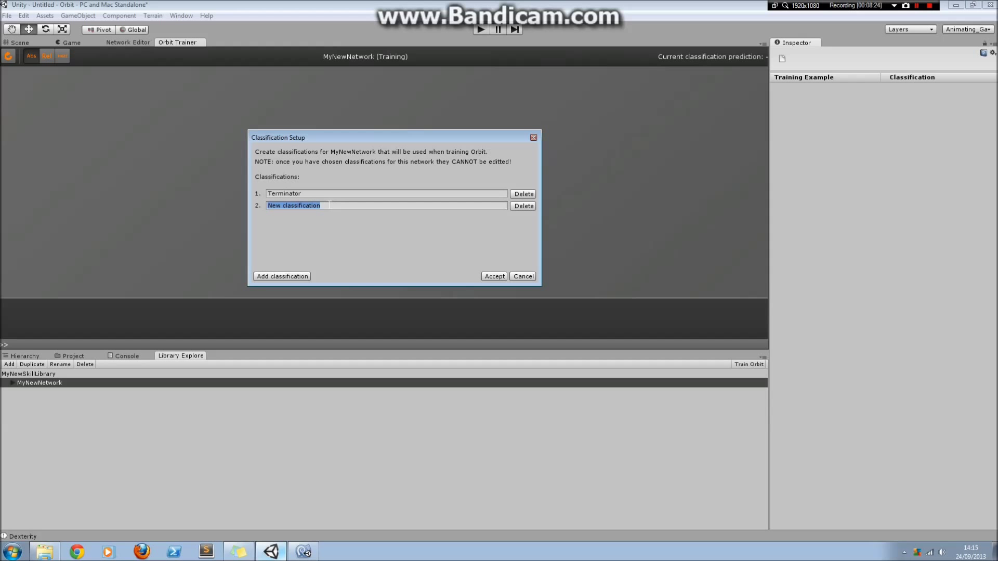
text(A)
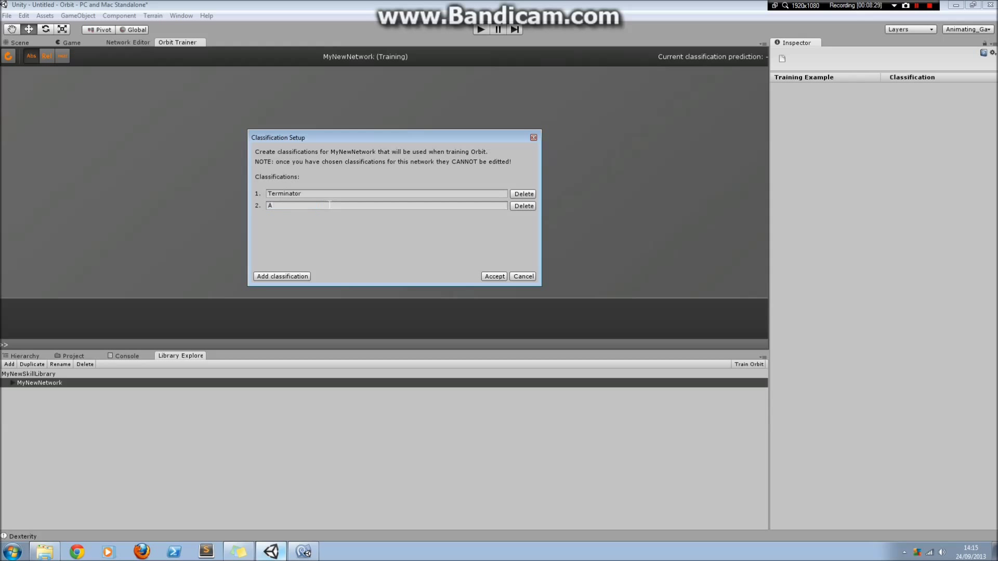
text(ssasin)
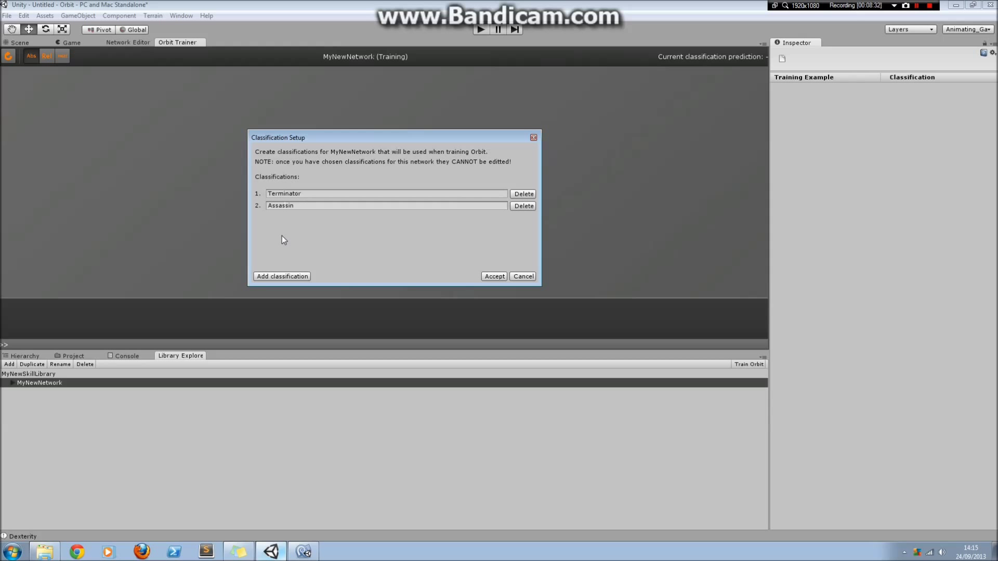
Step: Add Spy and Hybrid classifications, then accept all four to begin training
click(282, 277)
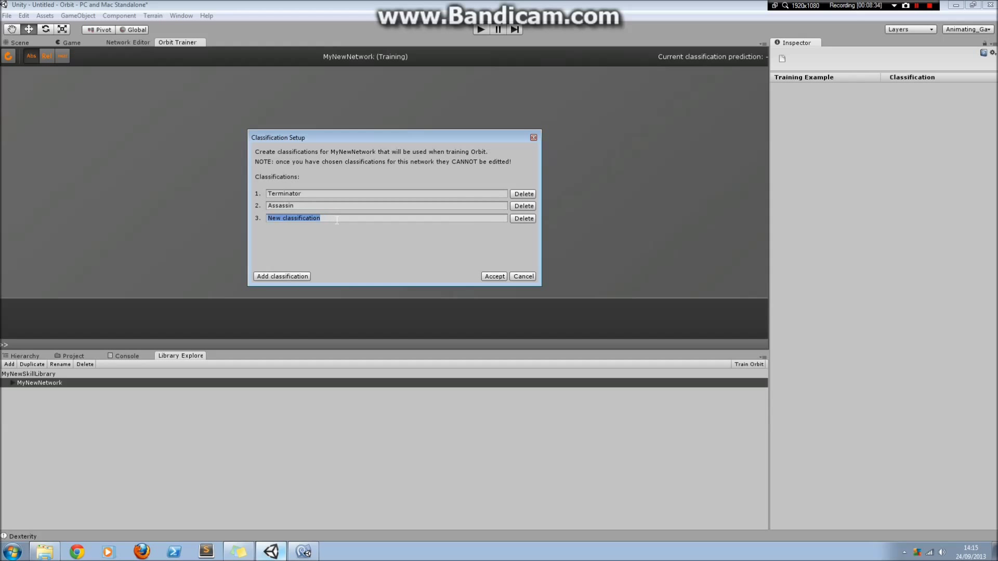
text(Spy)
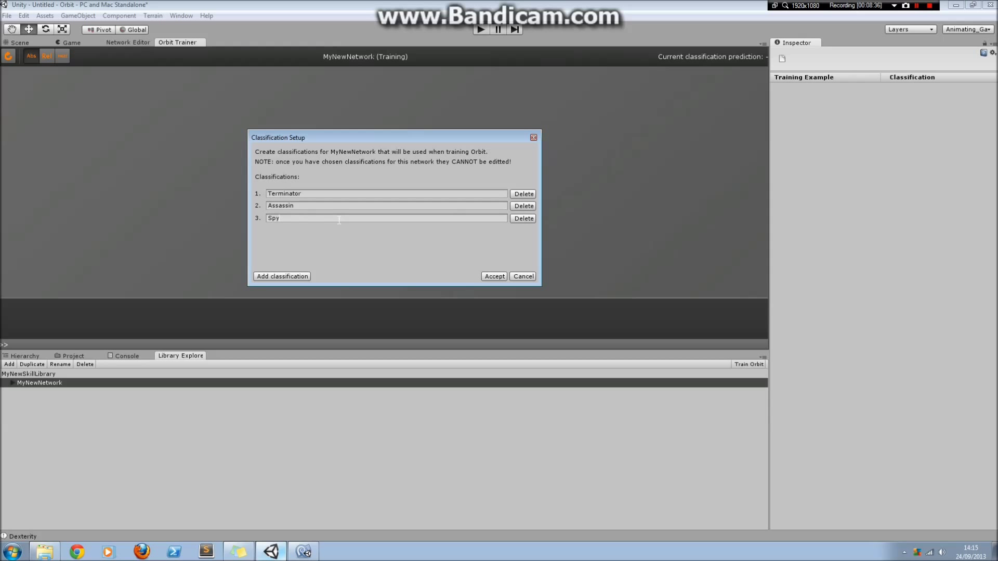
click(282, 276)
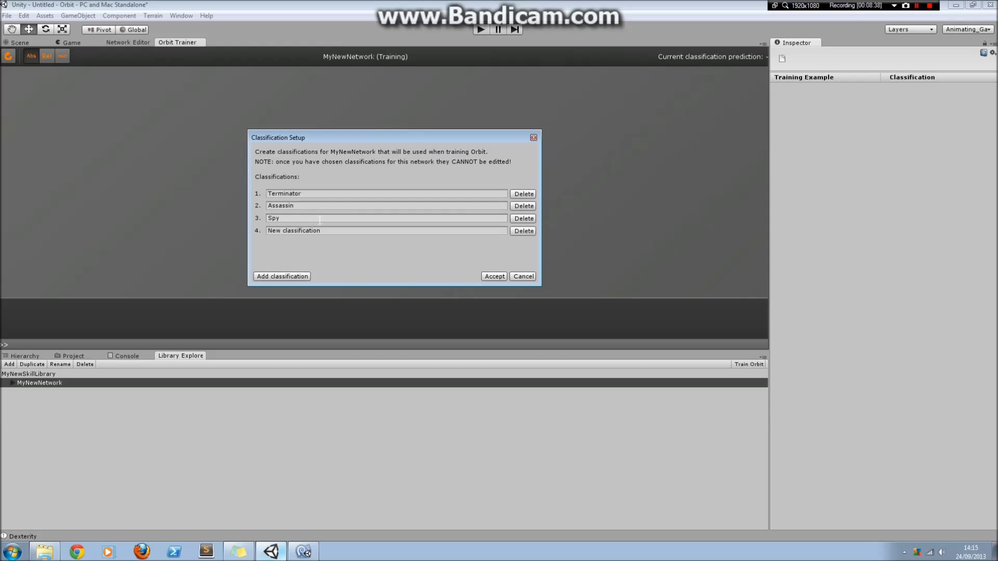
text(Hybr)
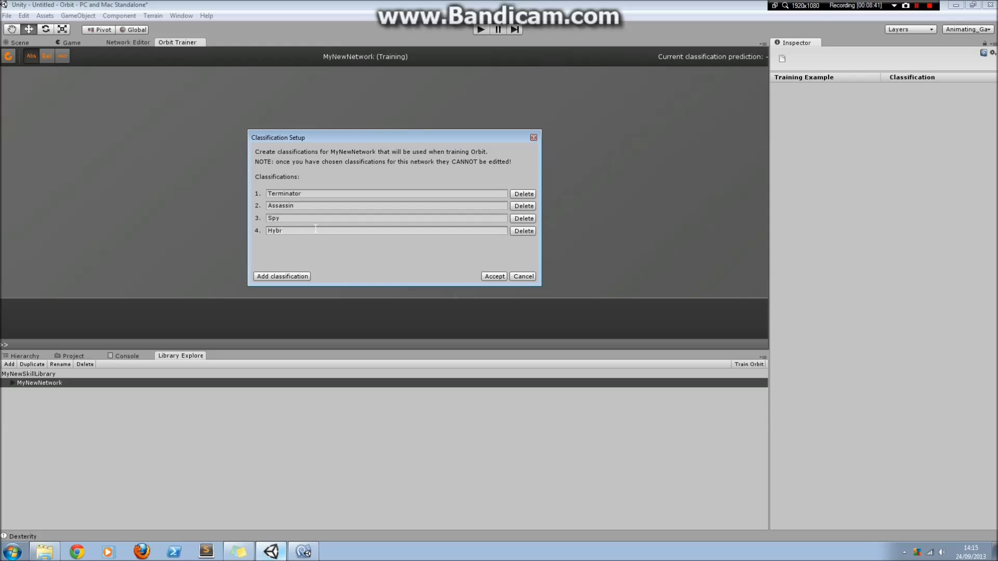
text(id)
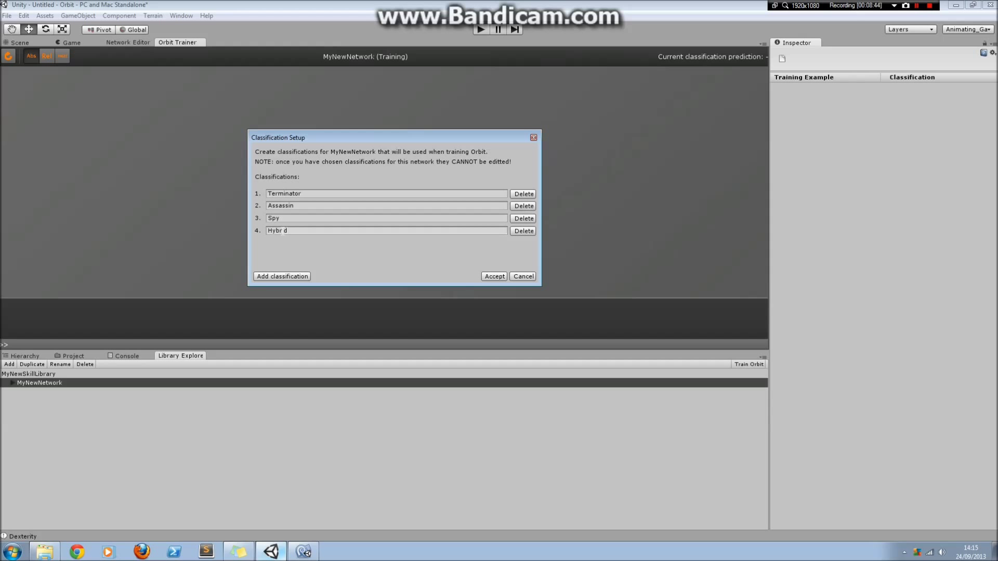
double_click(284, 193)
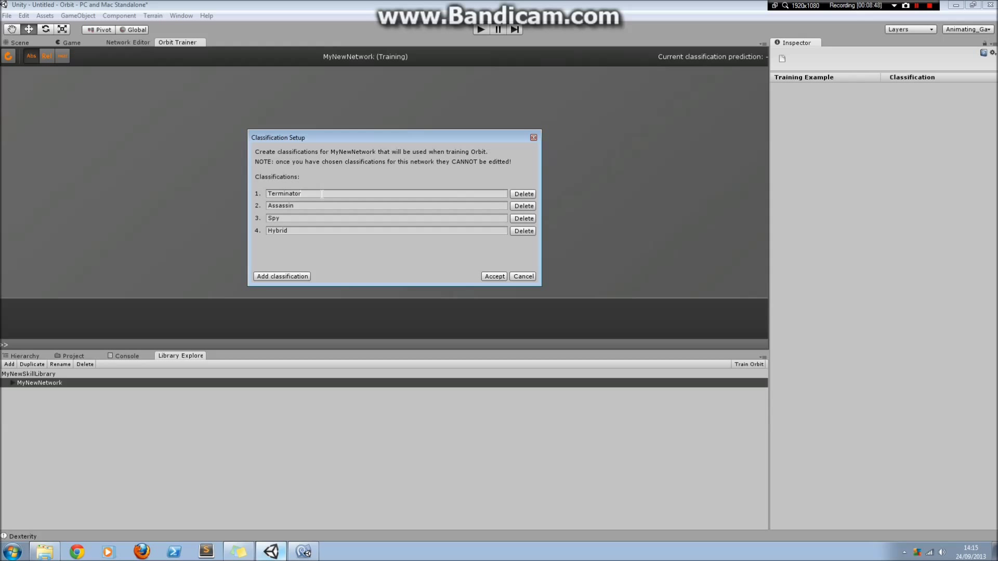
double_click(279, 206)
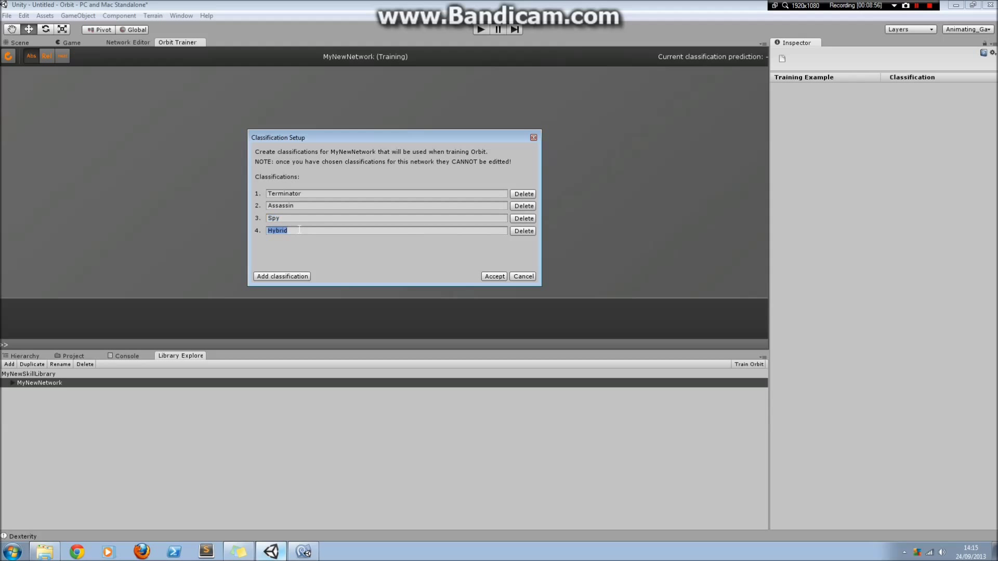
click(493, 276)
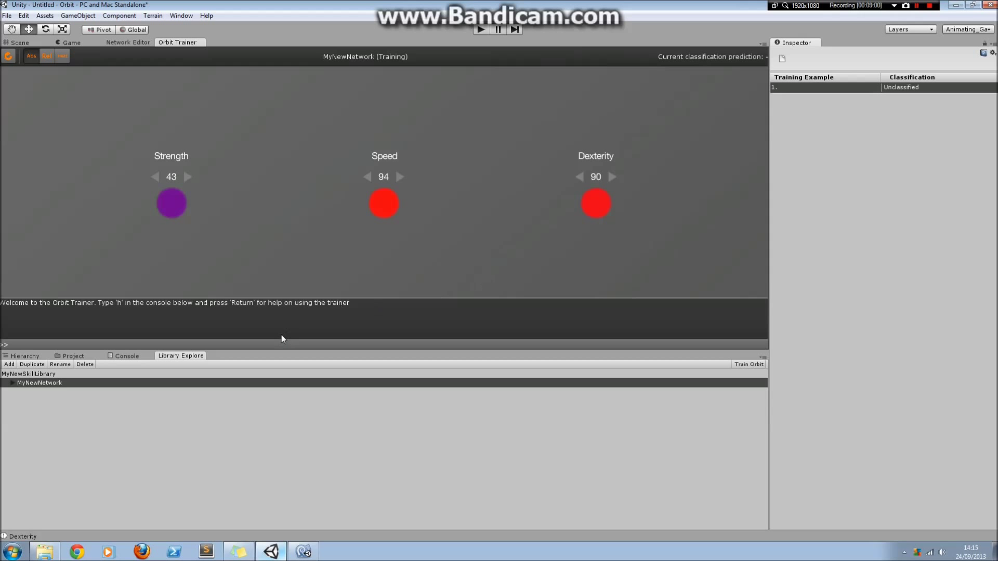
mouse_move(473, 130)
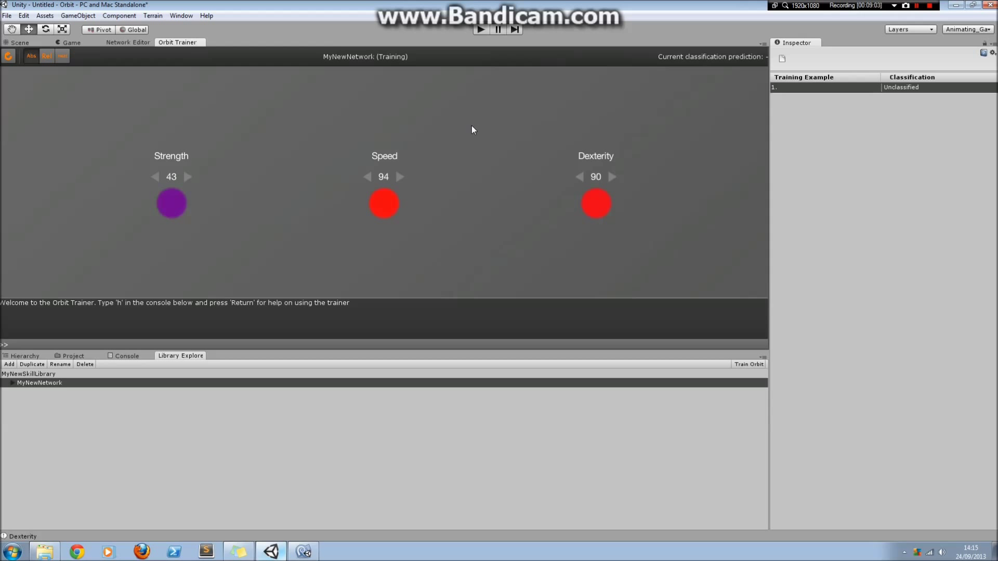
mouse_move(394, 257)
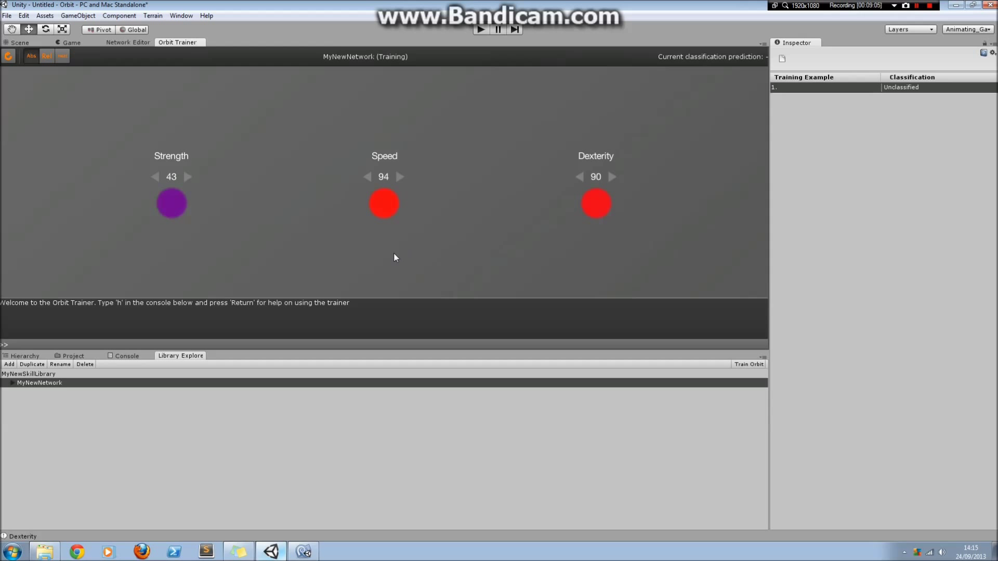
mouse_move(223, 248)
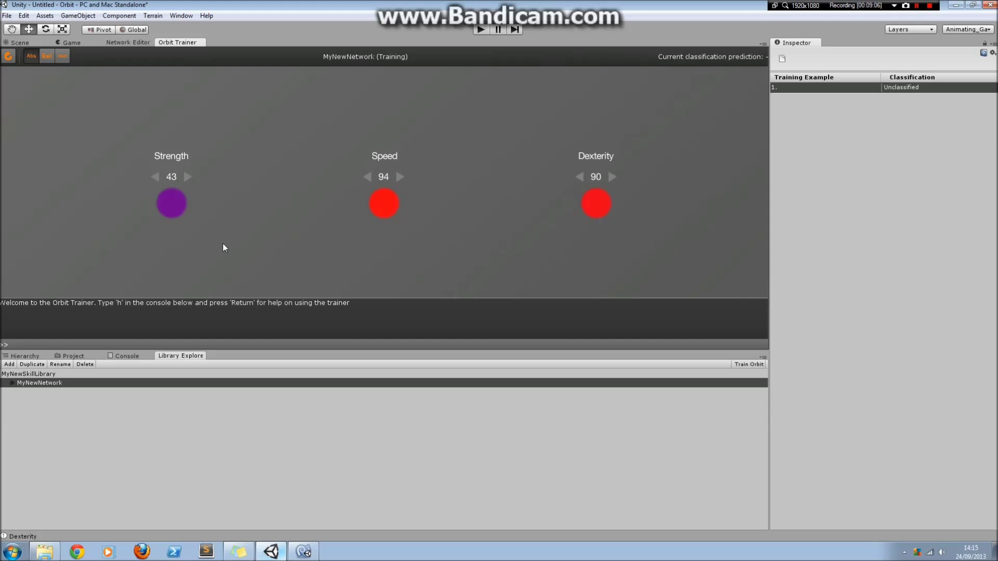
mouse_move(291, 261)
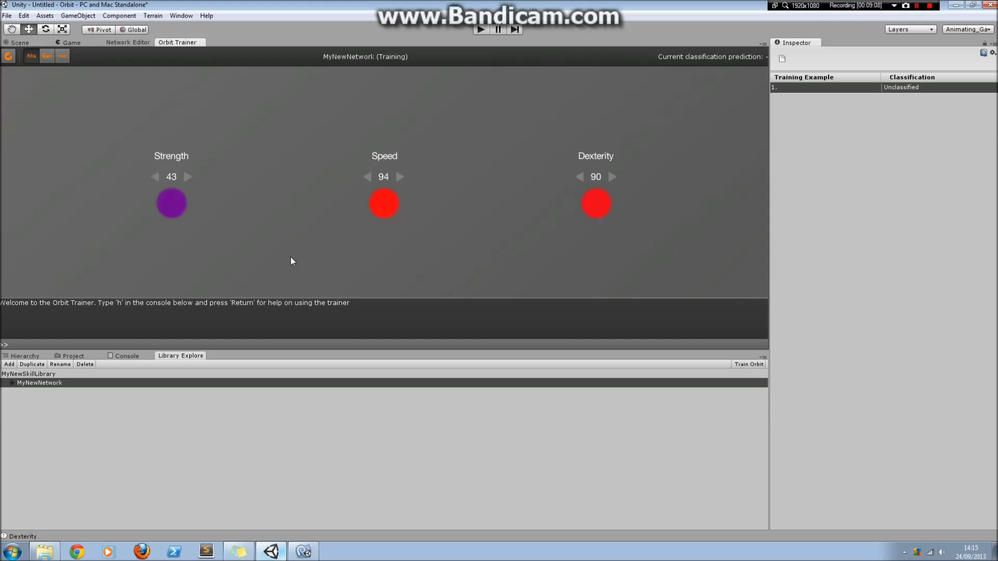
mouse_move(392, 269)
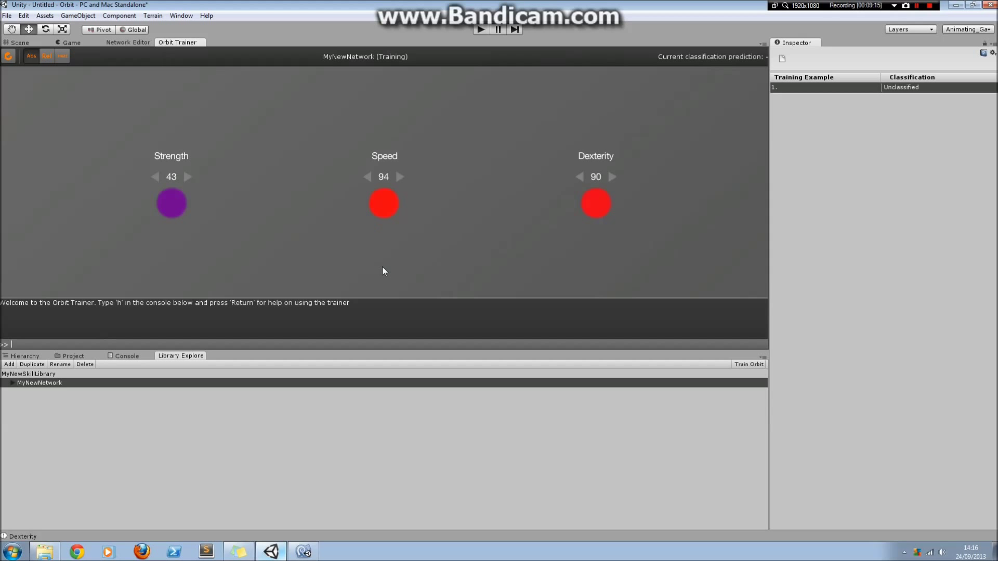
mouse_move(301, 349)
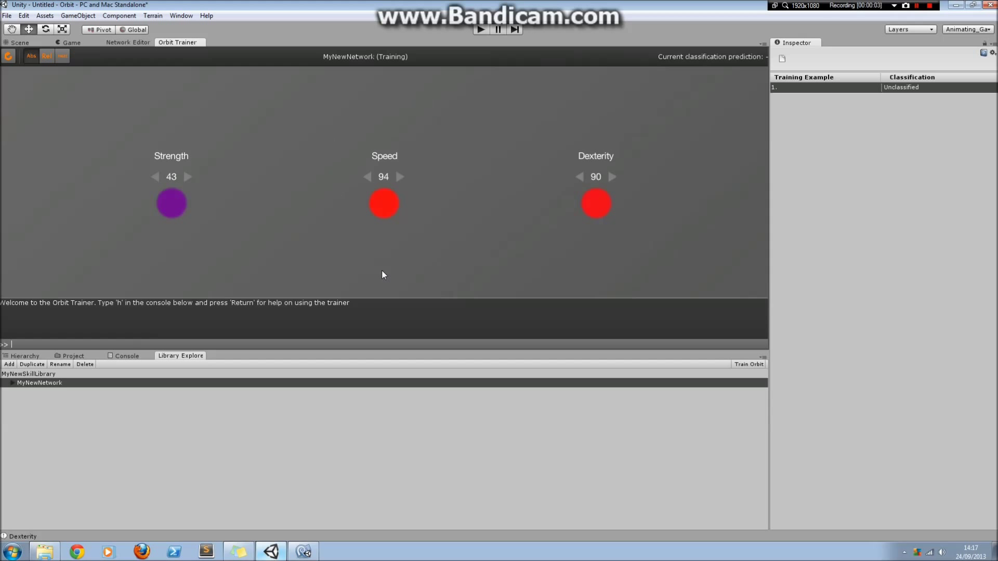
mouse_move(413, 349)
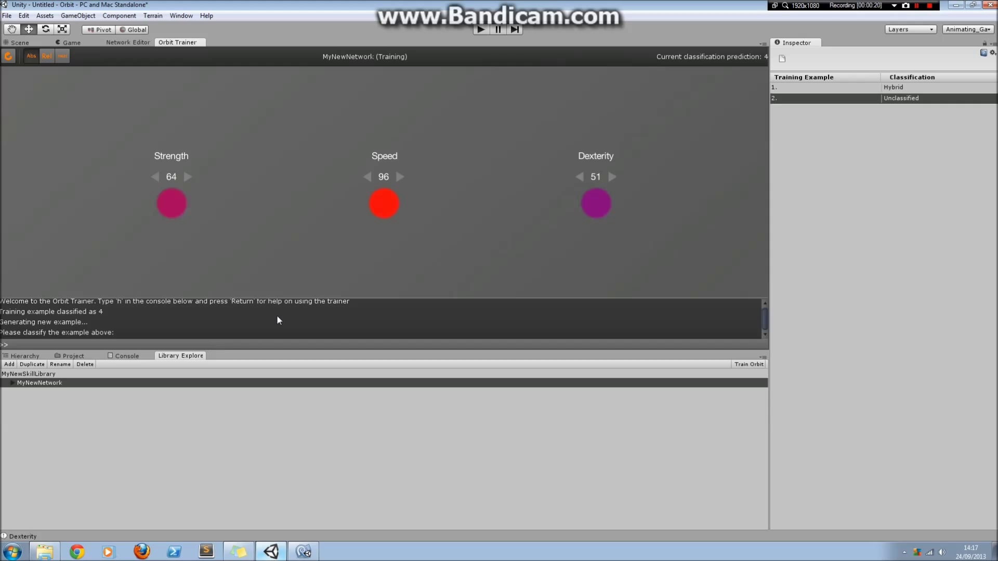
mouse_move(420, 155)
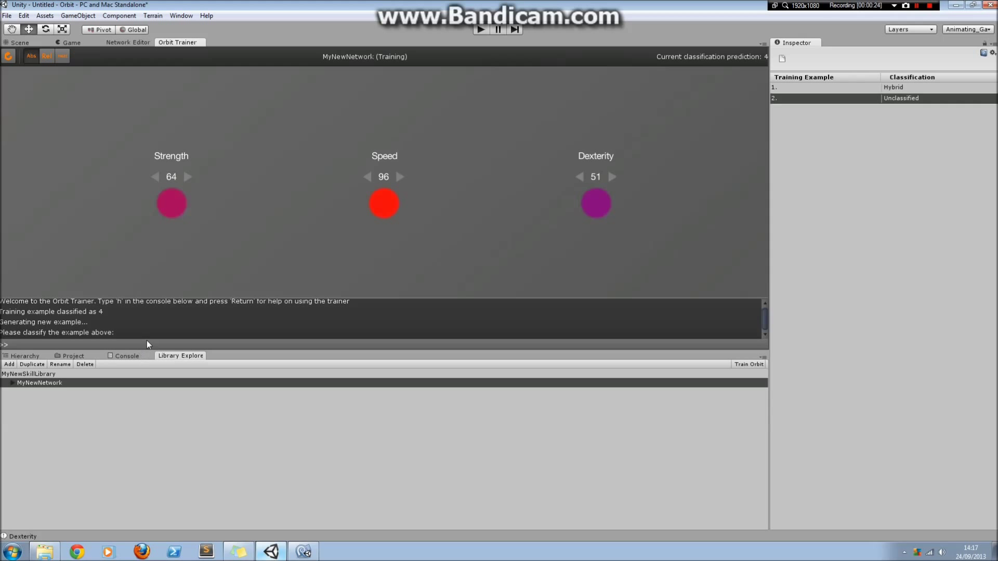
Step: Classify the second training example as 2 (Assassin)
text(2)
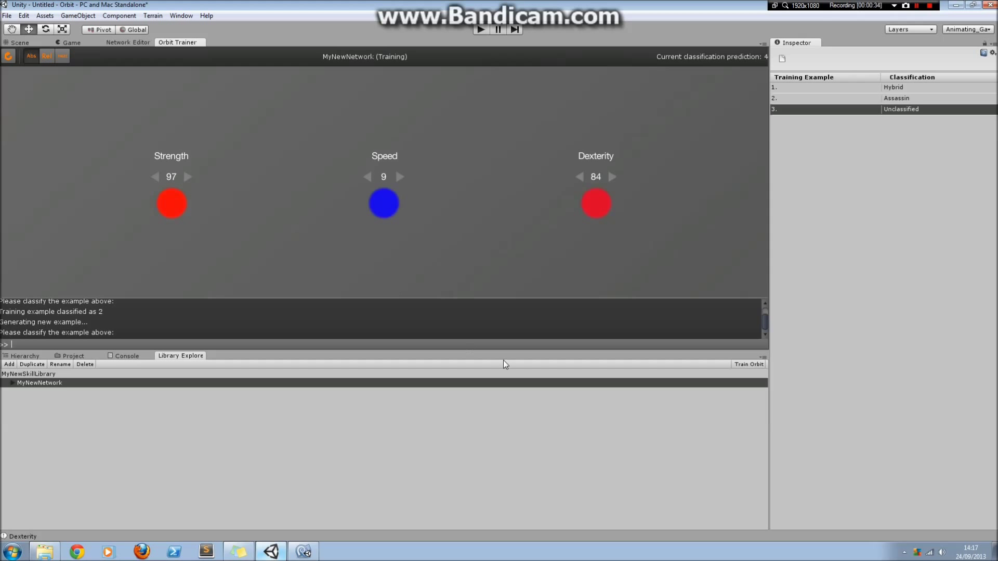
mouse_move(664, 120)
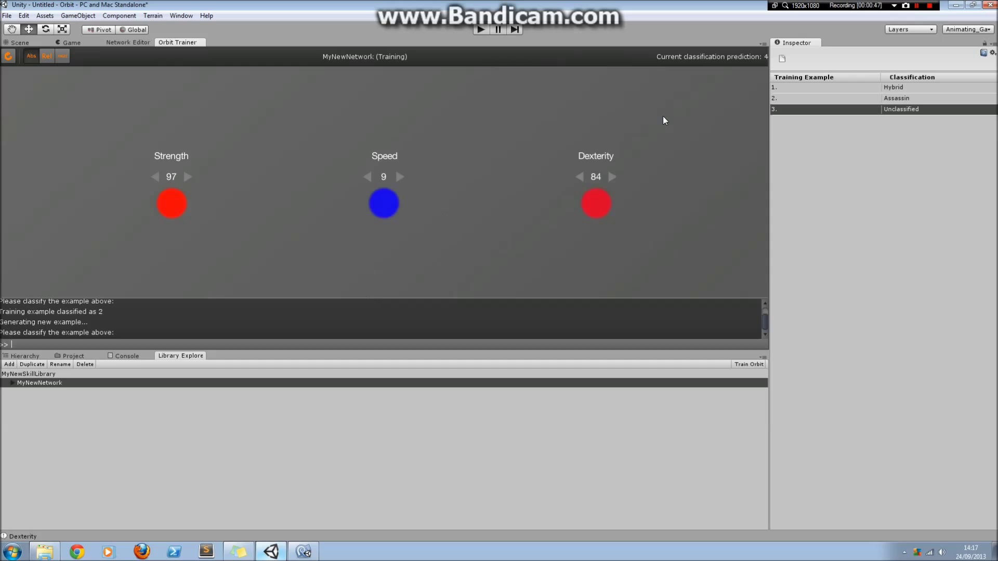
mouse_move(653, 44)
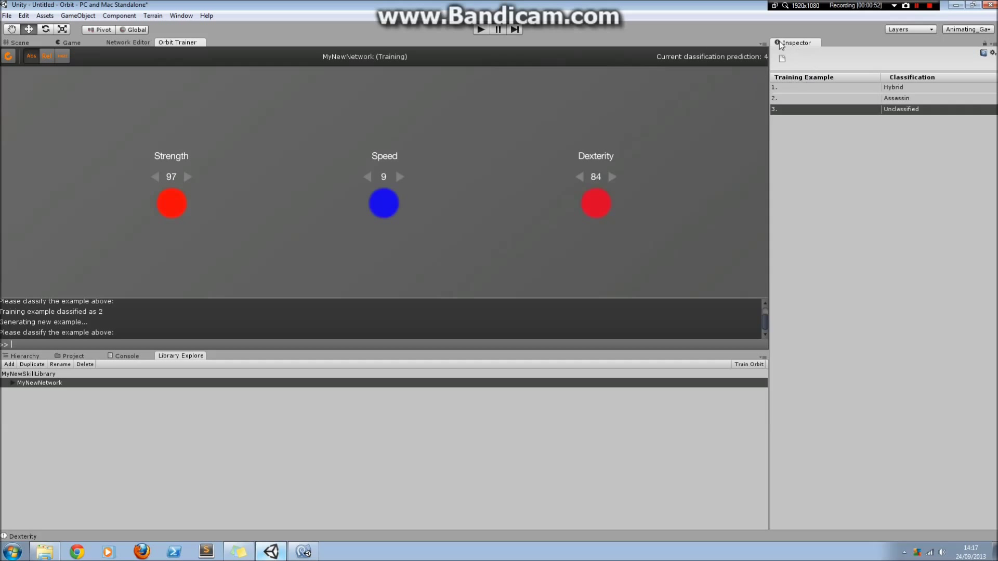
mouse_move(727, 88)
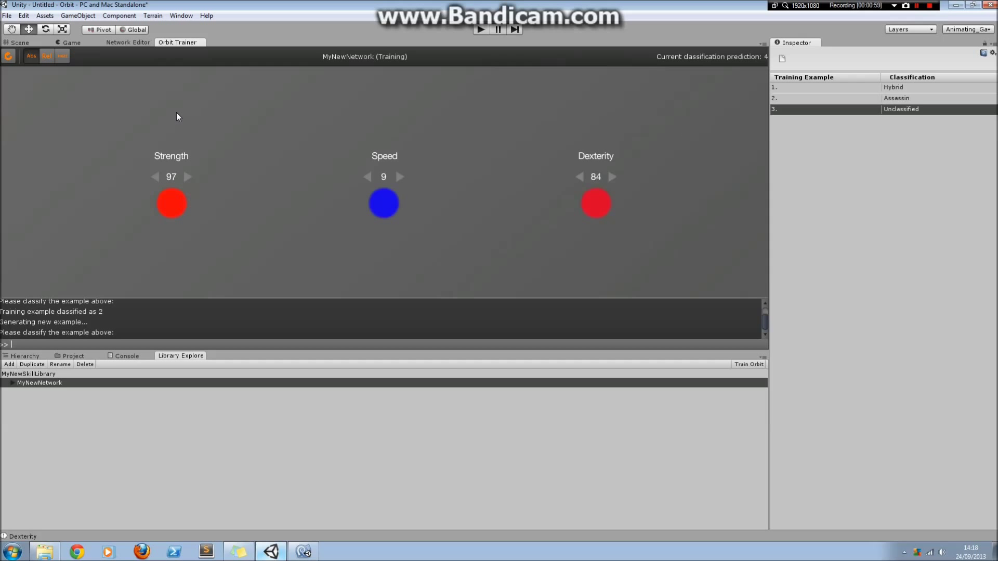
mouse_move(521, 347)
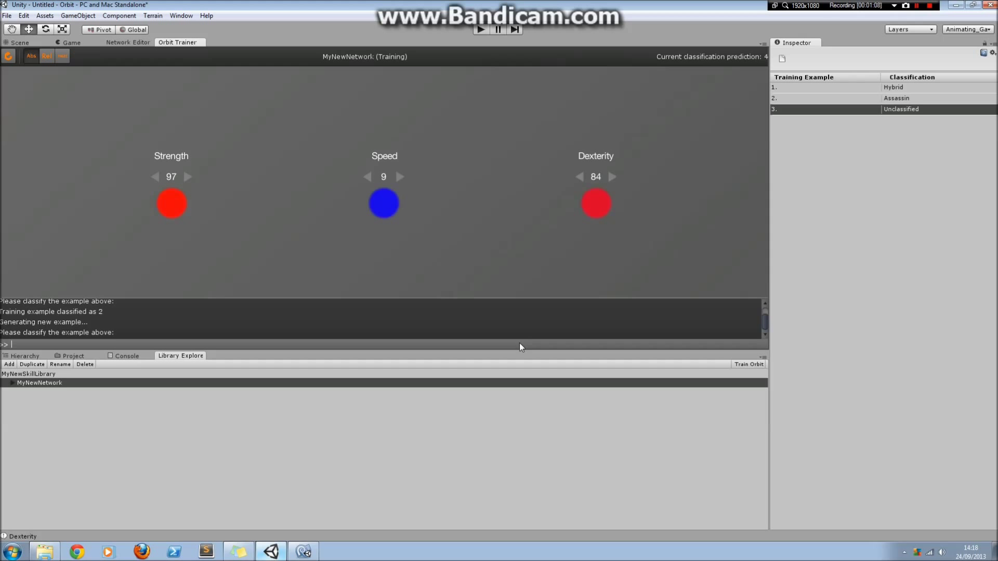
mouse_move(411, 255)
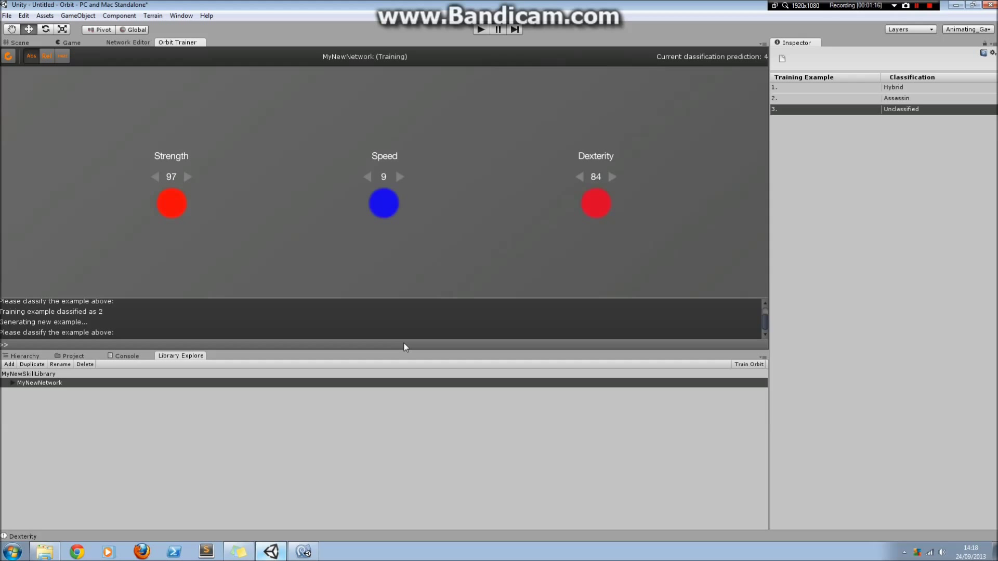
mouse_move(384, 281)
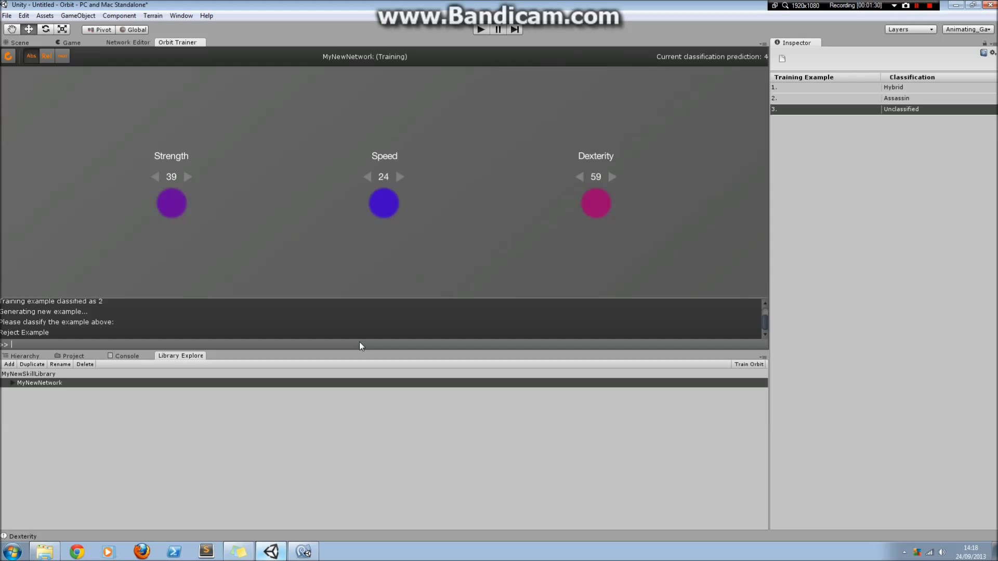
mouse_move(937, 65)
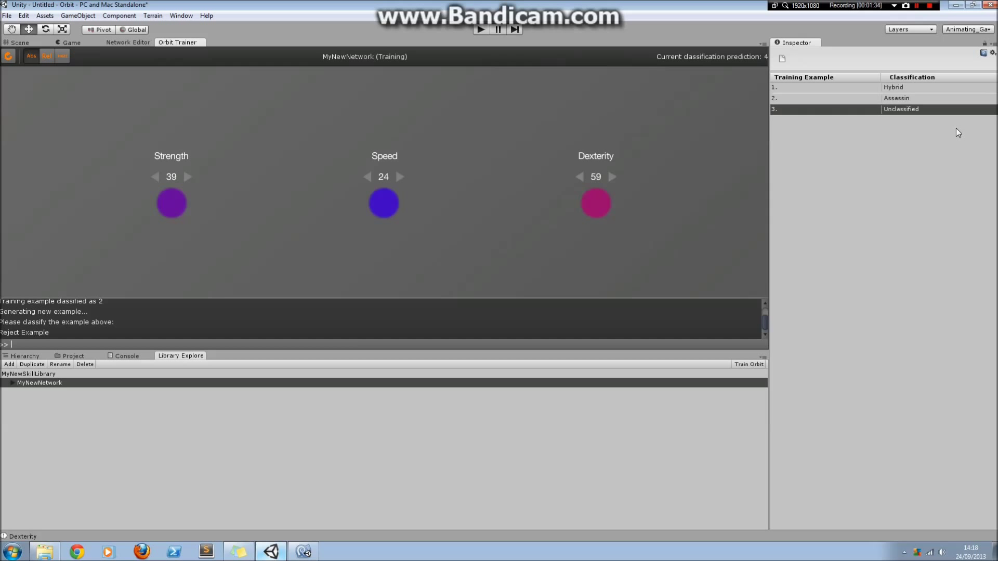
mouse_move(839, 116)
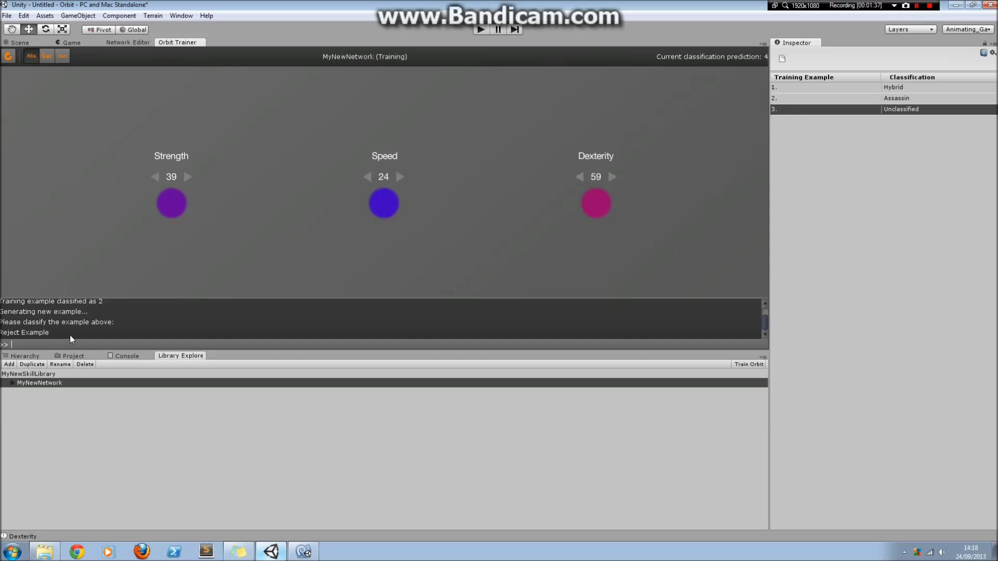
mouse_move(699, 100)
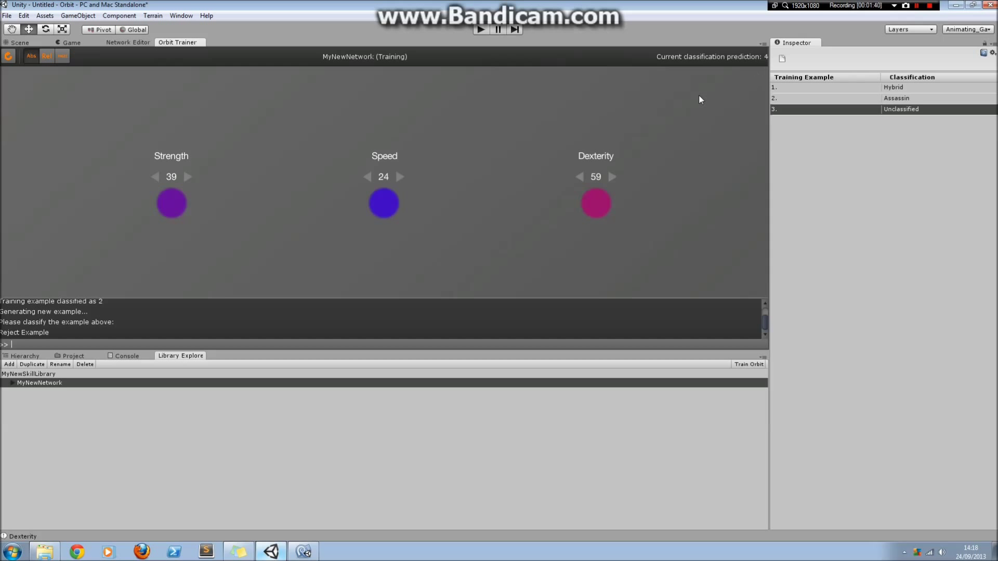
mouse_move(574, 149)
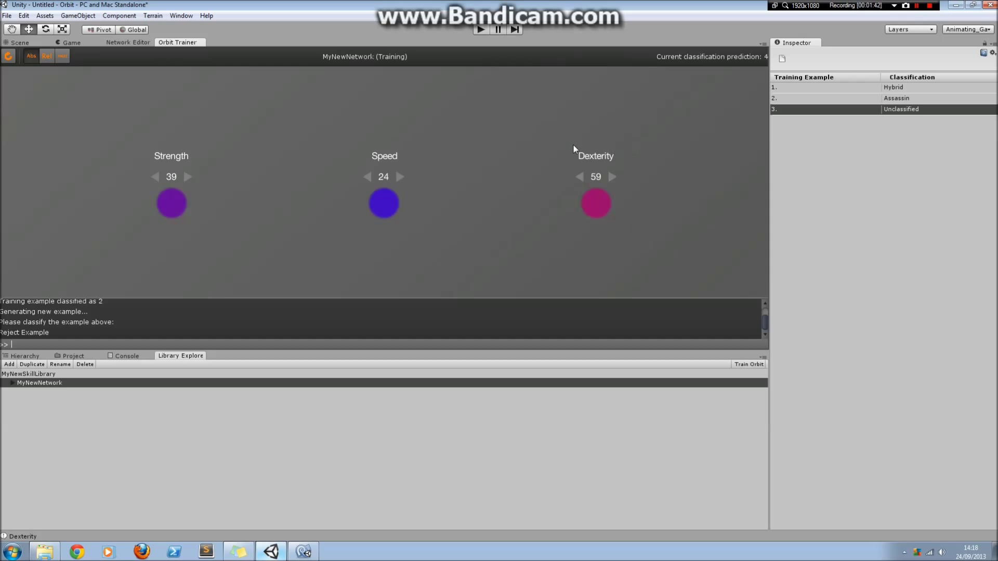
mouse_move(437, 251)
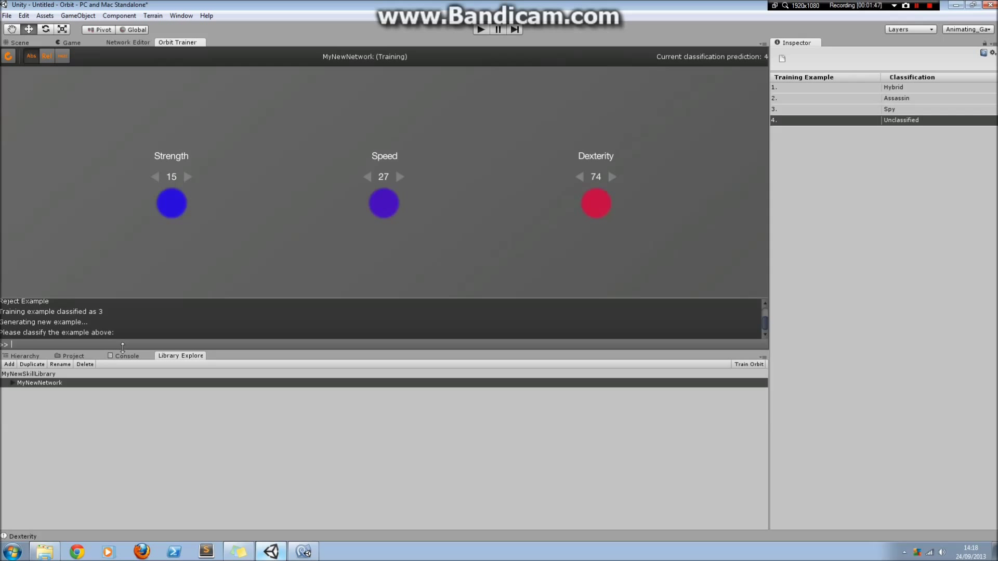
mouse_move(275, 349)
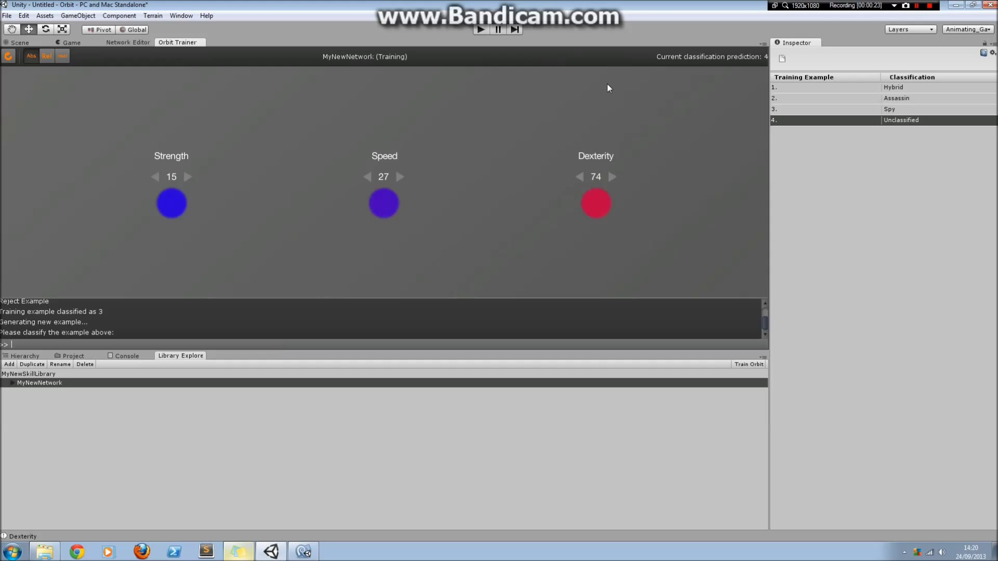
mouse_move(610, 223)
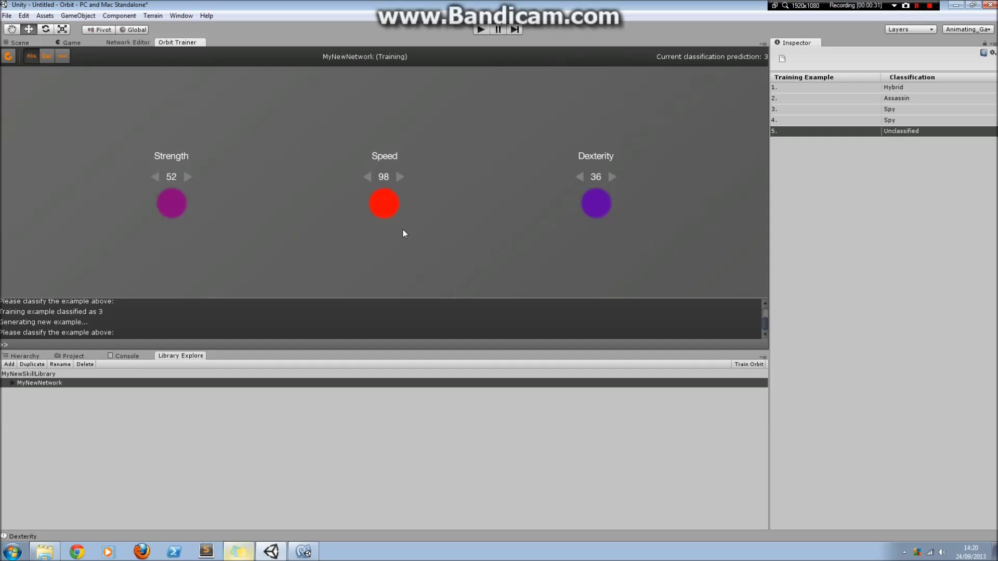
mouse_move(342, 343)
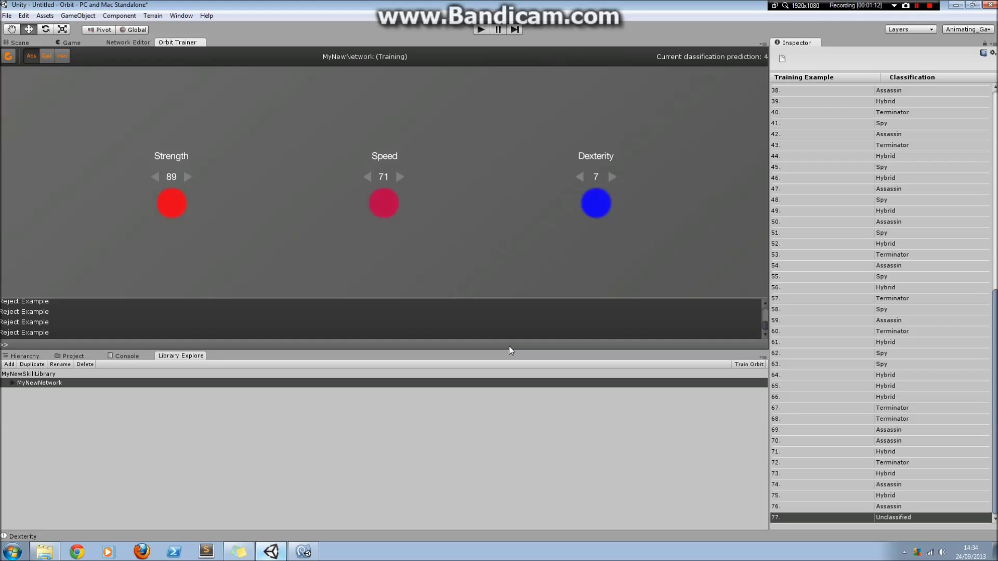
Step: Finish training and scroll to the new Testing examples section in the console
click(749, 364)
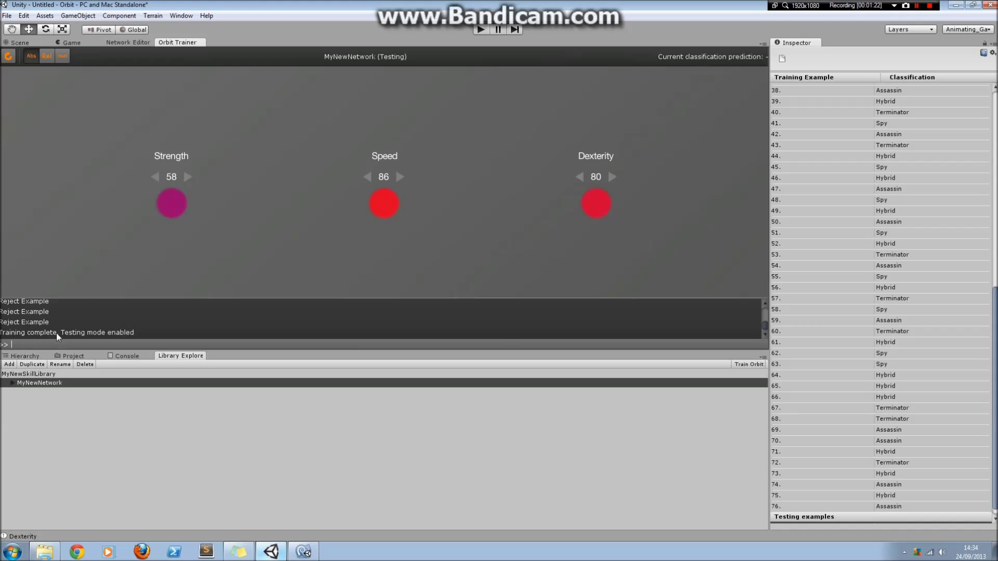
scroll(down, 3)
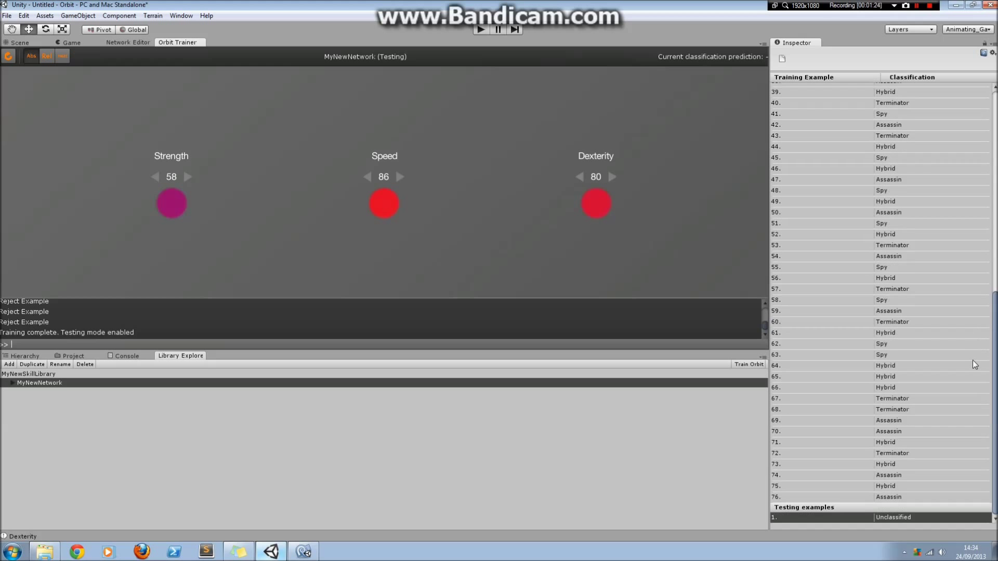
mouse_move(908, 517)
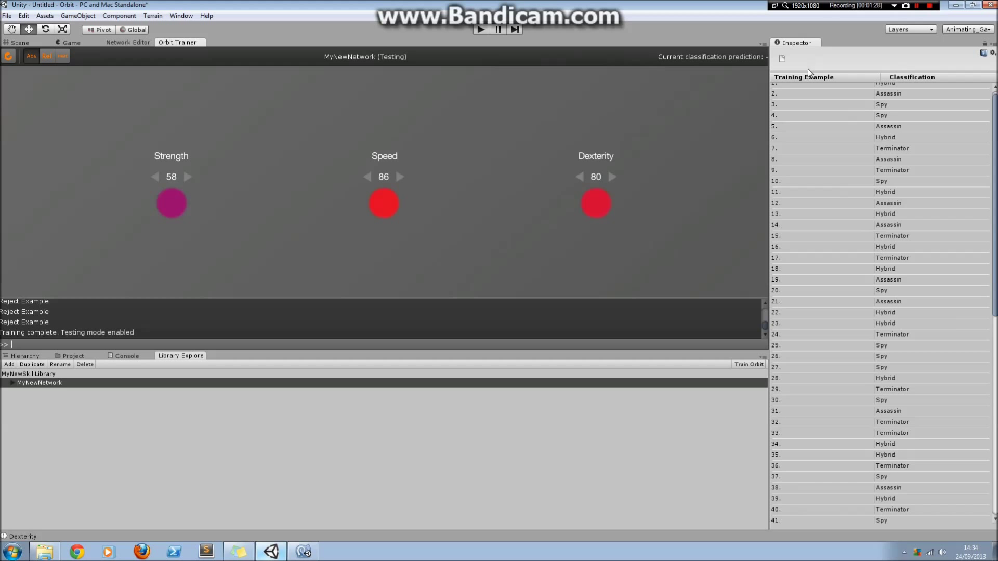
scroll(down, 3)
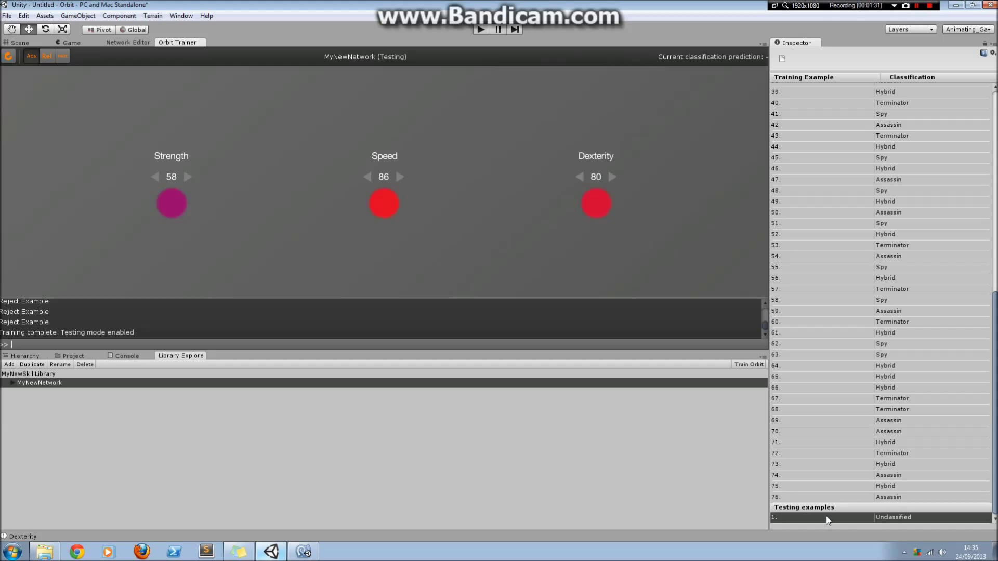
mouse_move(396, 350)
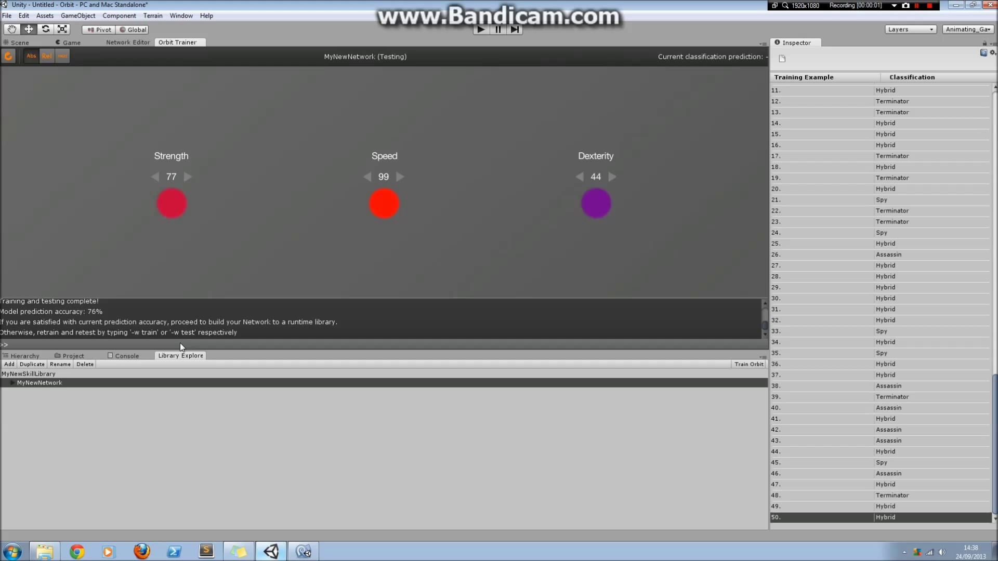
mouse_move(45, 310)
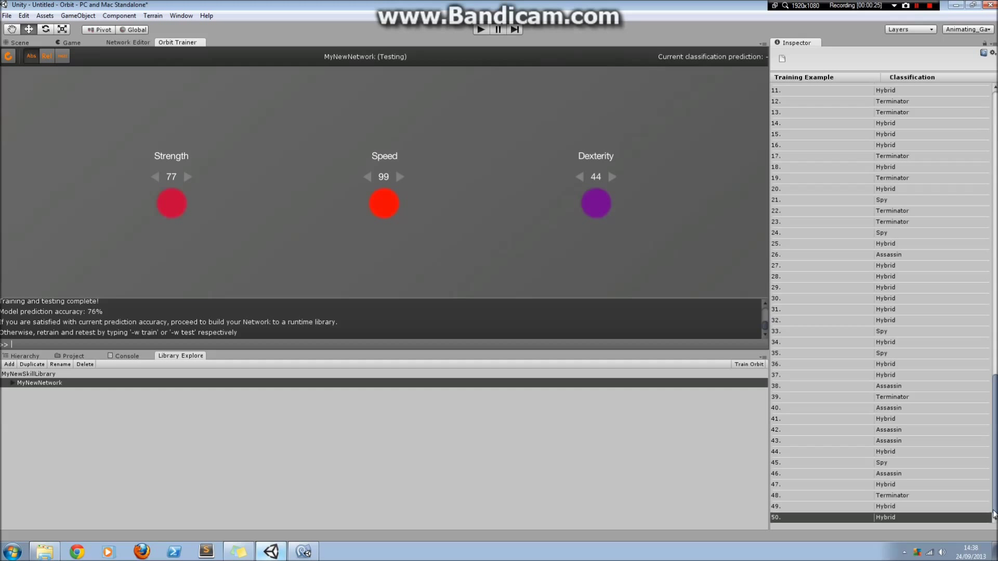
scroll(down, 3)
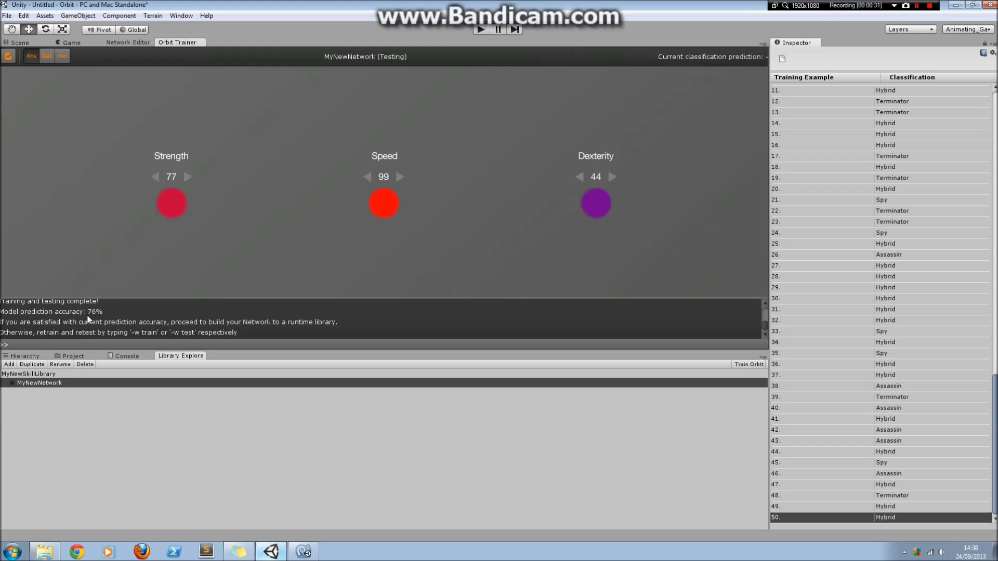
scroll(down, 3)
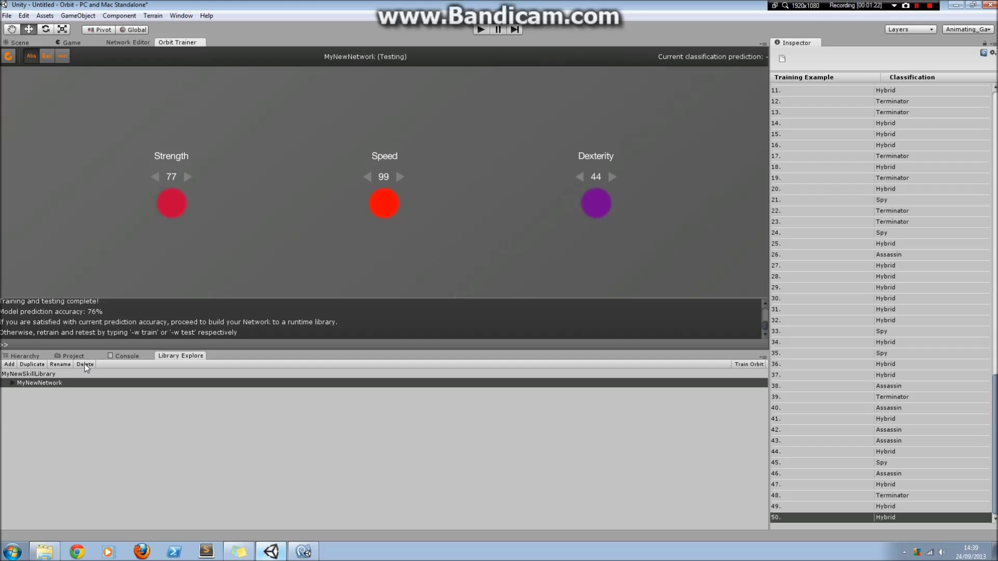
Step: Generate a runtime library from MyNewSkillLibrary in the Libraries folder, creating MyNewSkillLibraryBuild
click(73, 356)
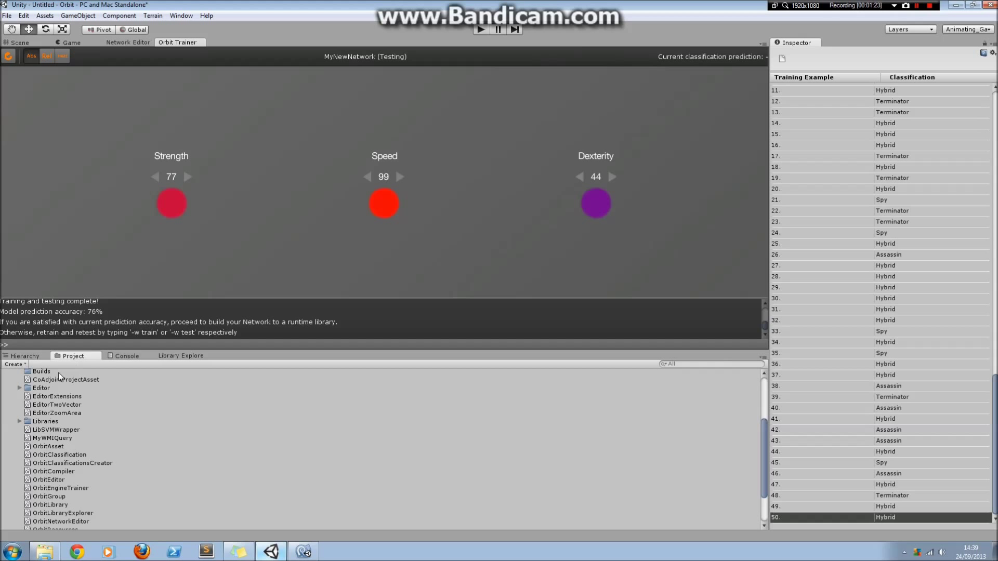
scroll(down, 3)
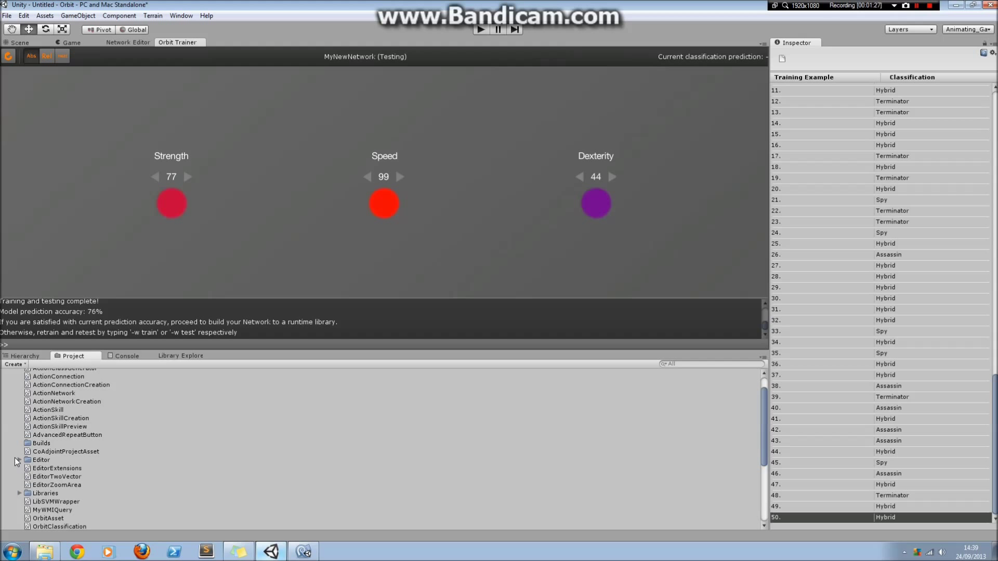
click(19, 460)
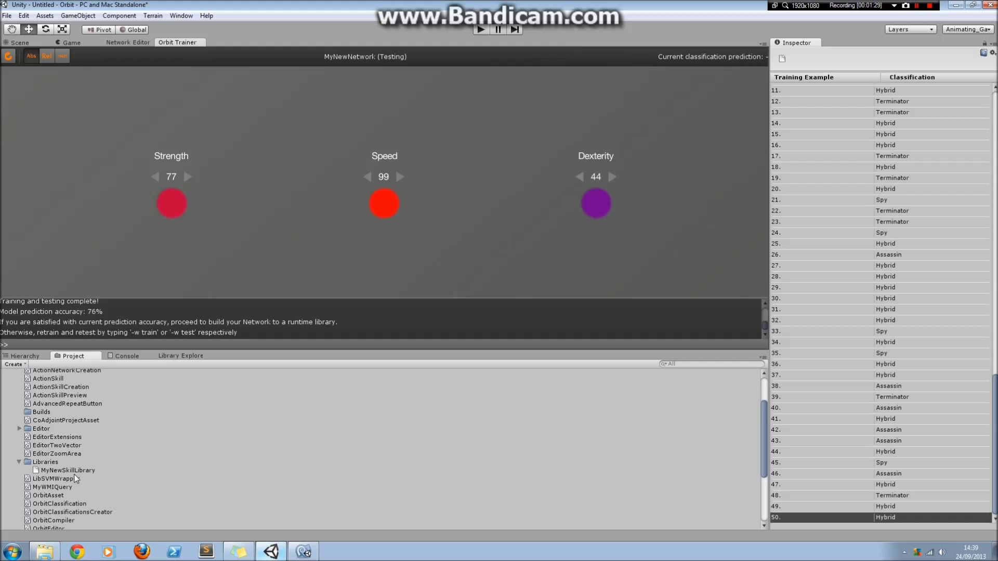
click(68, 470)
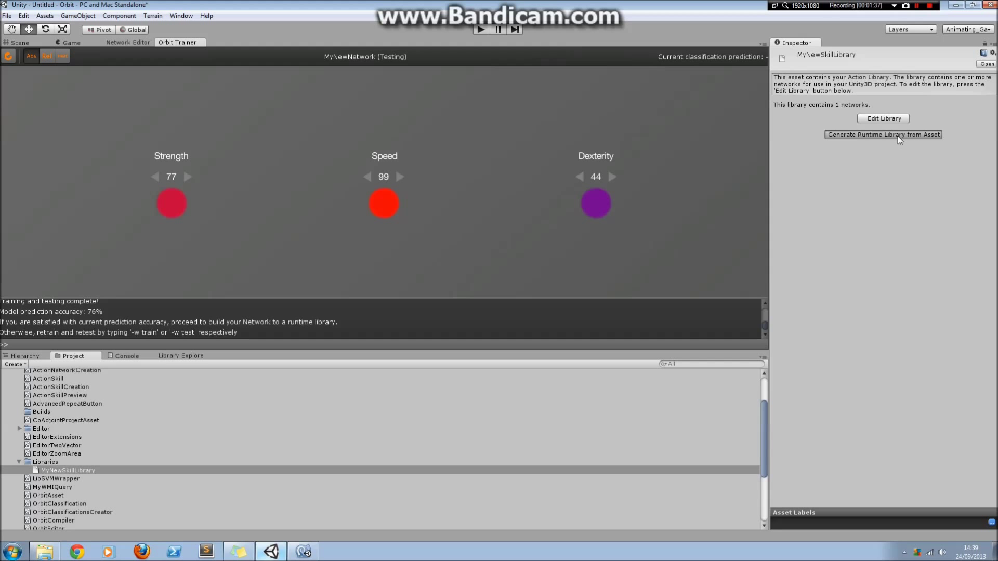
click(883, 134)
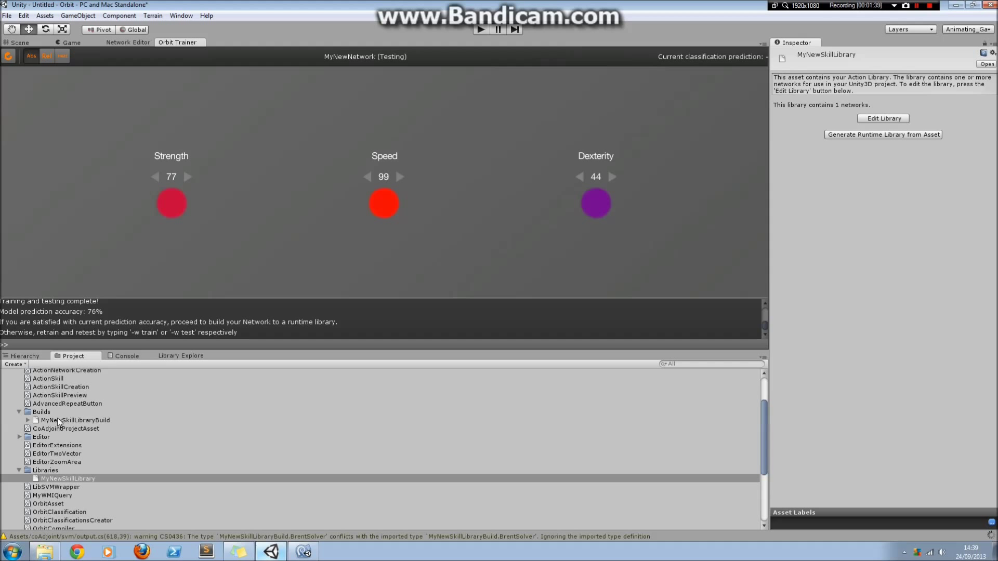
Step: Select MyNewSkillLibraryBuild under Builds to view it in the Inspector
click(75, 420)
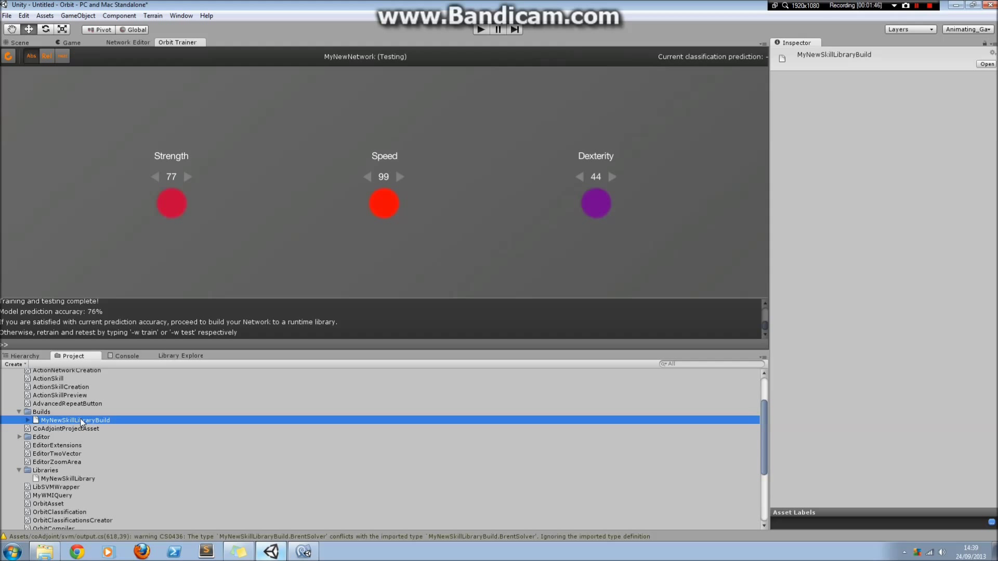
mouse_move(87, 394)
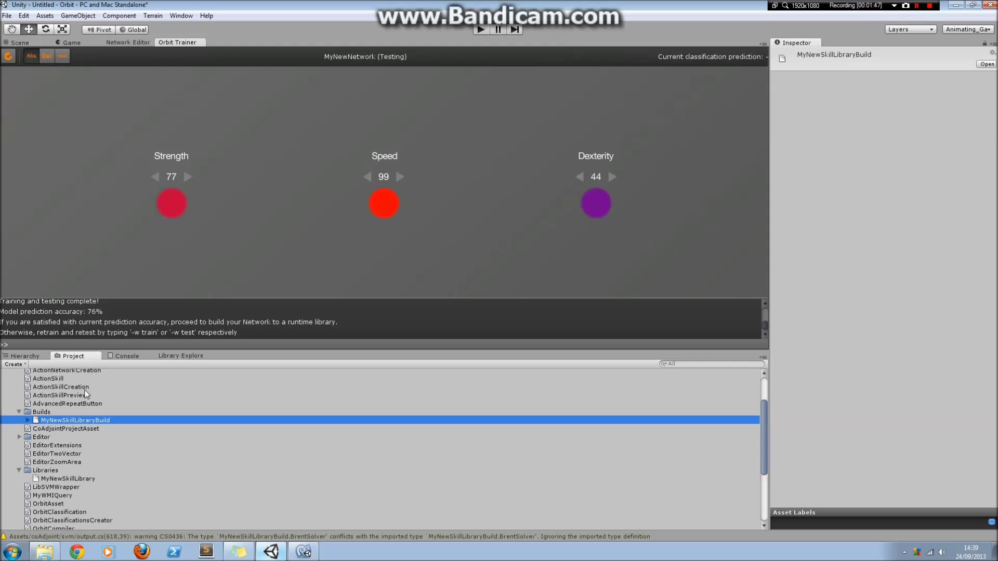
mouse_move(645, 215)
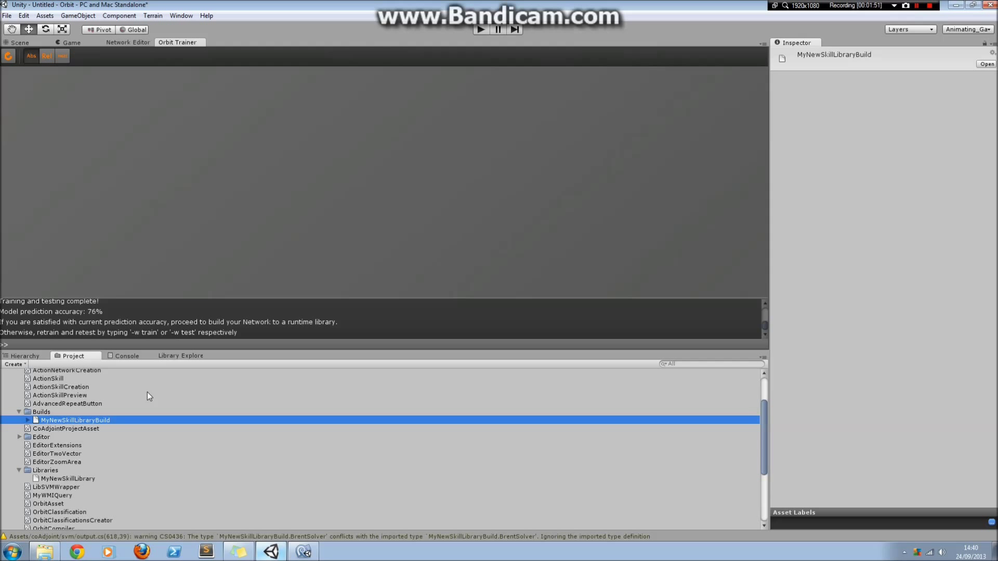
mouse_move(178, 383)
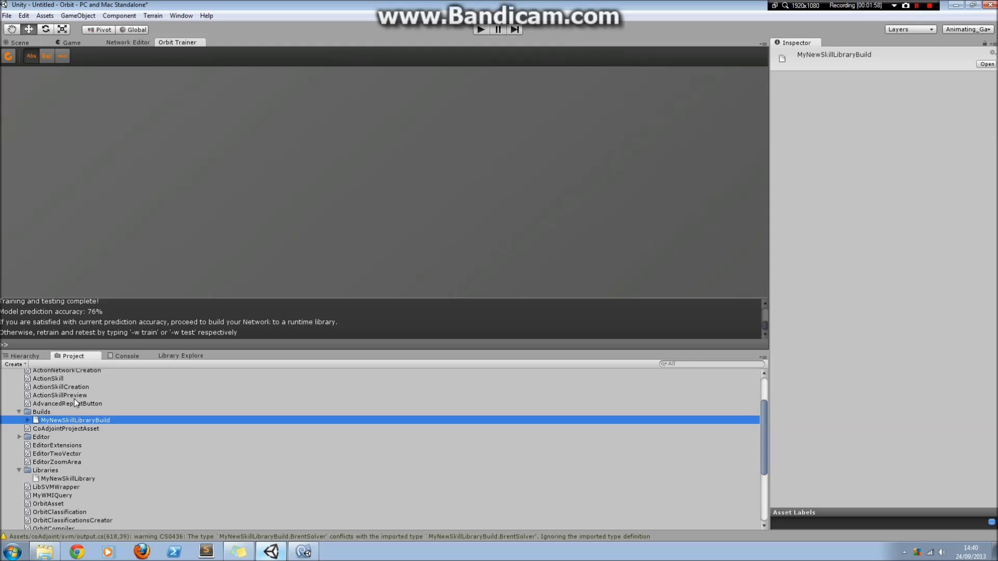
mouse_move(163, 427)
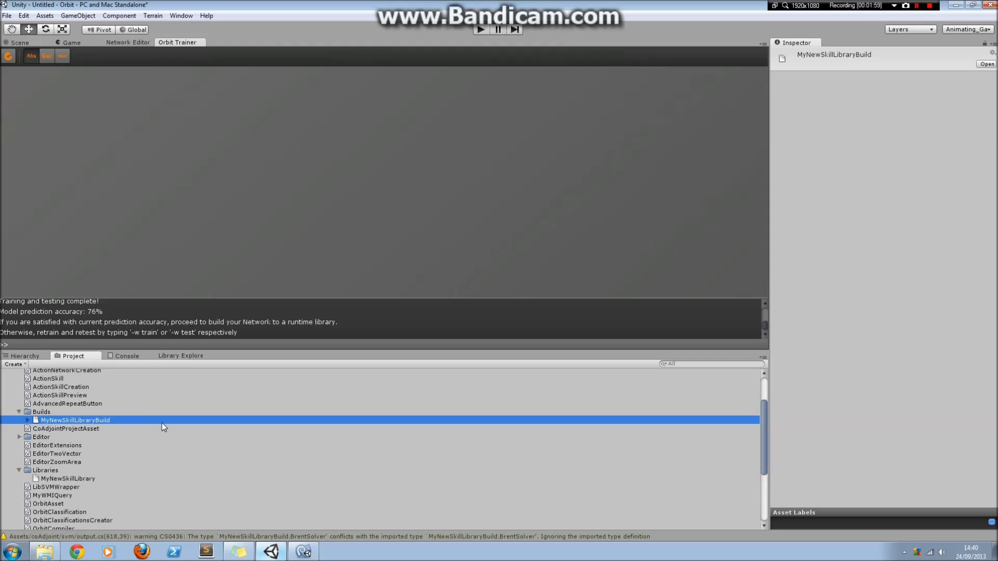
mouse_move(140, 405)
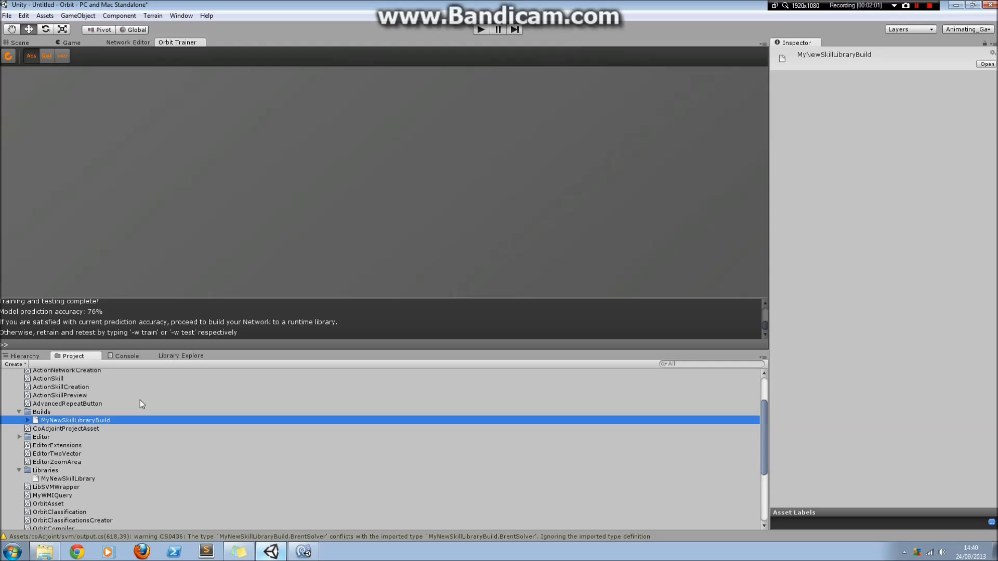
mouse_move(122, 405)
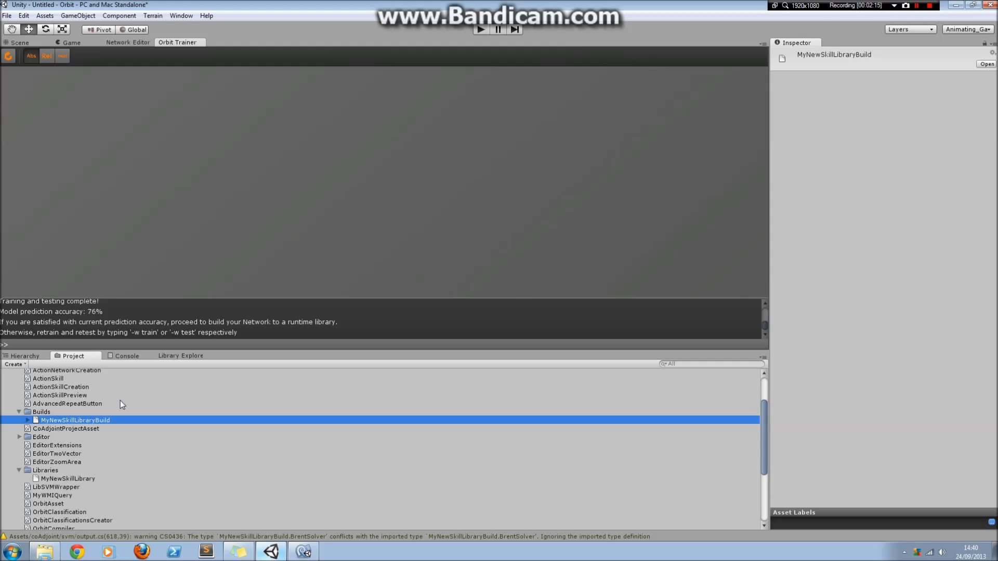